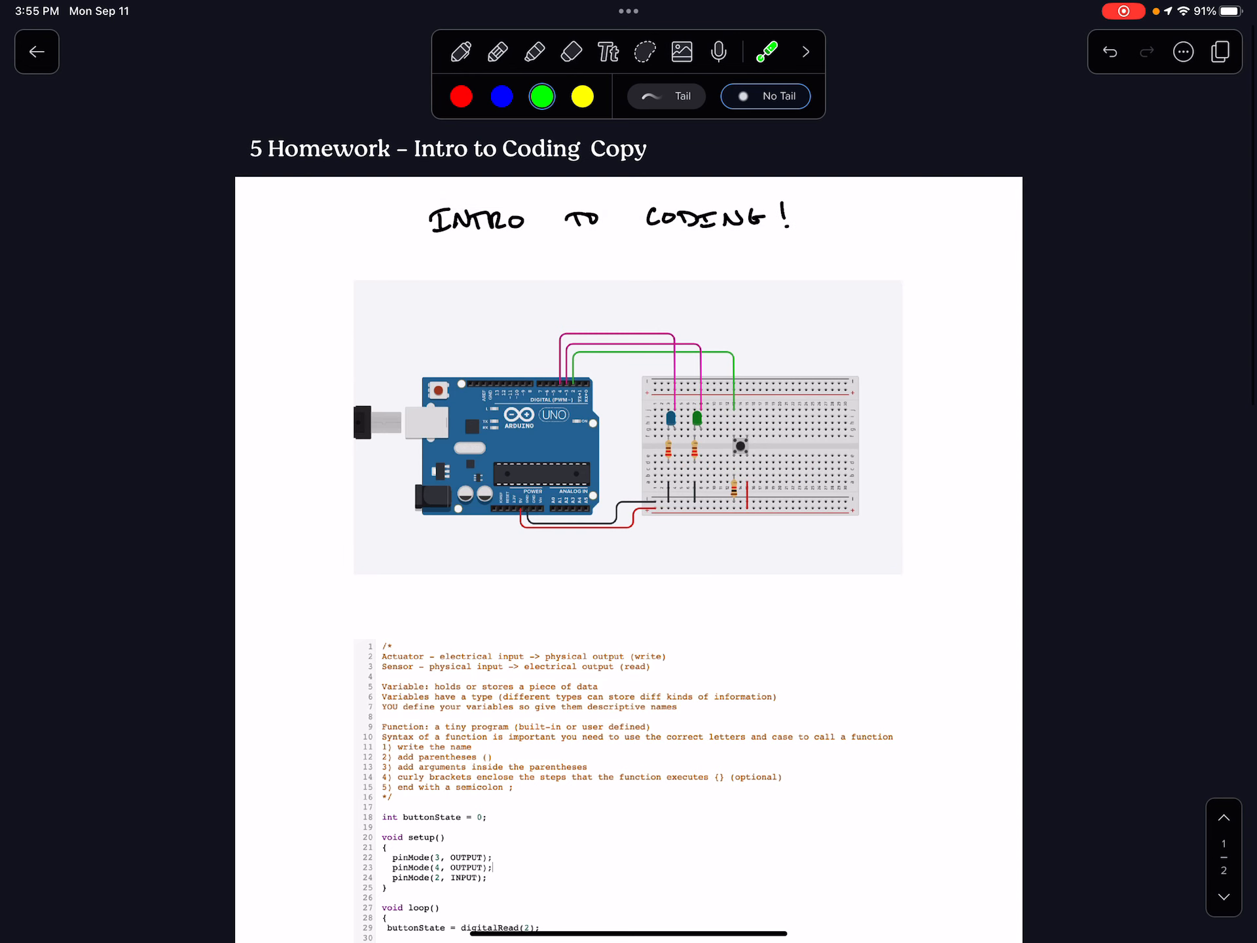
- Scroll to the breadboard circuit, point out a part with the laser, then switch to the pen for the OUTPUTS/INPUTS labels
scroll(down, 3)
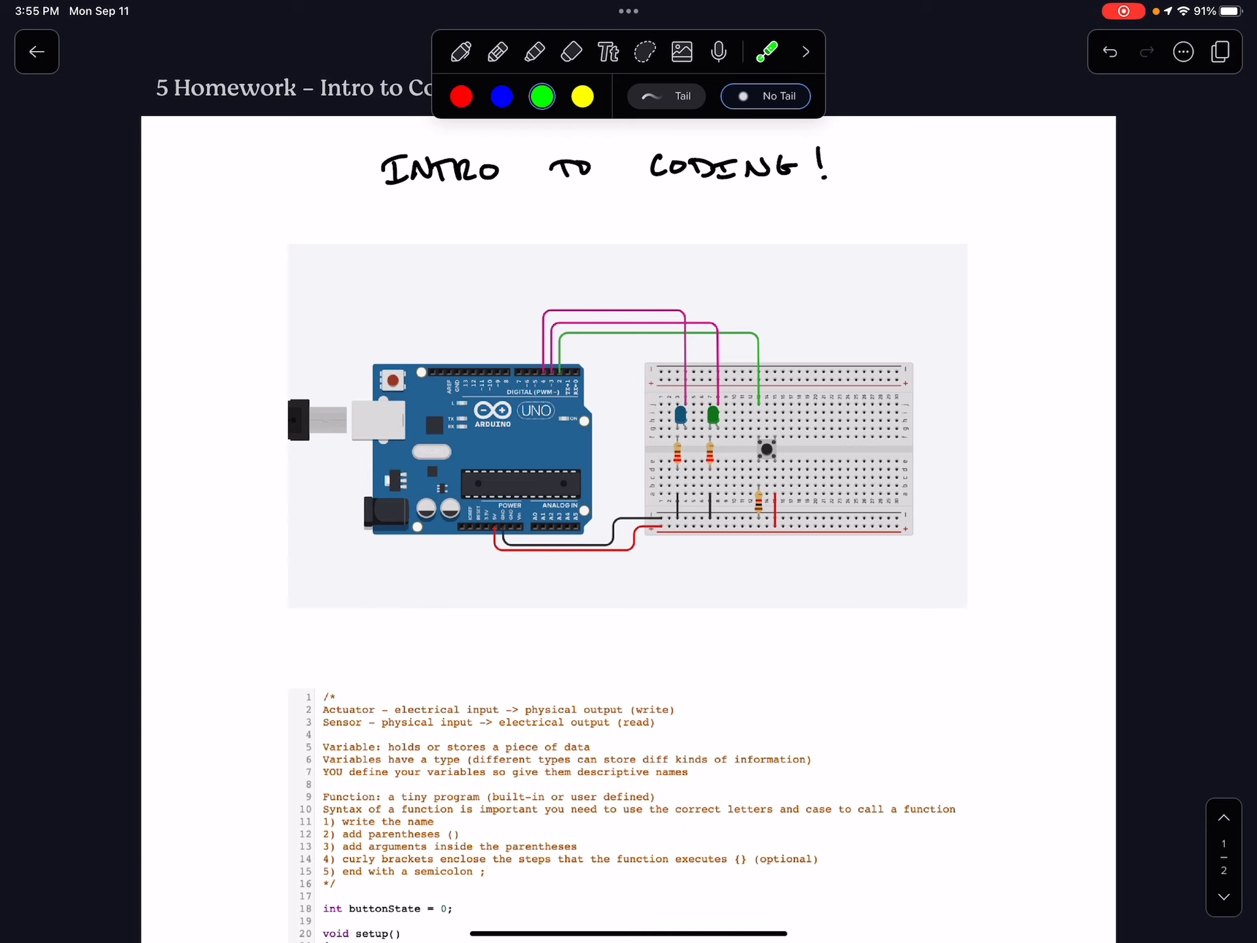
scroll(down, 3)
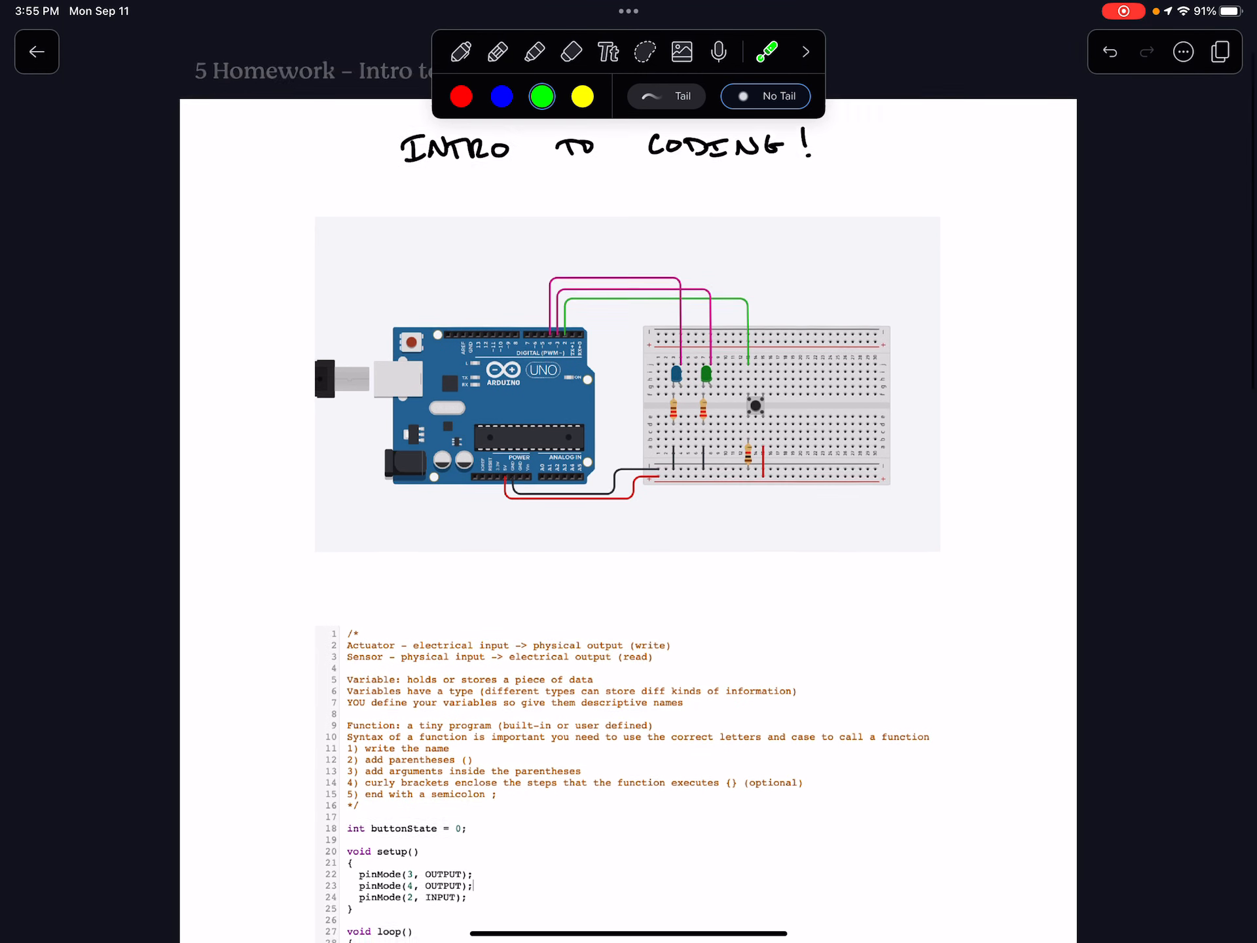
scroll(down, 3)
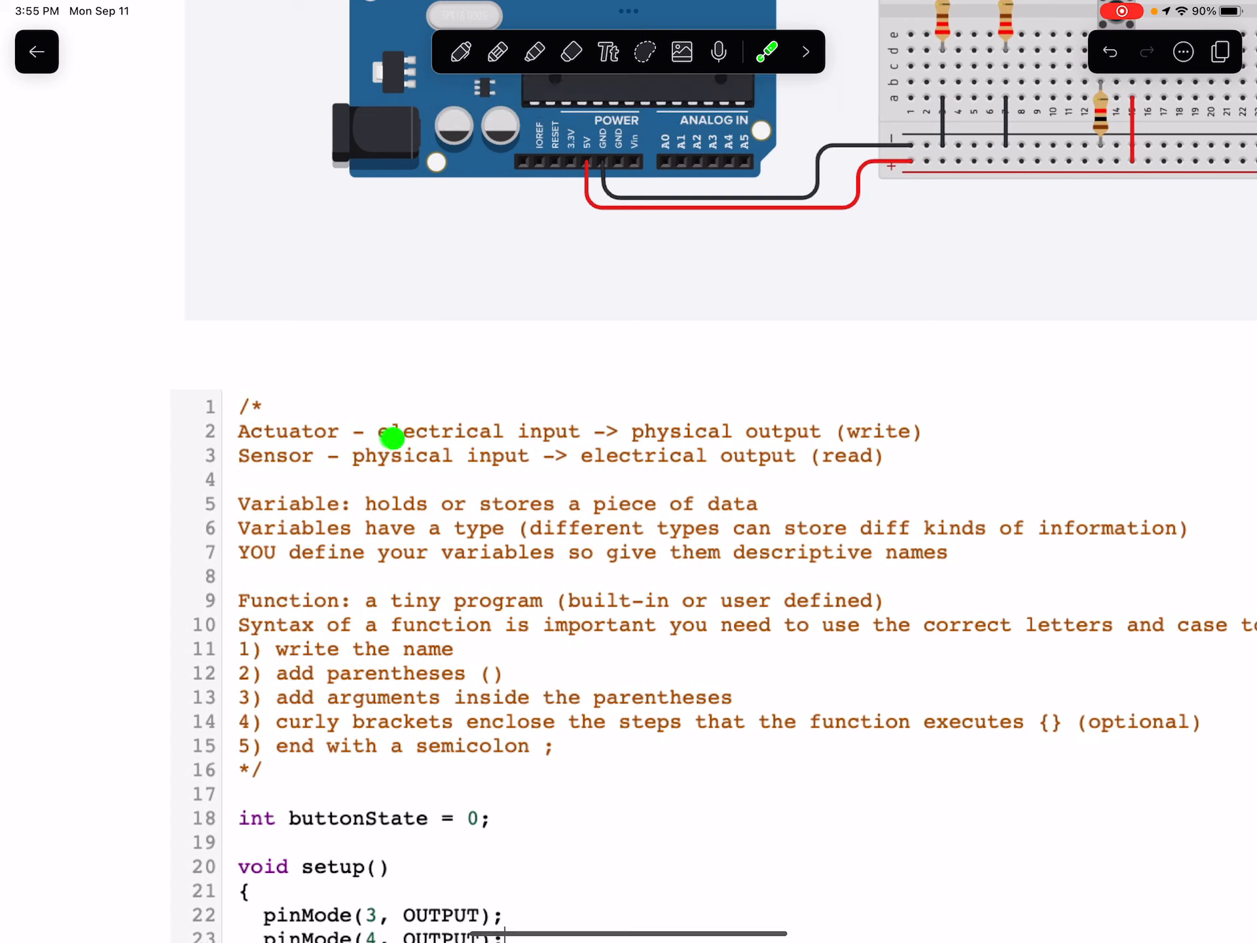
mouse_move(809, 430)
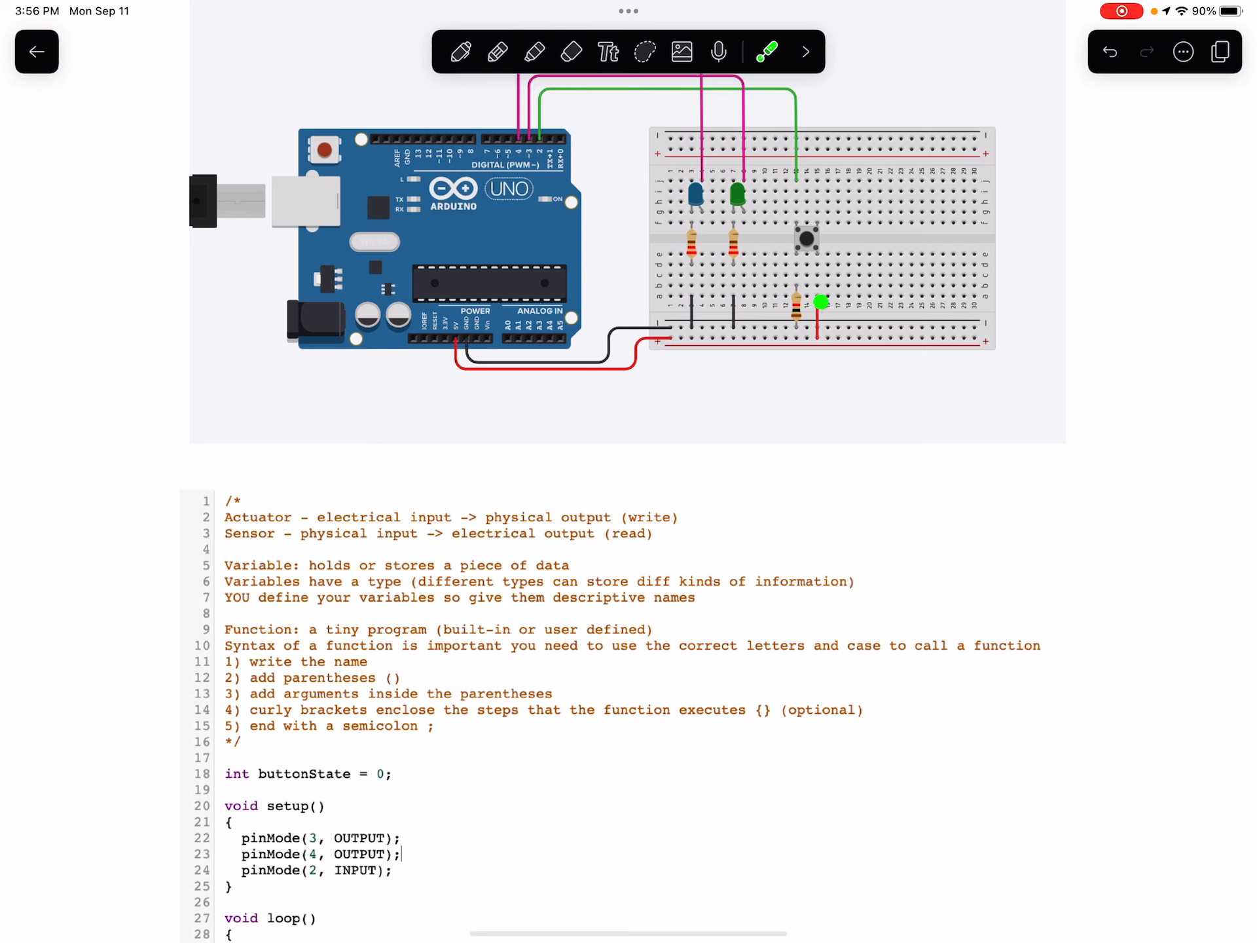
drag(820, 303, 800, 341)
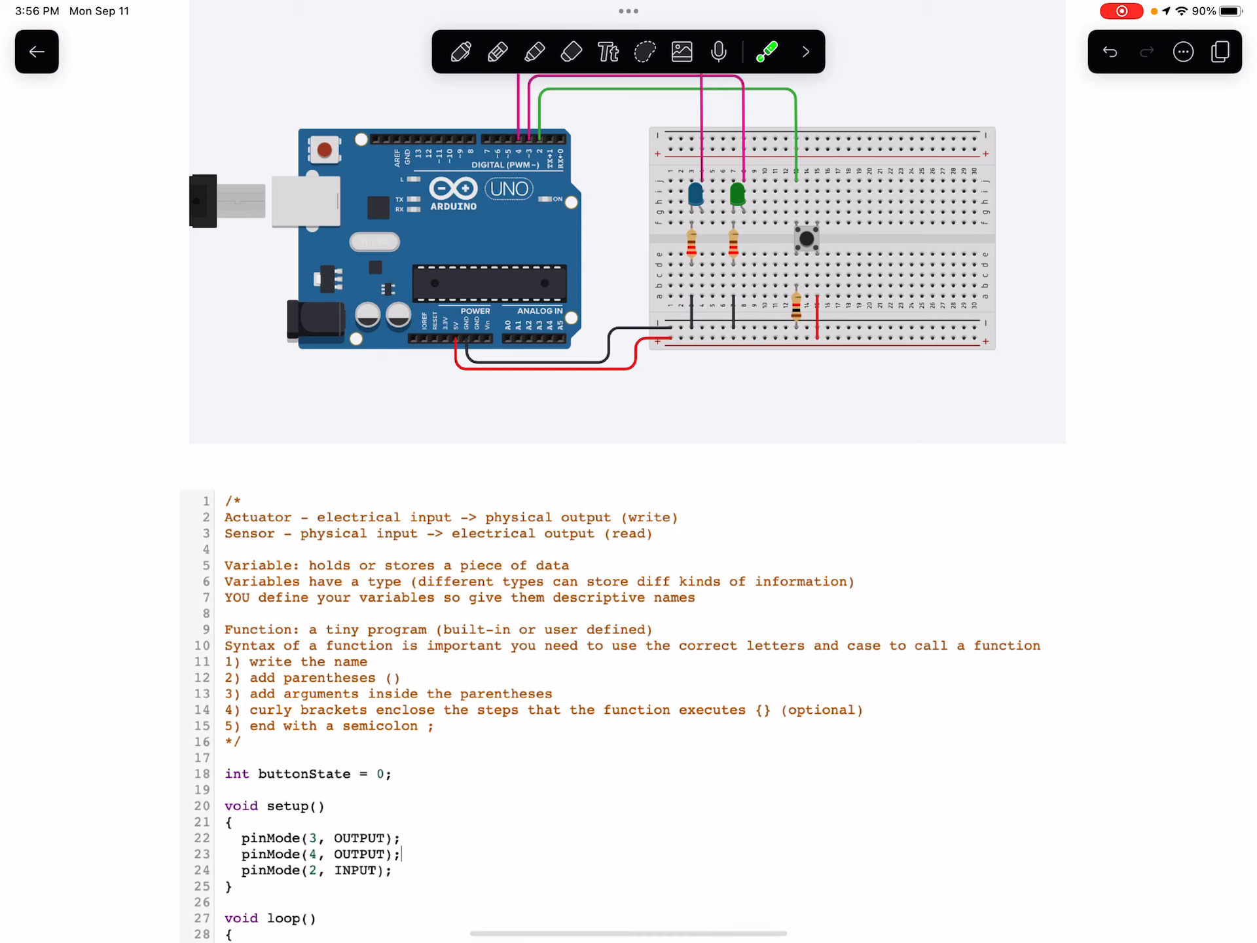
click(766, 51)
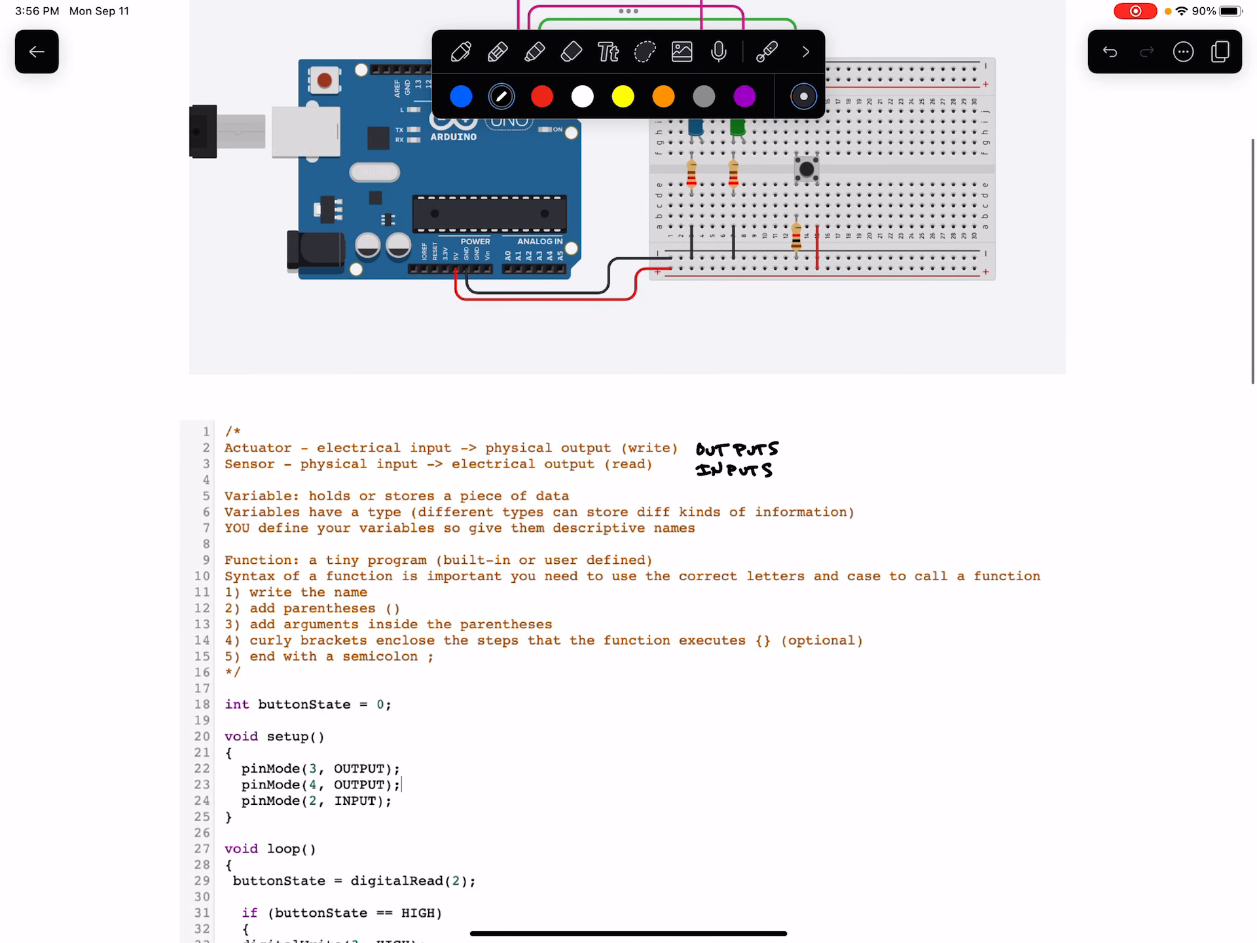
- Move down to code line 13 and begin a pen mark beside the arguments-in-parentheses step
click(767, 51)
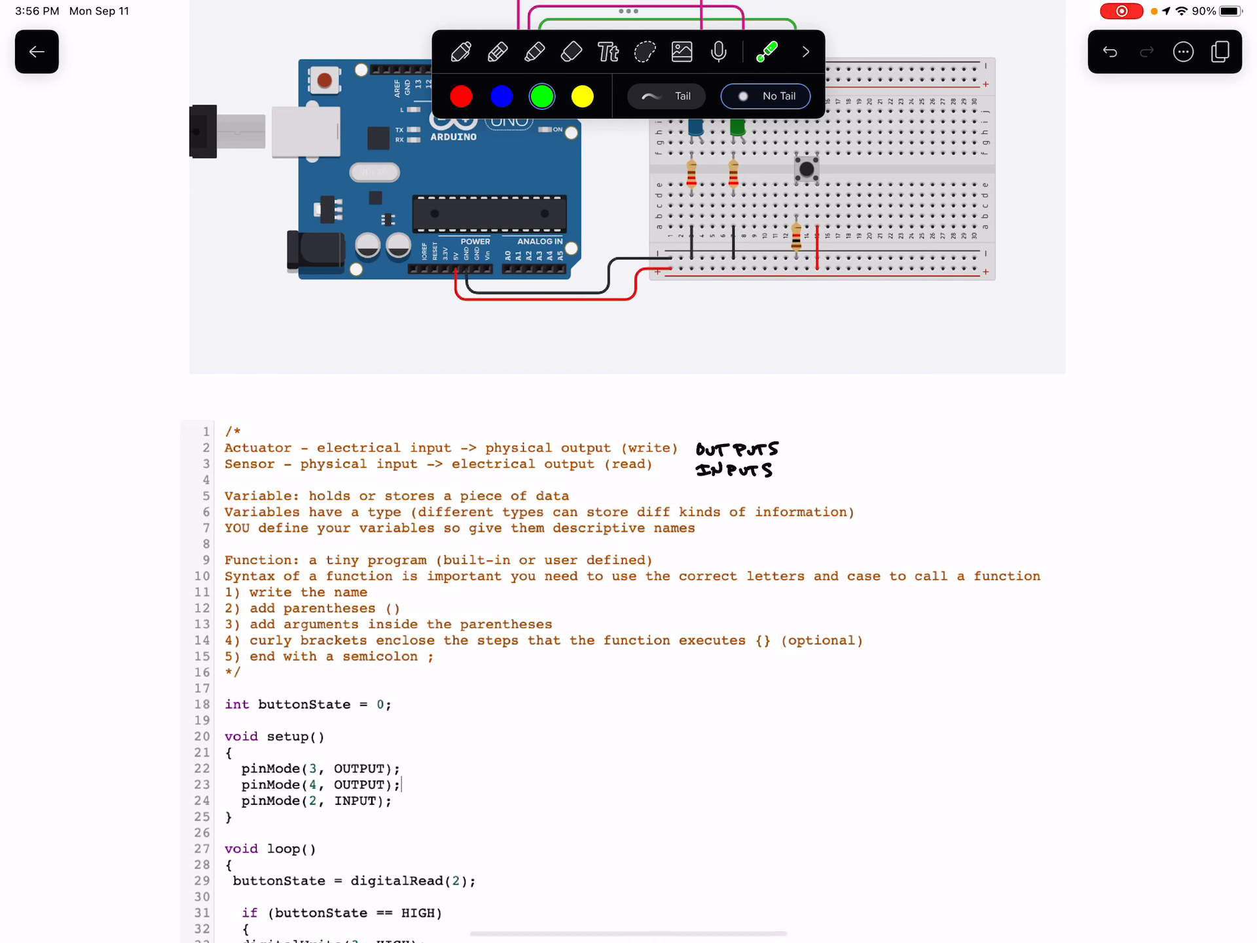
click(708, 530)
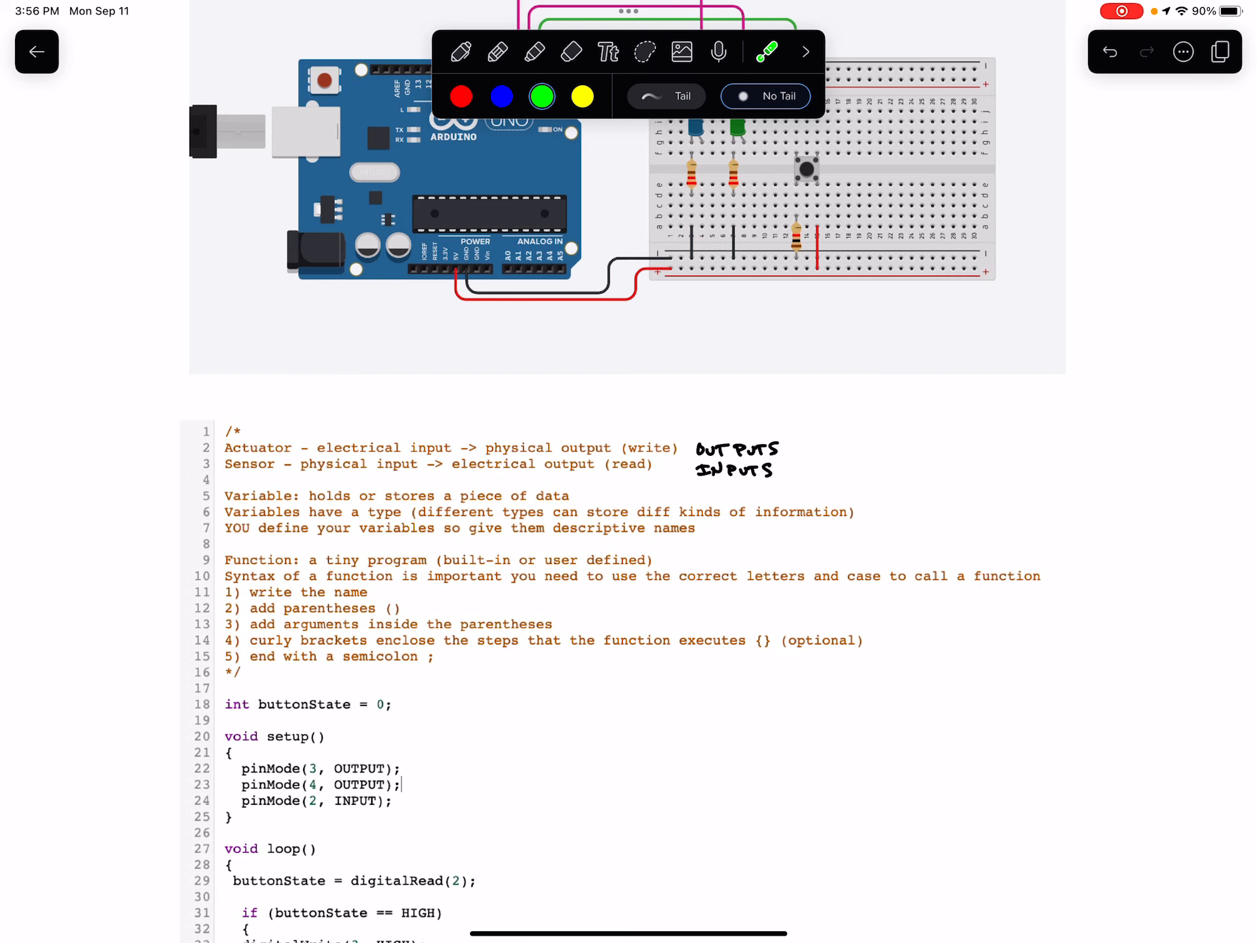
scroll(down, 3)
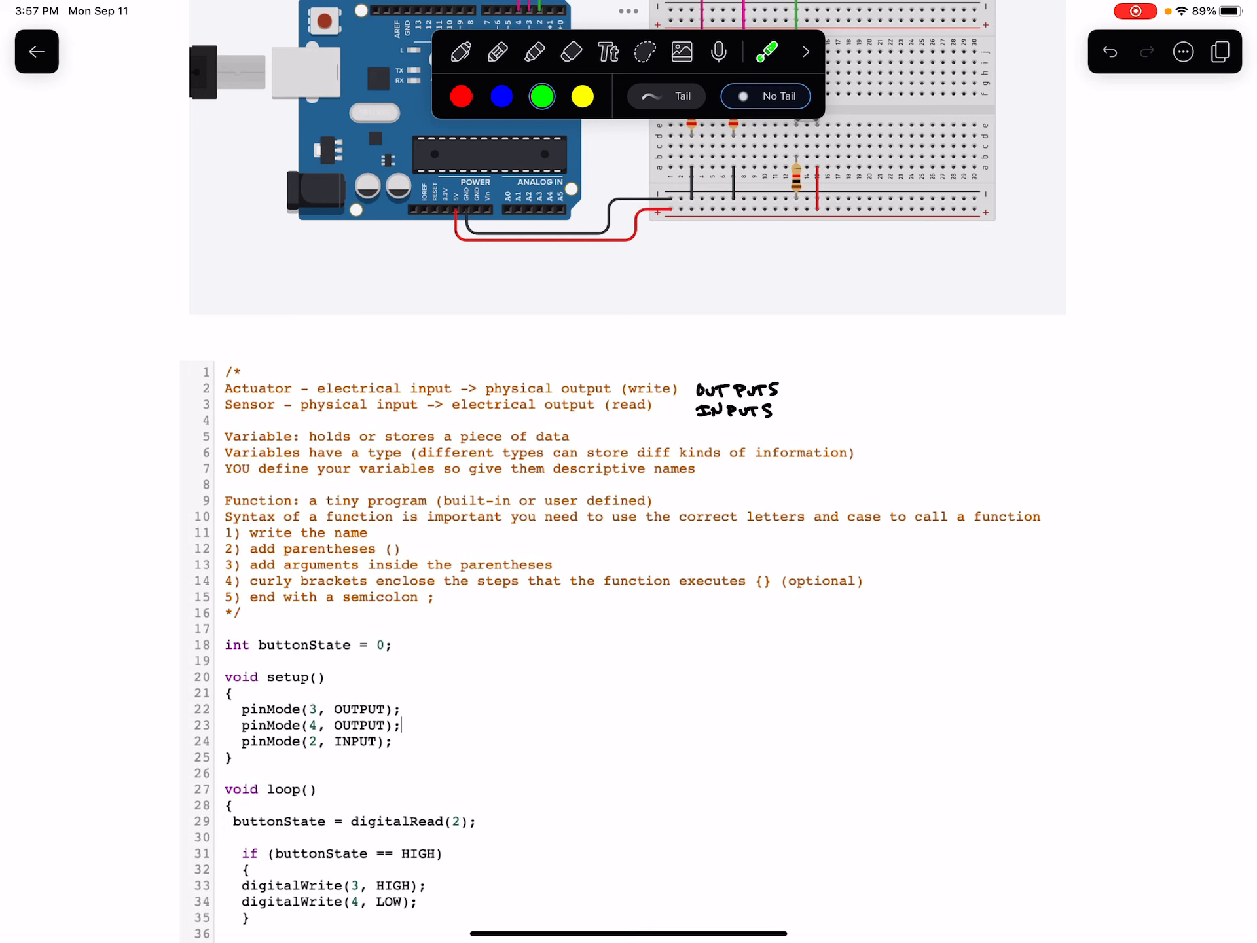
click(550, 503)
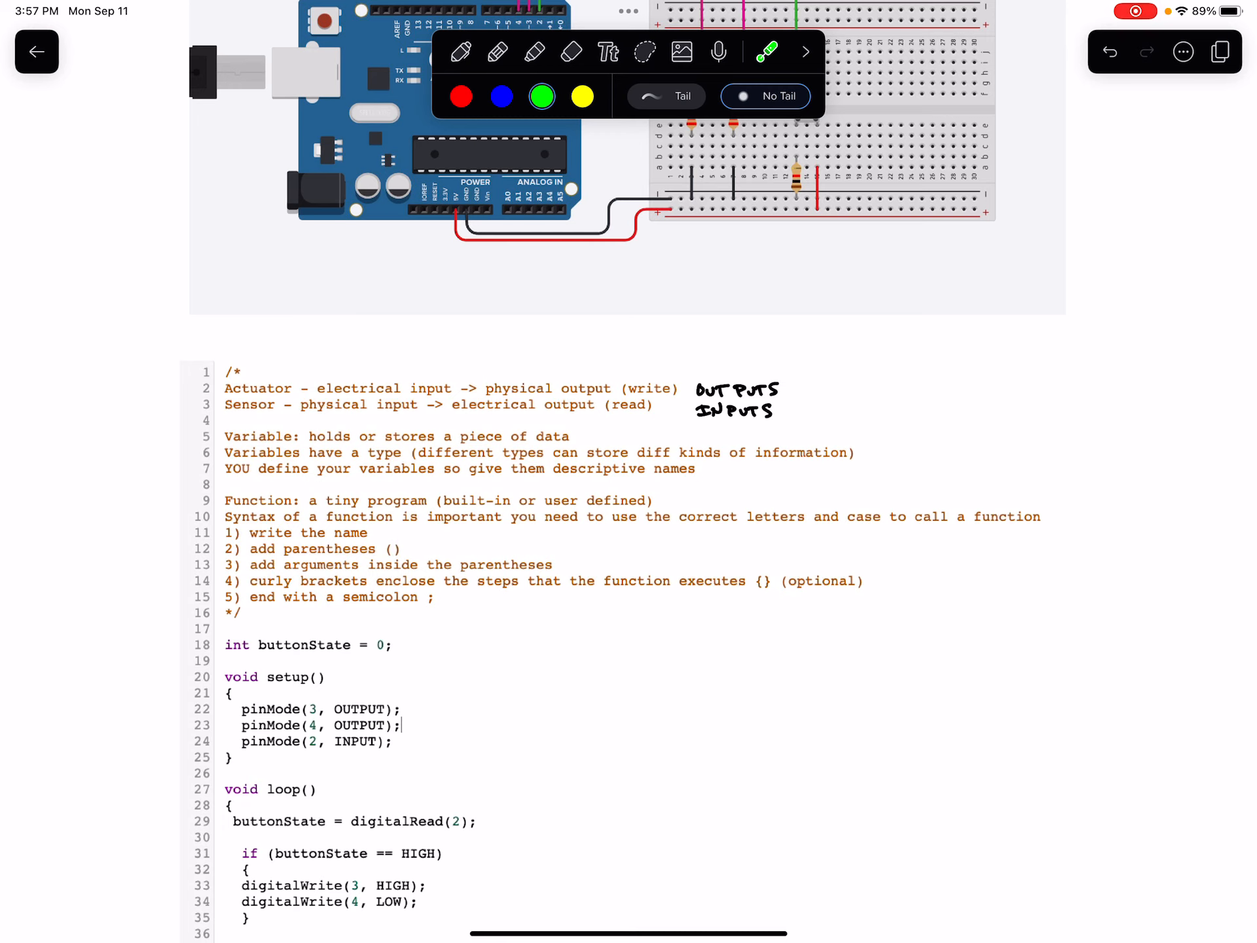
click(329, 540)
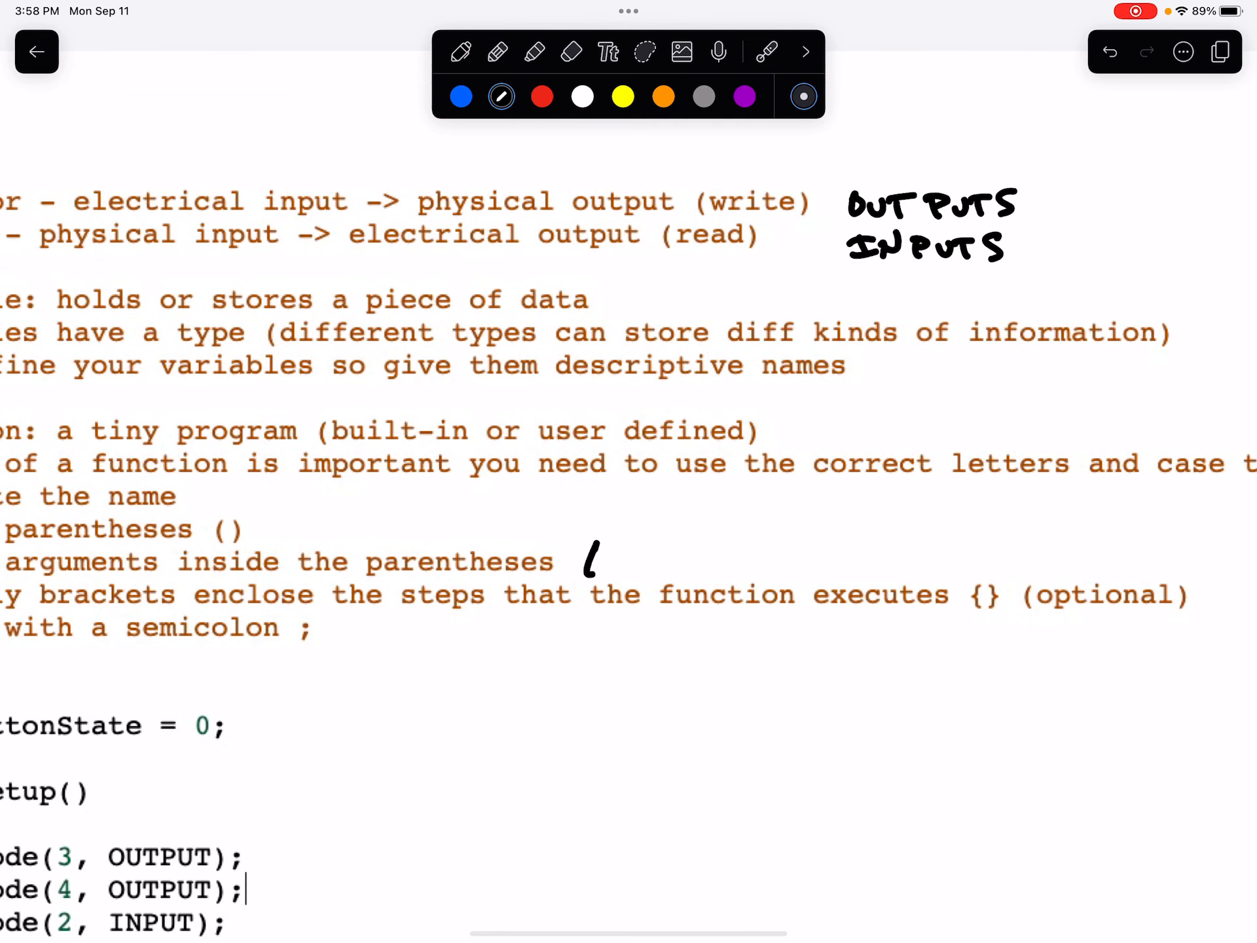
- Handwrite *(OPTIONAL / OR NOT) beside line 13 and underline the curly-brackets line 14
drag(562, 545, 626, 562)
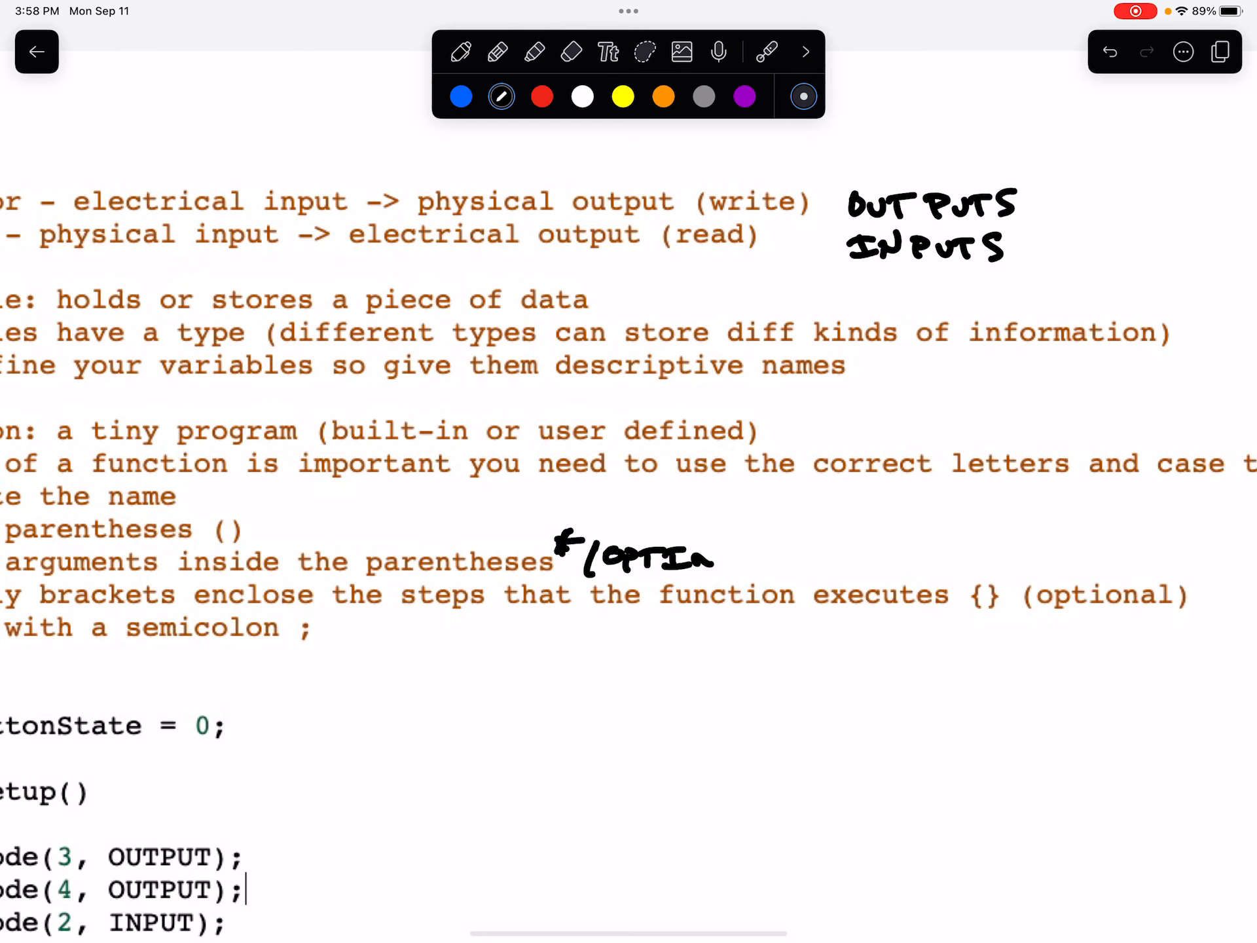
drag(706, 553, 809, 553)
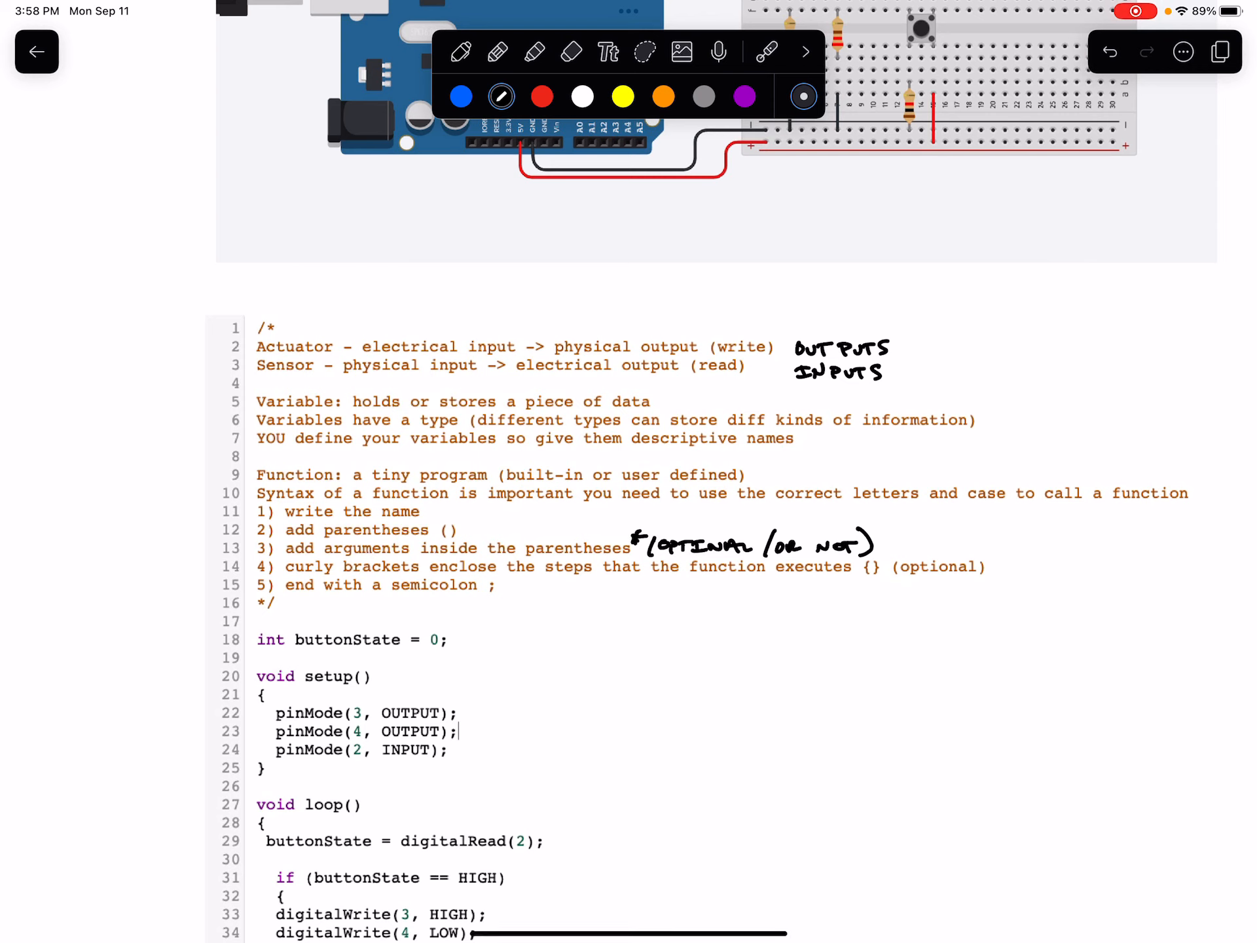
drag(284, 577, 531, 584)
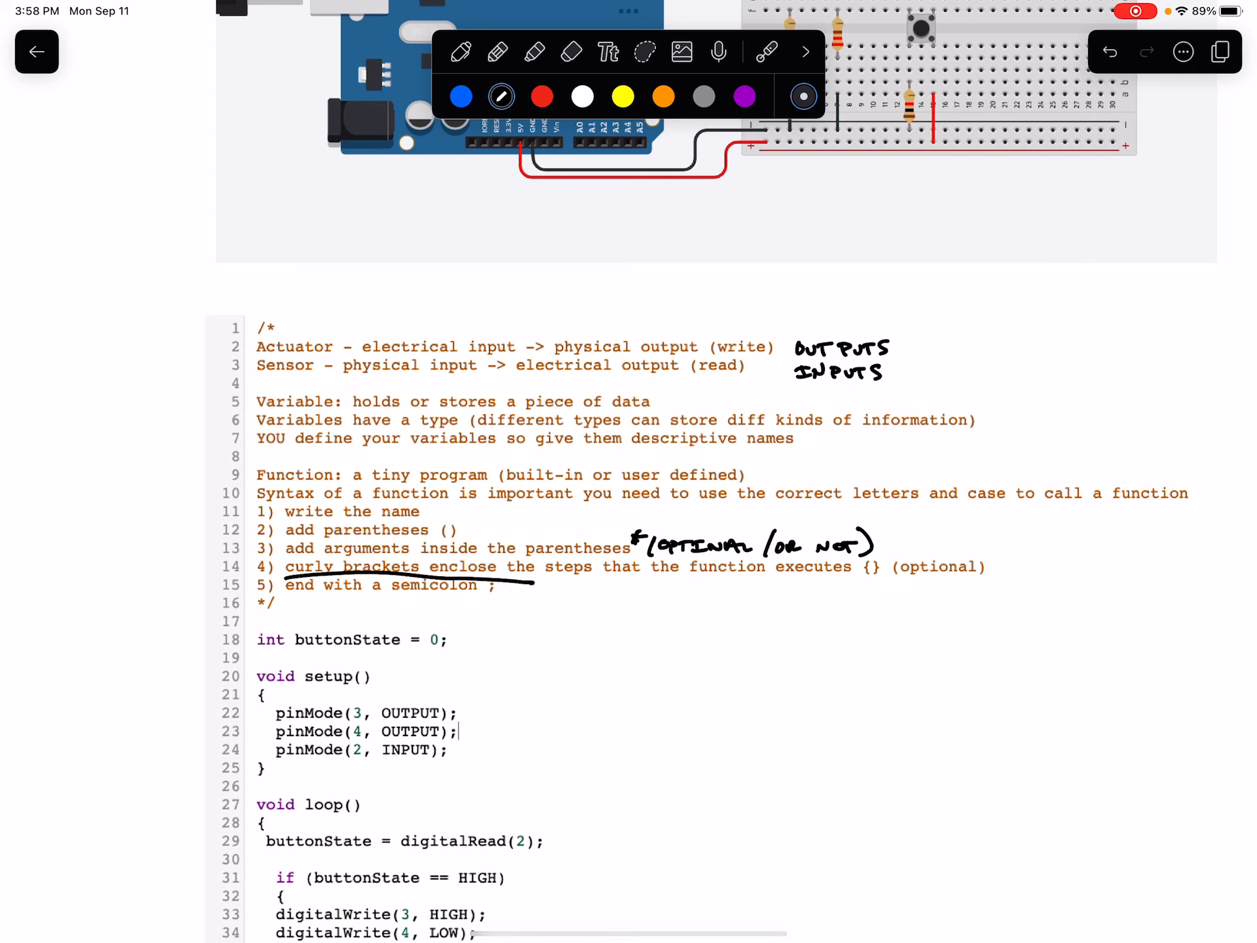
- Erase the underline stroke and return to the pen, leaving a // mark by the buttonState line
drag(476, 932, 785, 933)
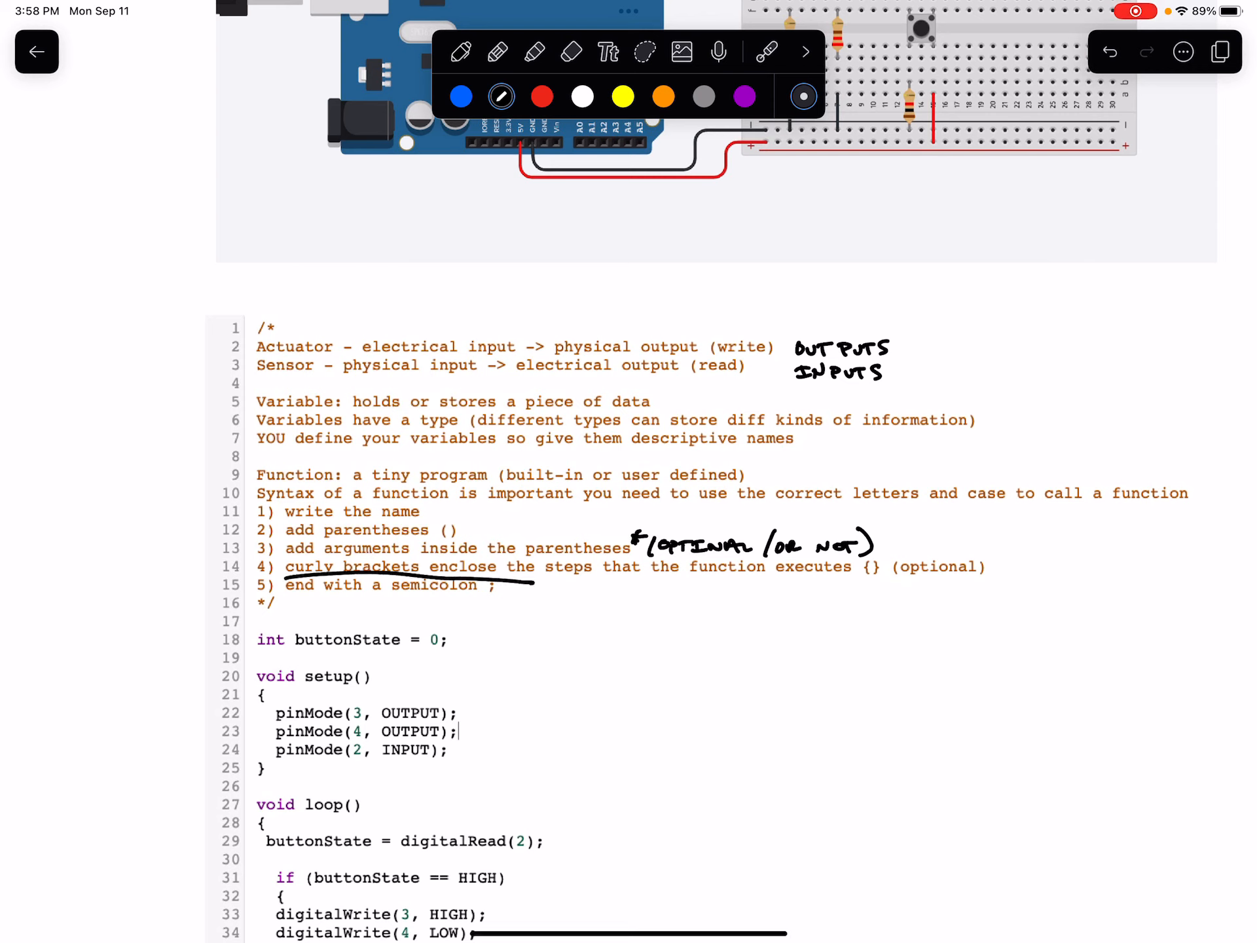
click(571, 51)
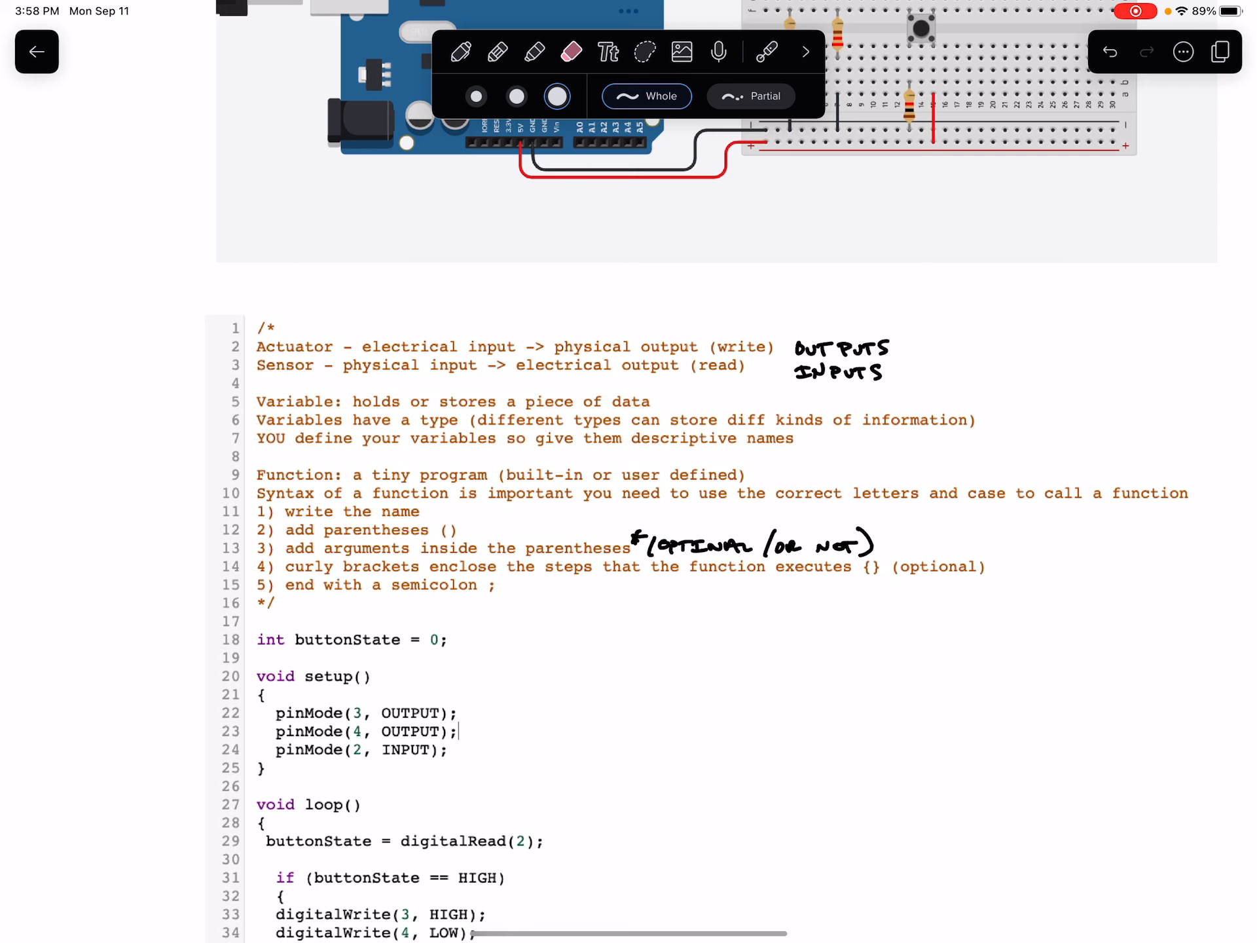
click(766, 51)
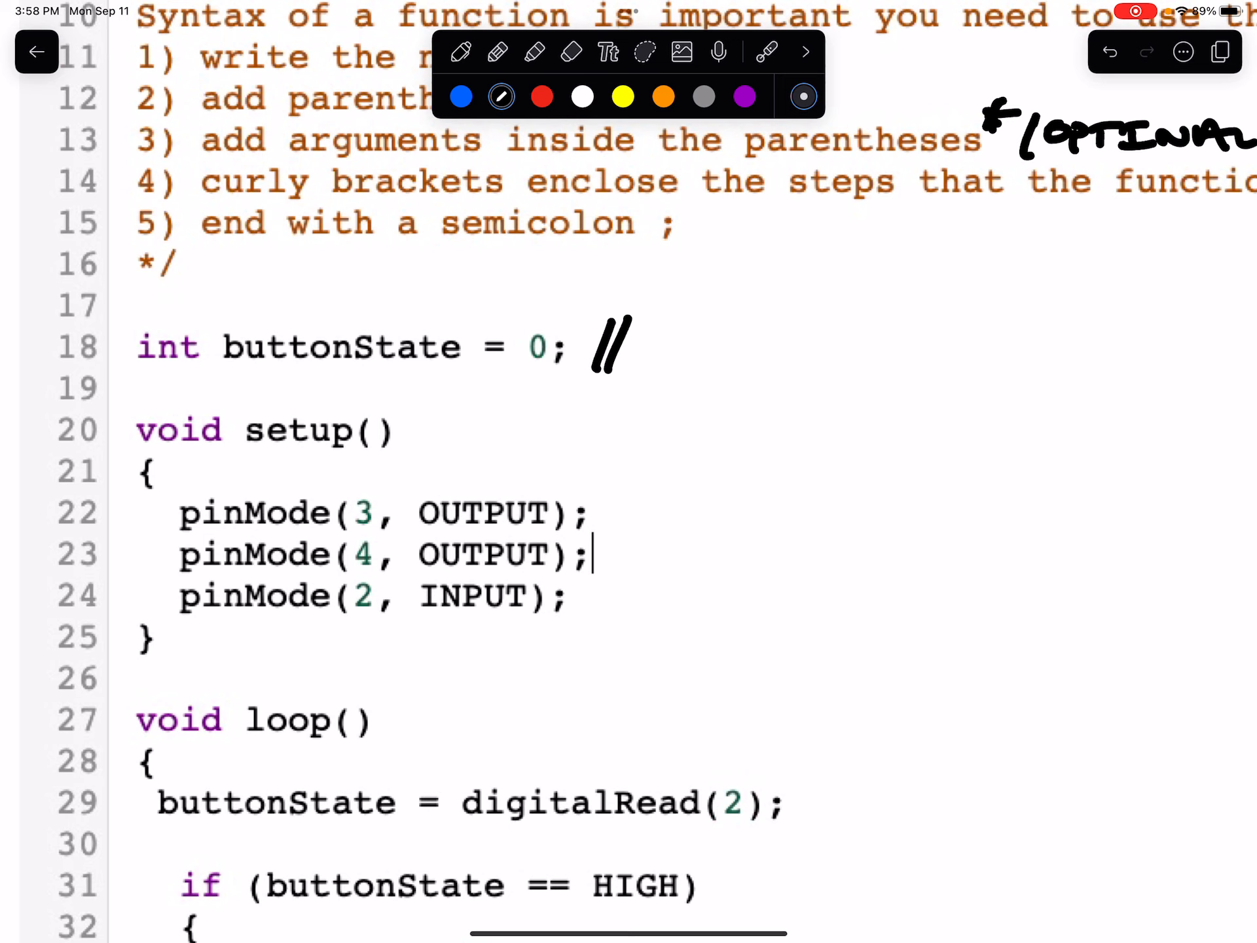
- Write // CREATE after int buttonState = 0; and arrow int labelled WHOLE #S
drag(642, 344, 770, 344)
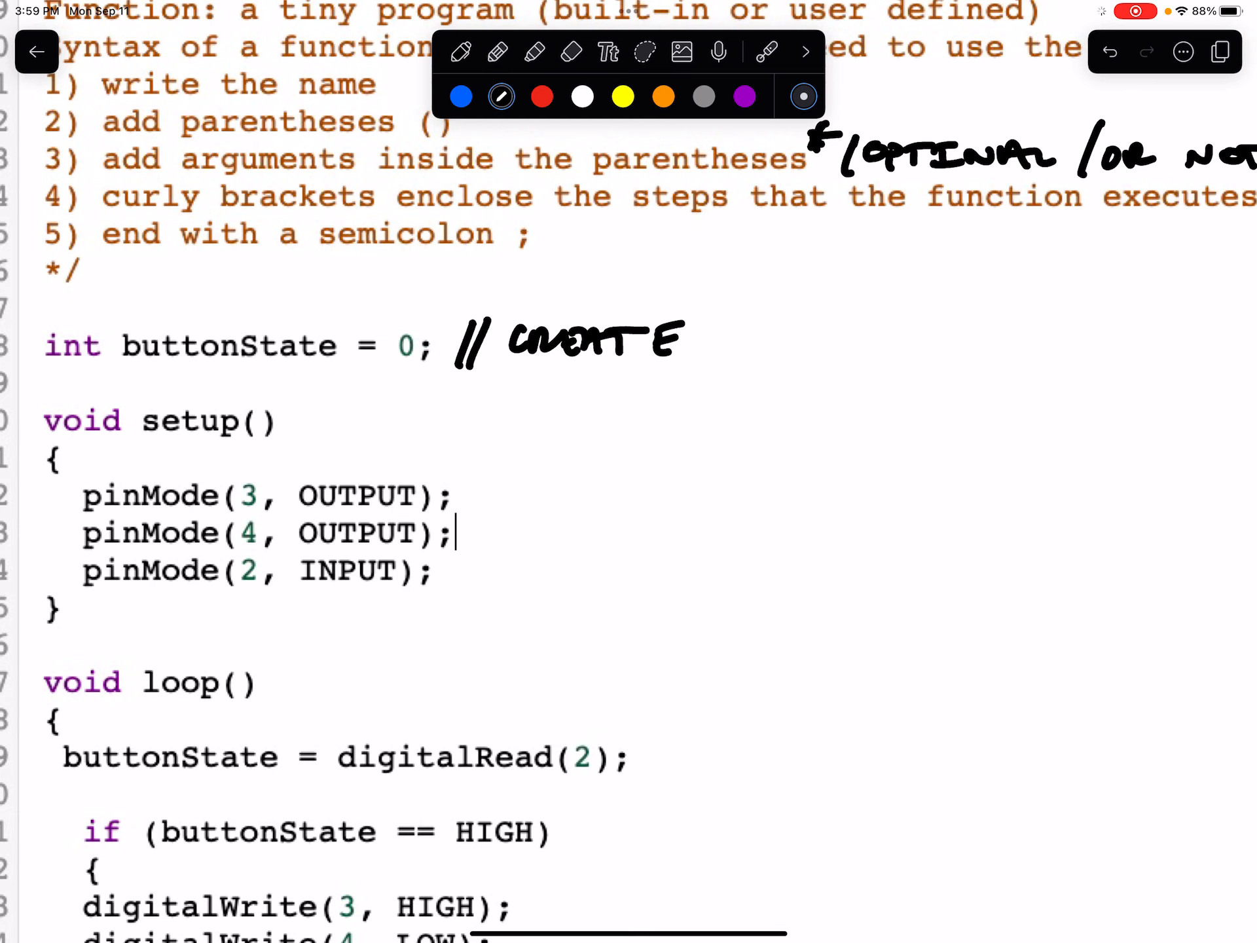
drag(87, 337, 140, 297)
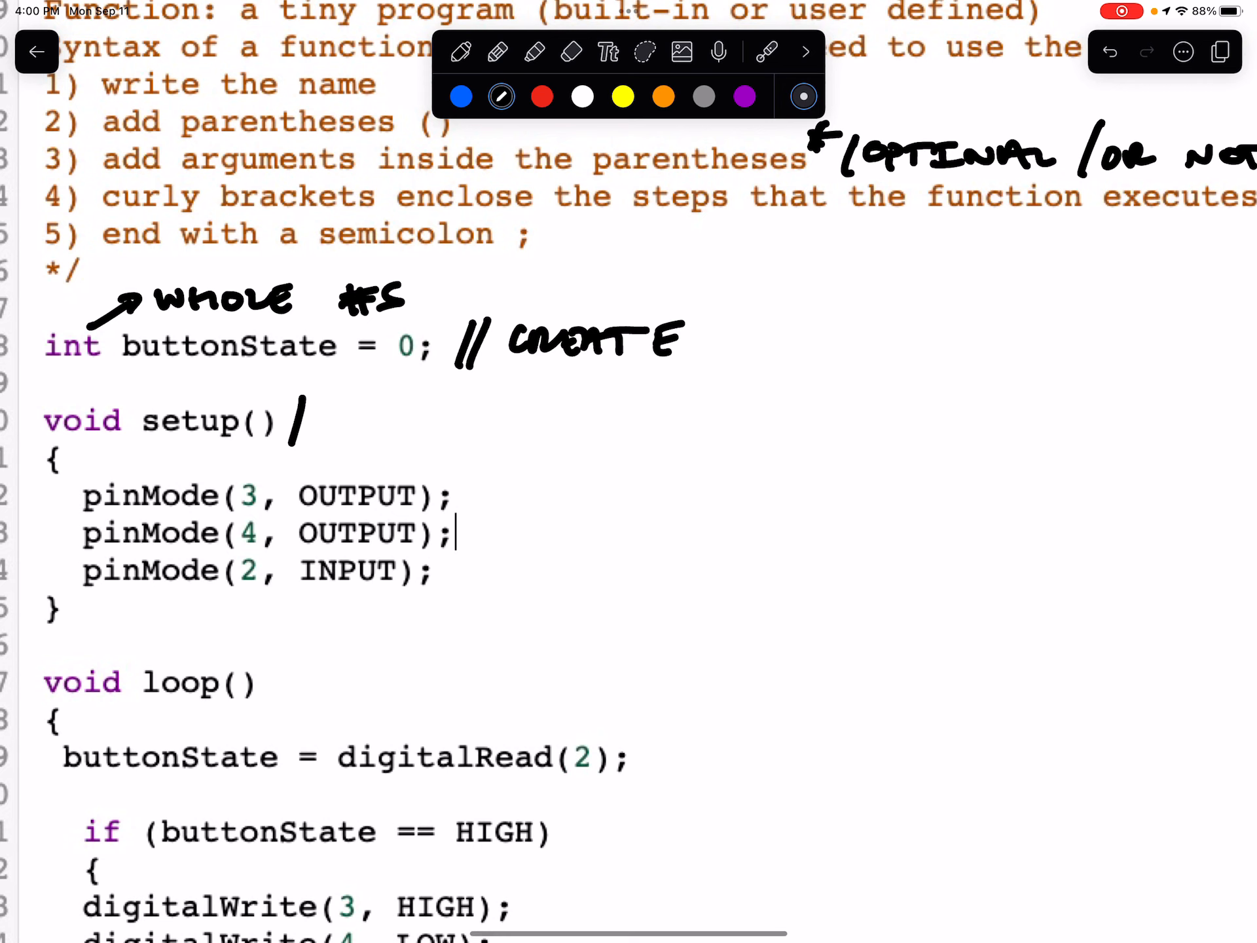
- Write //RUNS ONCE @ START OF THE PROGRAM after void setup() with an arrow from pinMode(3, OUTPUT)
drag(297, 417, 362, 424)
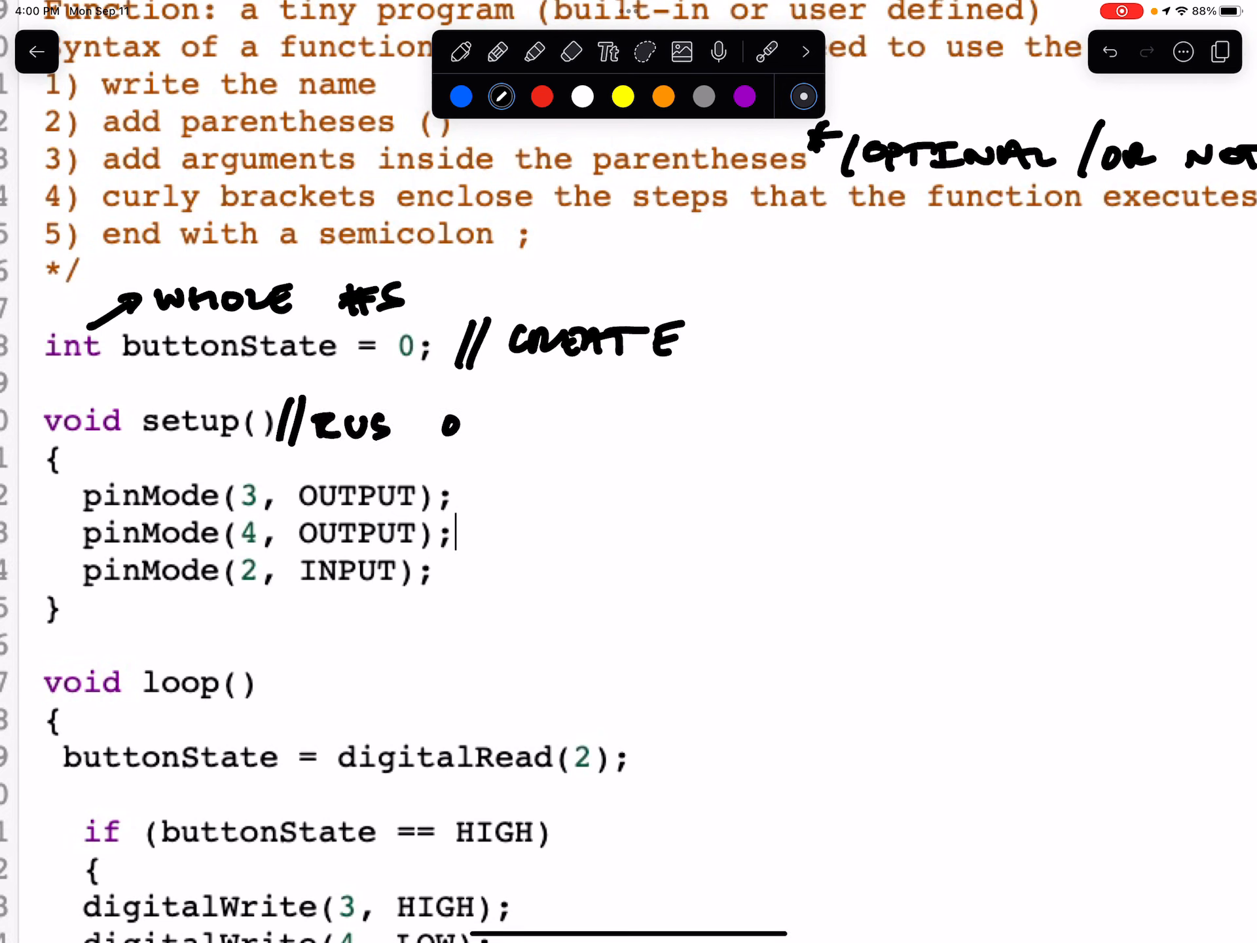
click(571, 51)
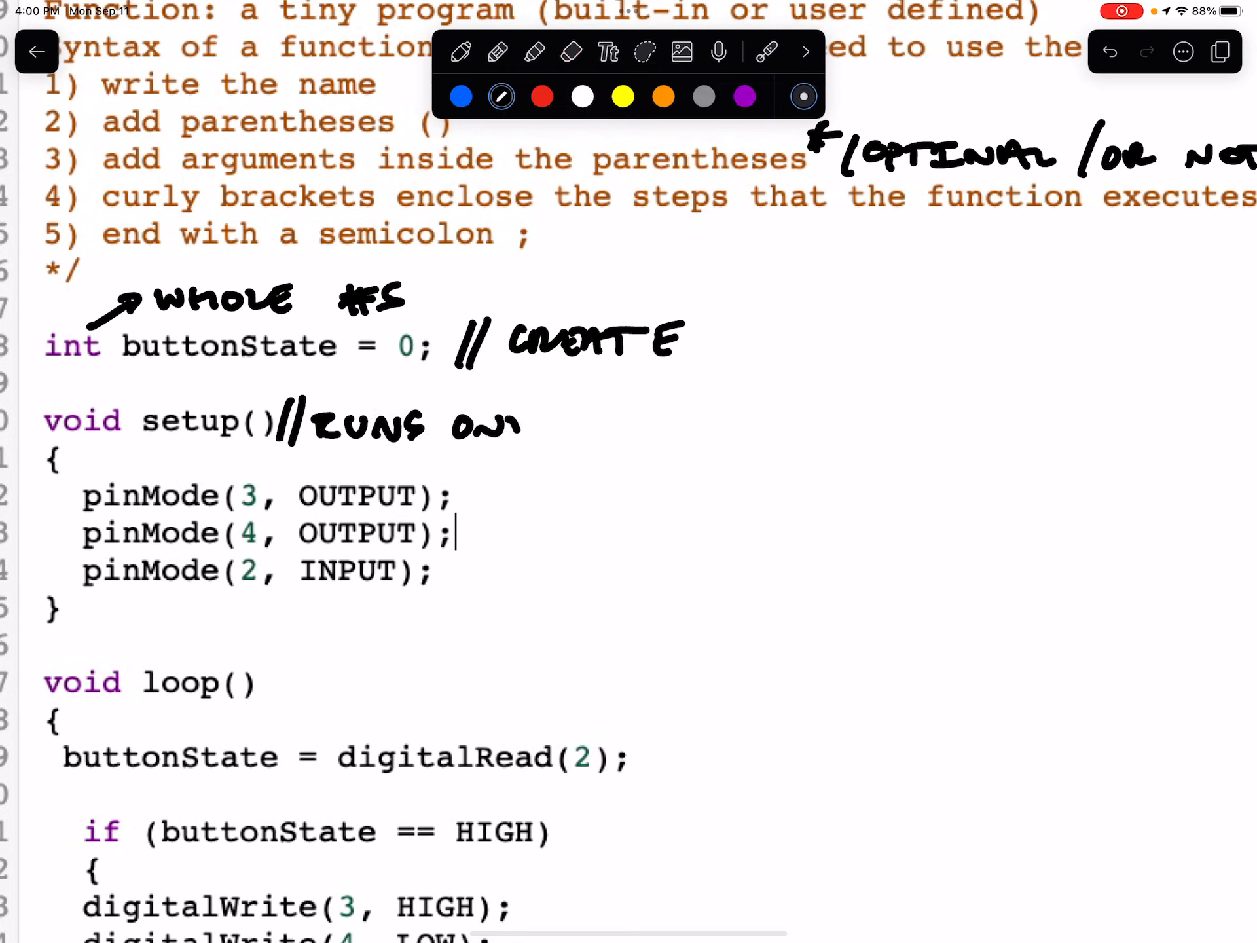
drag(497, 424, 562, 420)
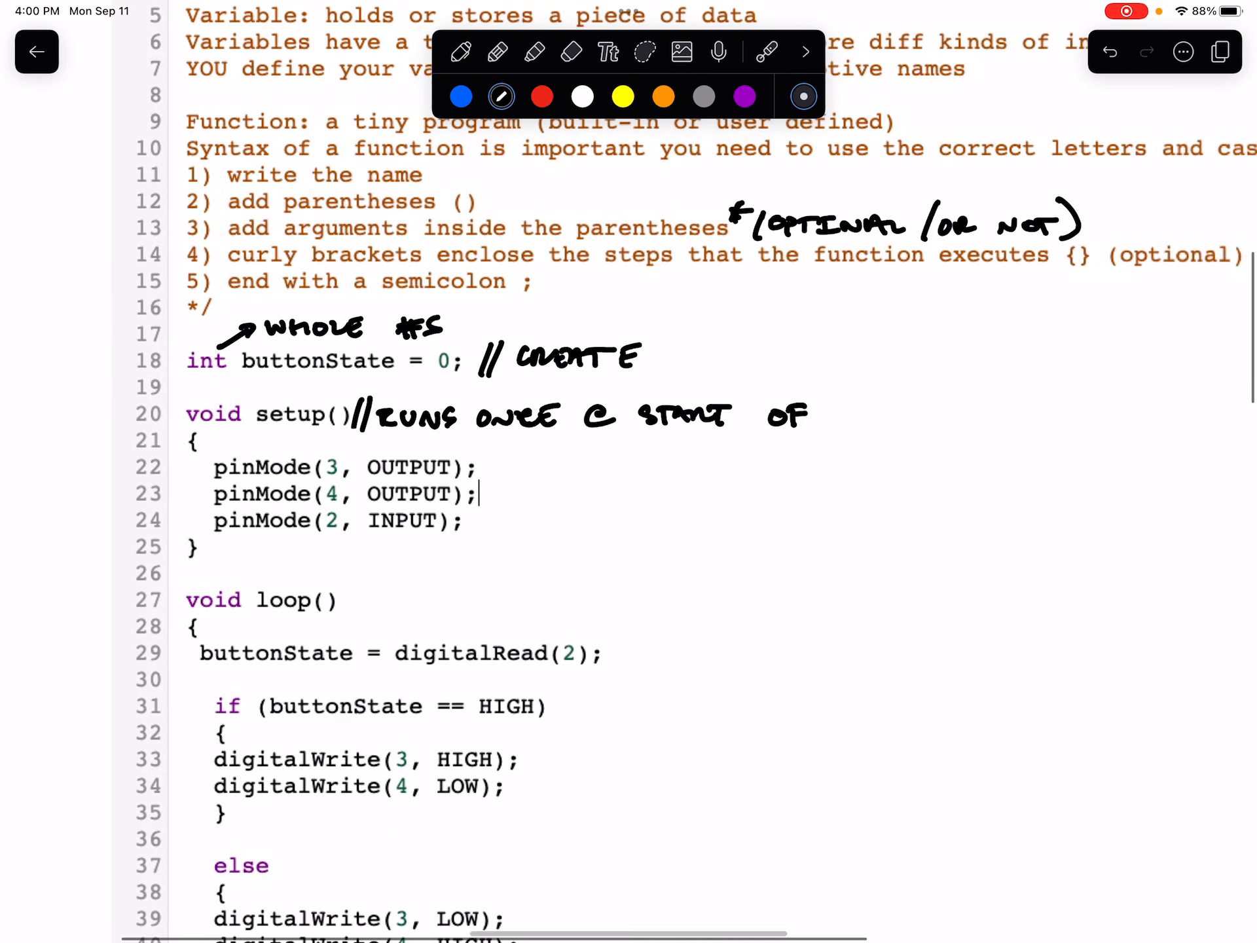
drag(770, 415, 891, 415)
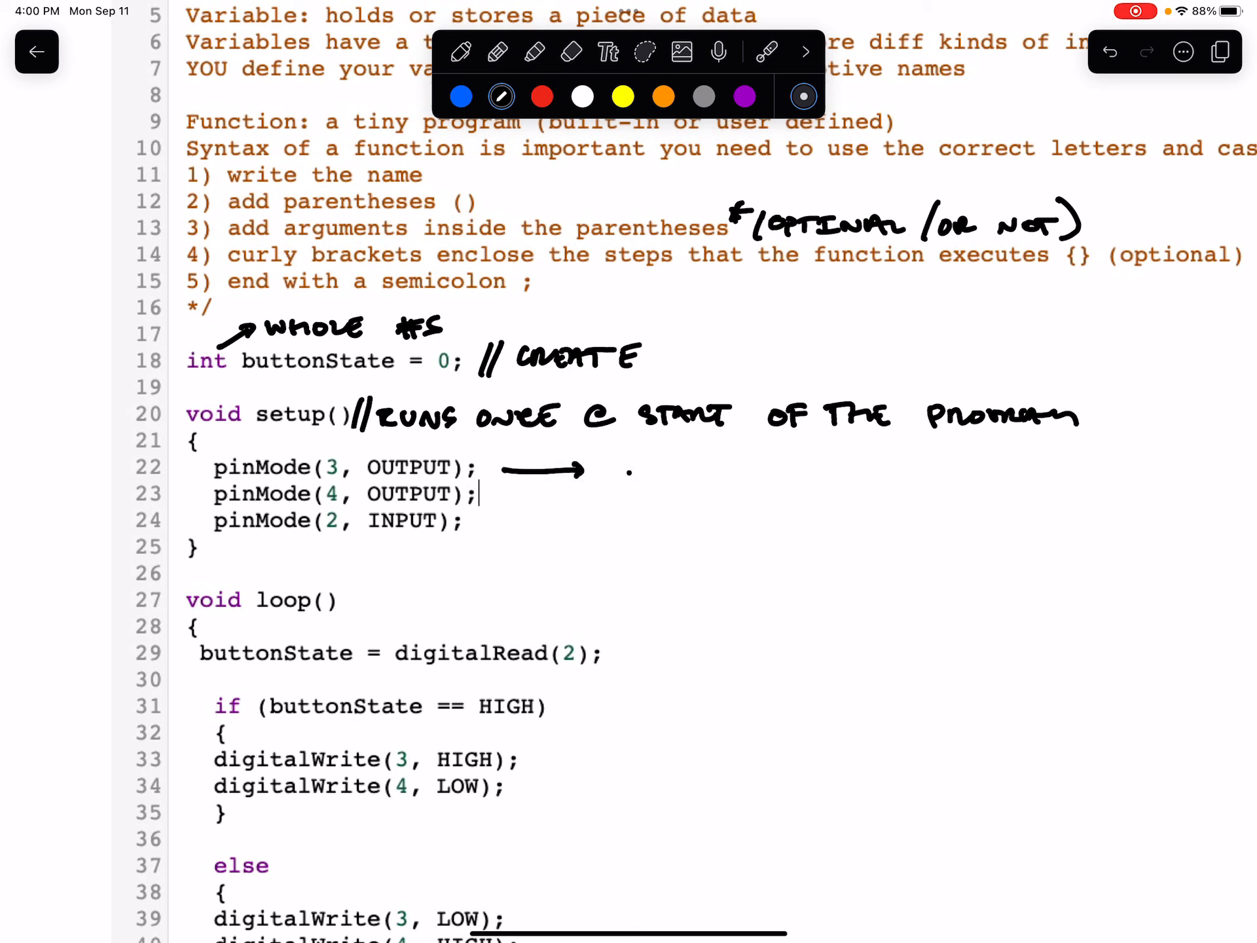
- Handwrite the syntax note pinMode(PIN #, INPUT/OUTPUT) beside the pinMode lines
text(PIN)
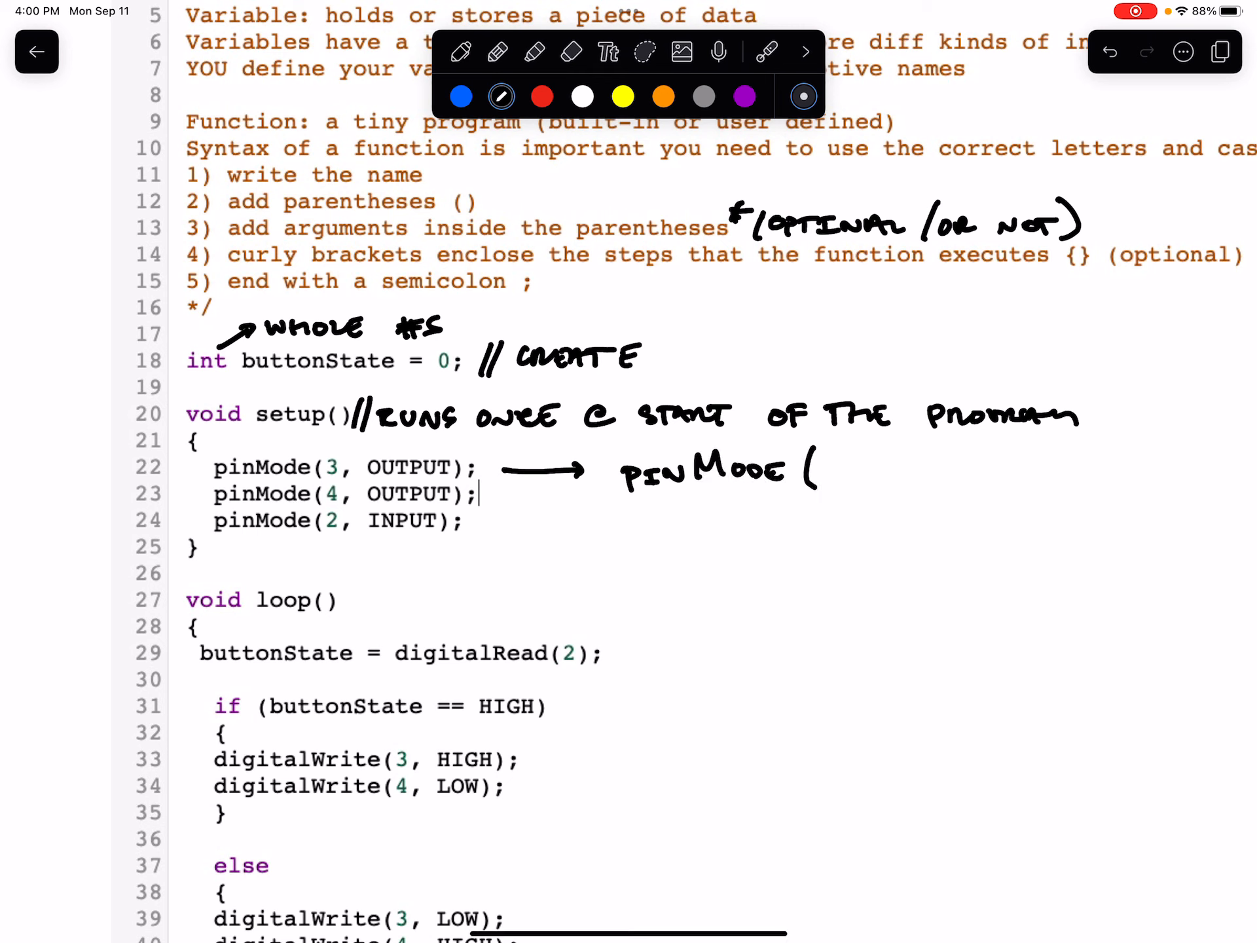
click(766, 51)
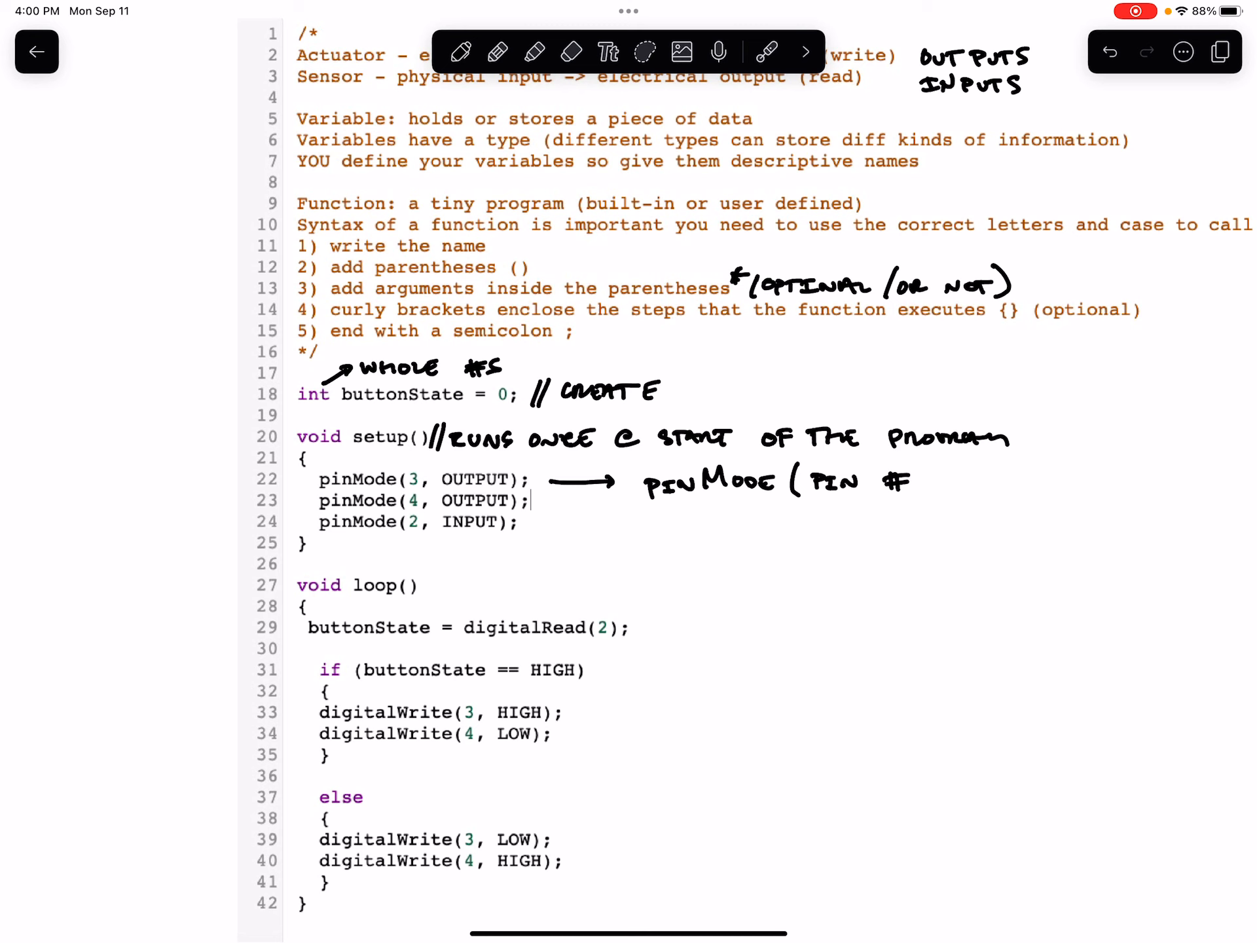
click(767, 51)
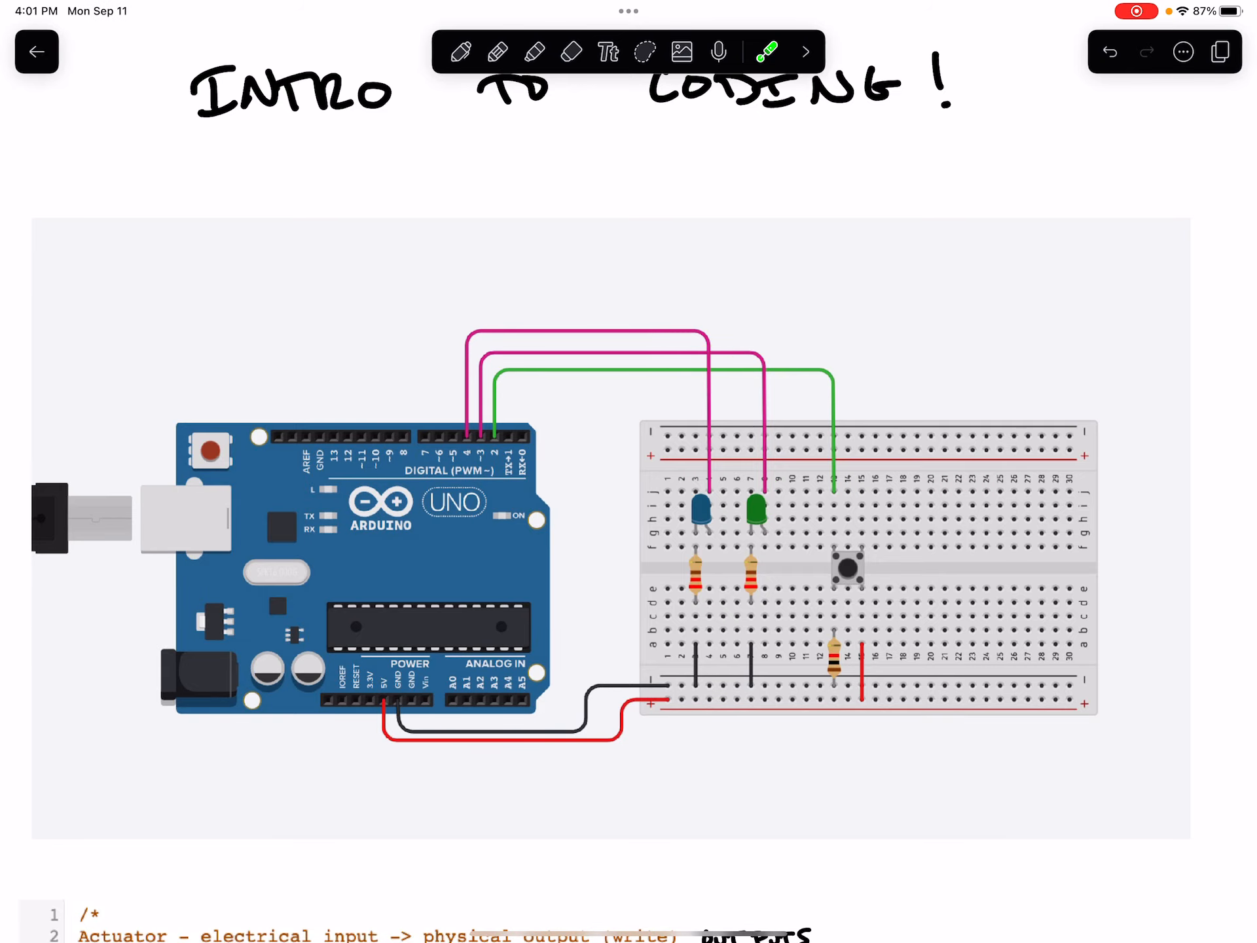
scroll(down, 3)
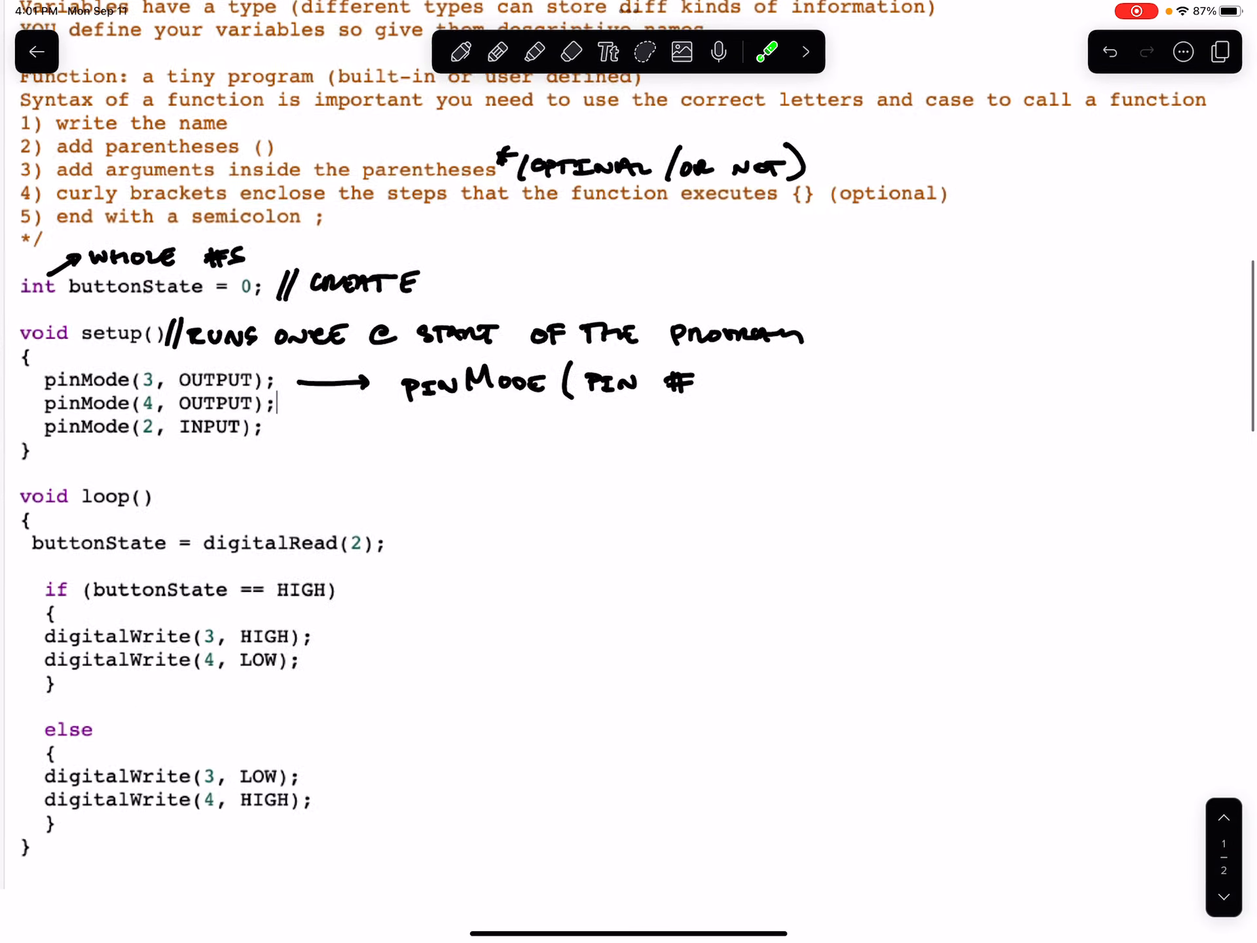
click(766, 51)
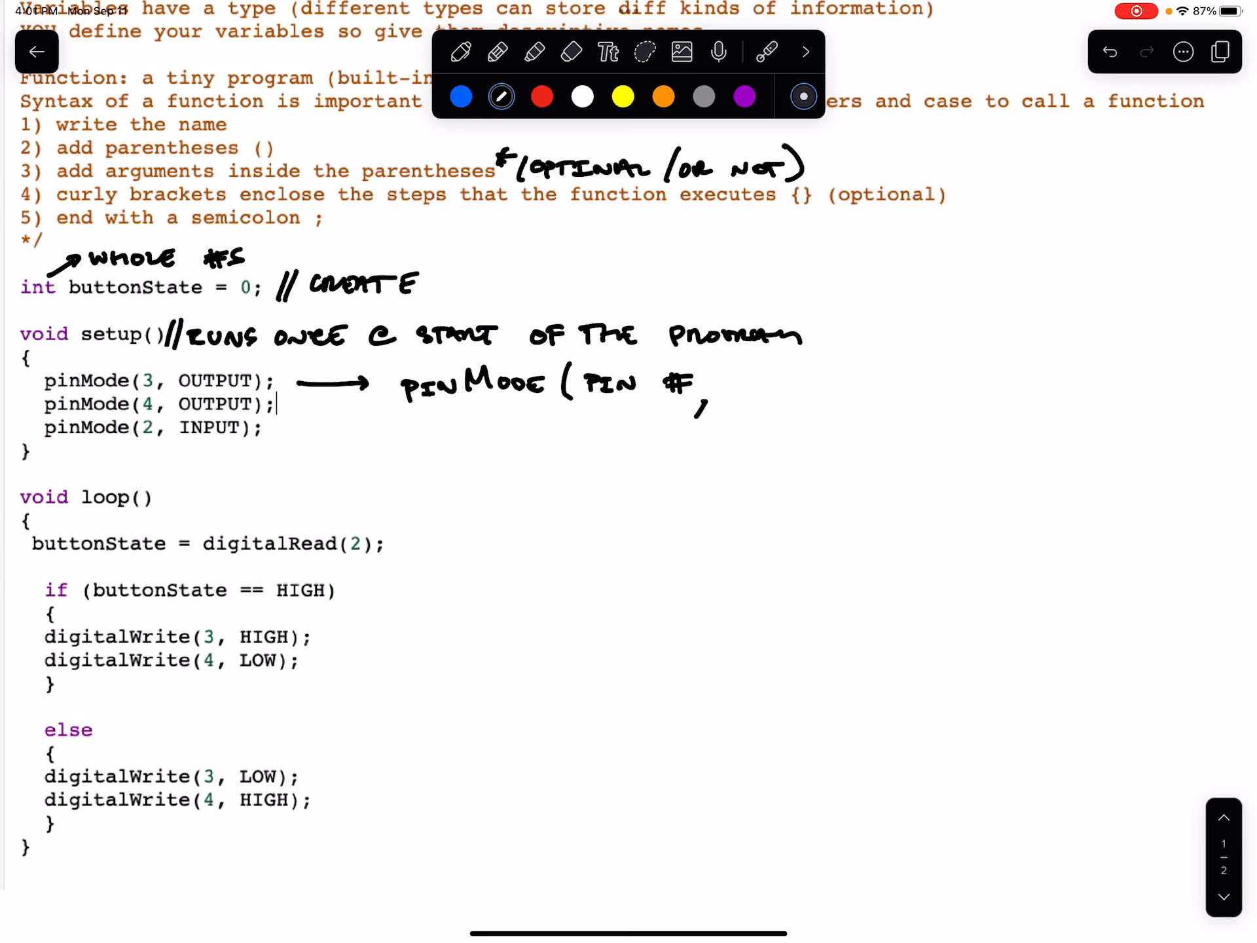
text(INP)
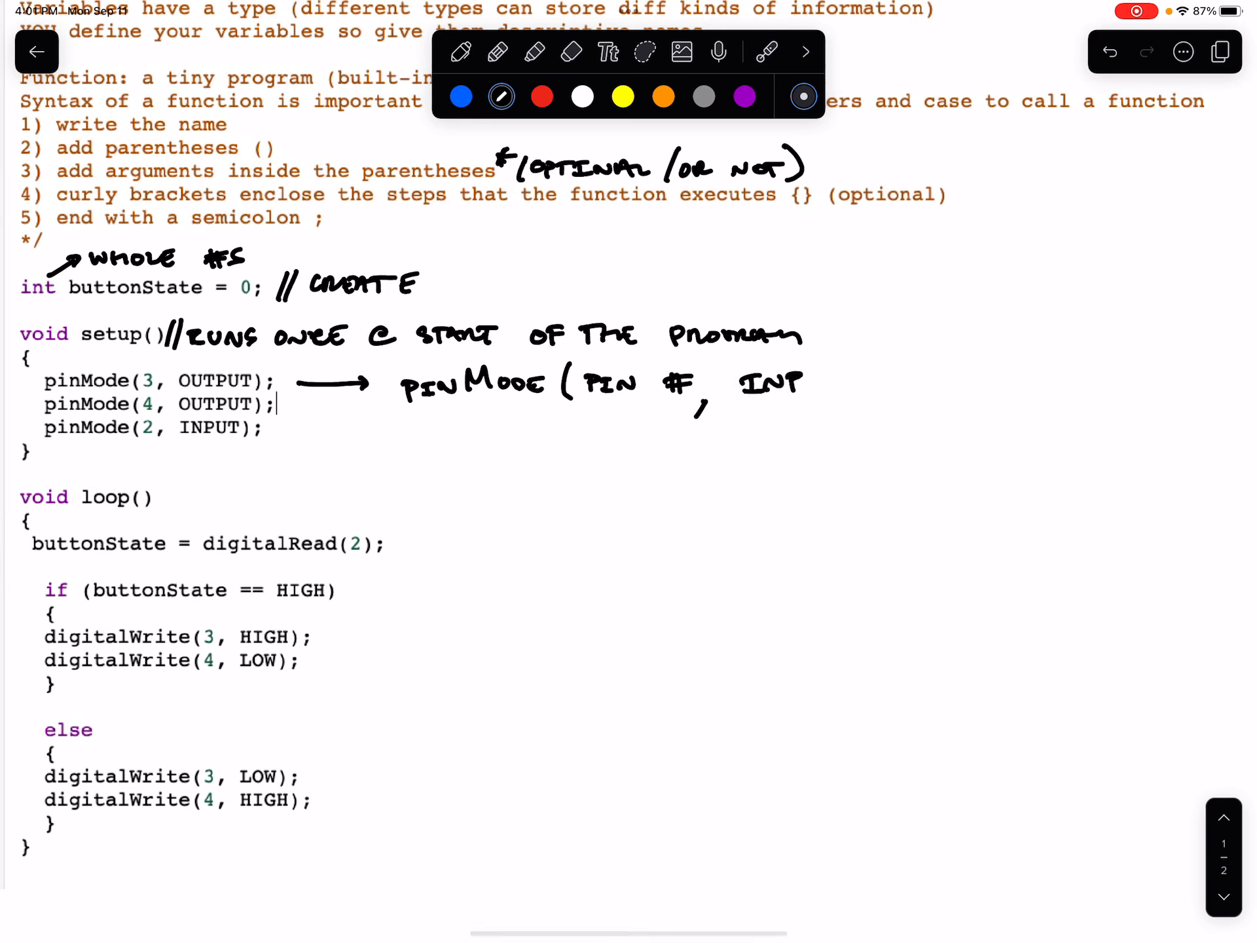
drag(745, 381, 898, 381)
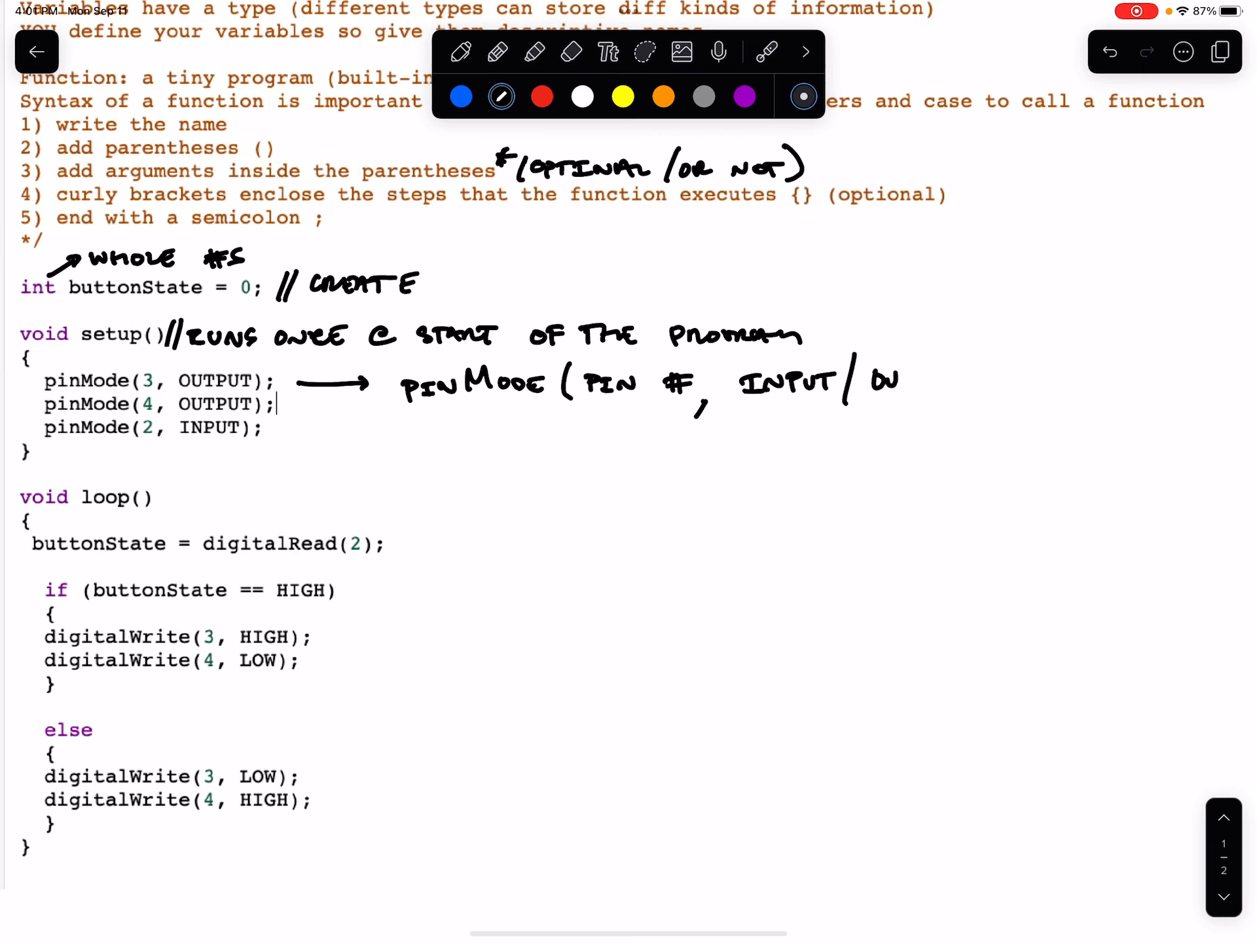
text(OUTPUT)
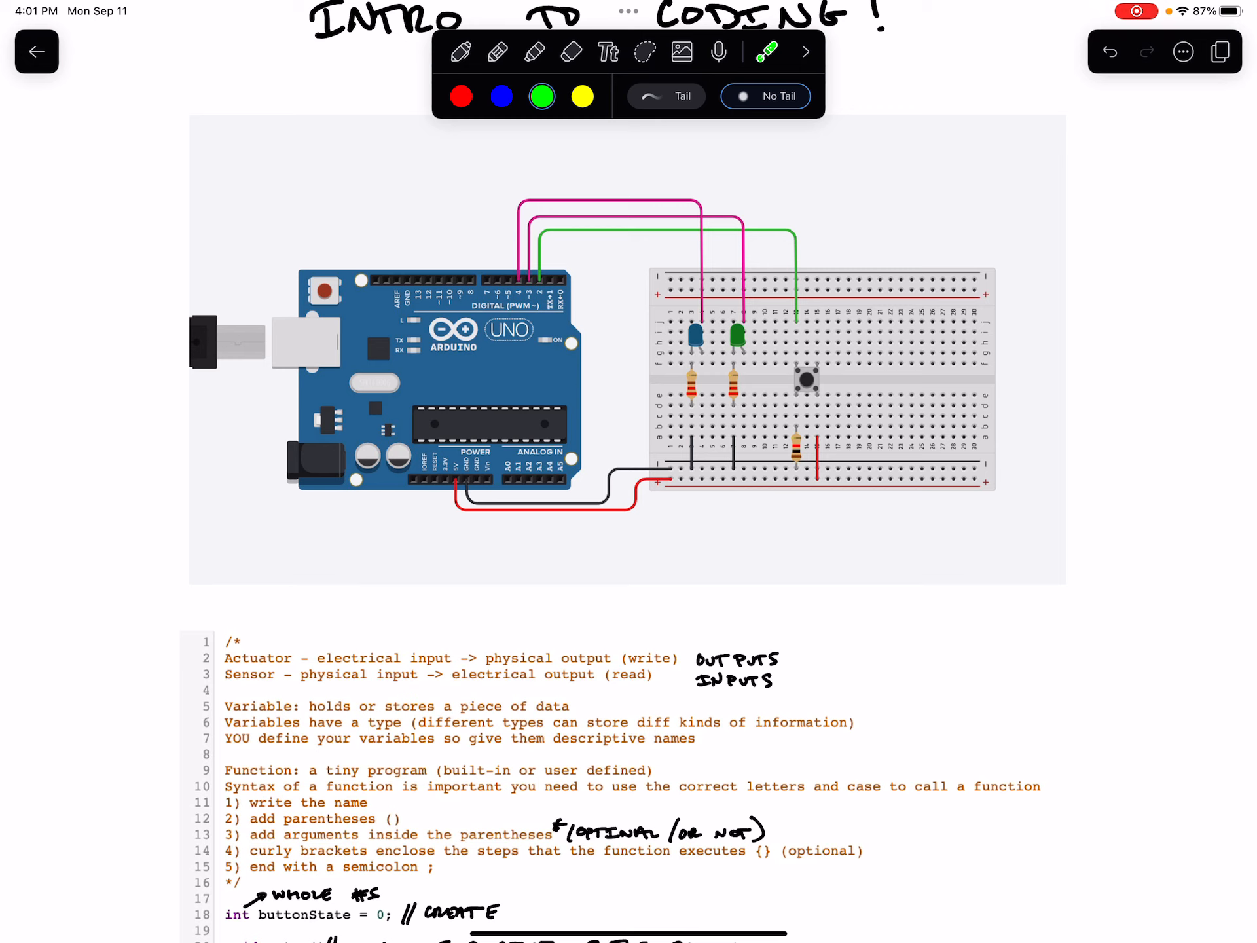
- Add arrows labelling INPUT as SENSOR! and OUTPUT as ACTUATOR!
click(797, 385)
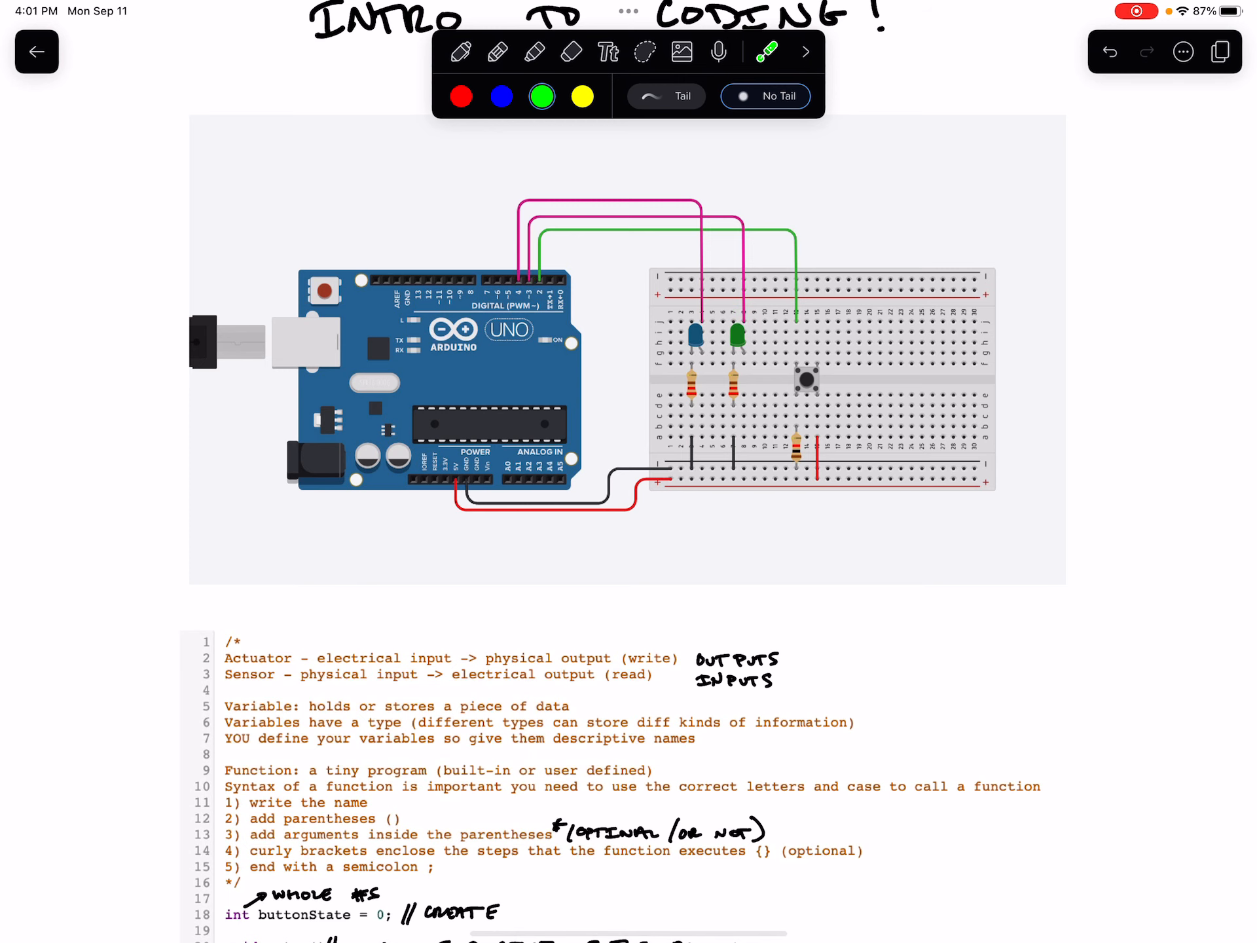
scroll(down, 3)
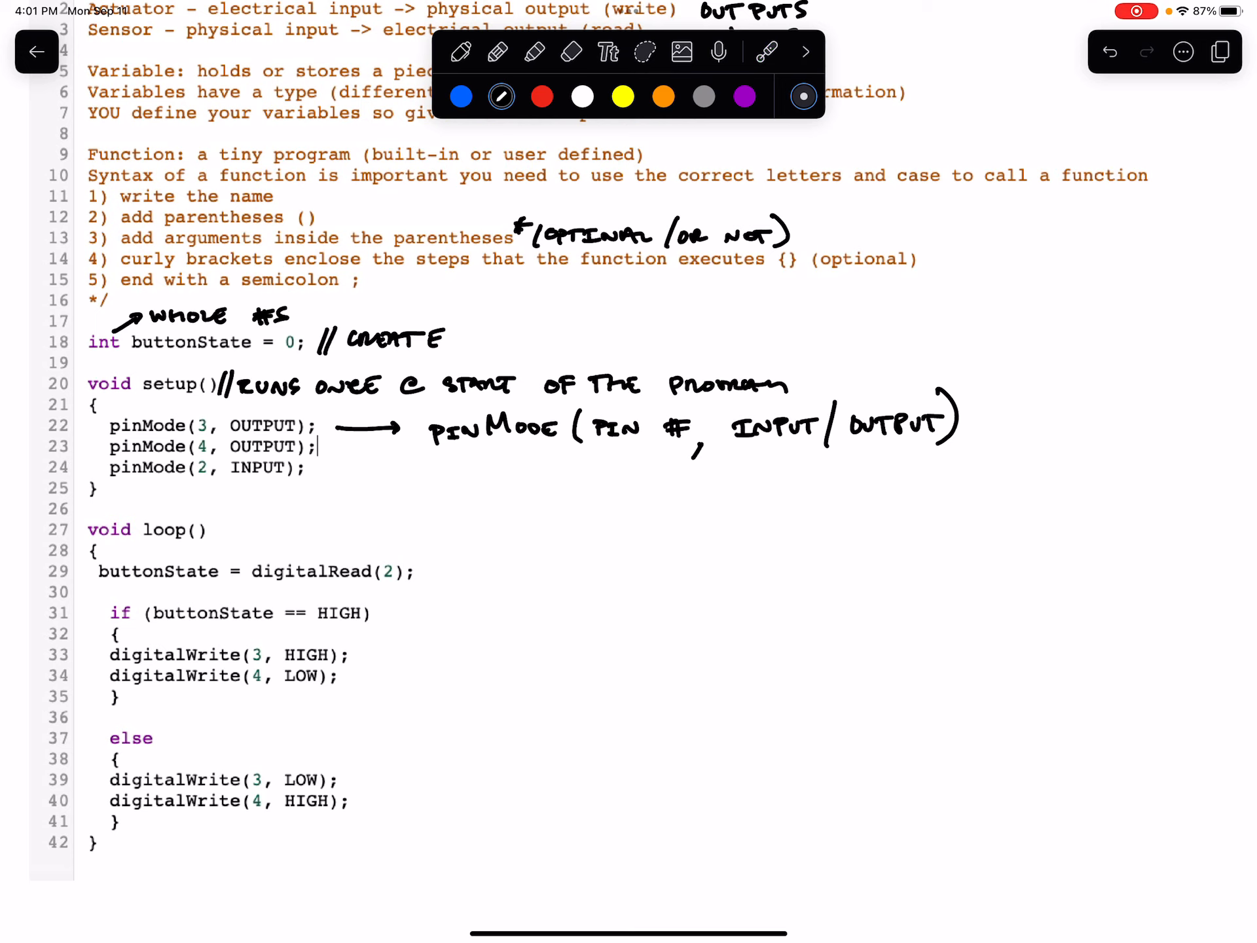
drag(770, 480, 766, 453)
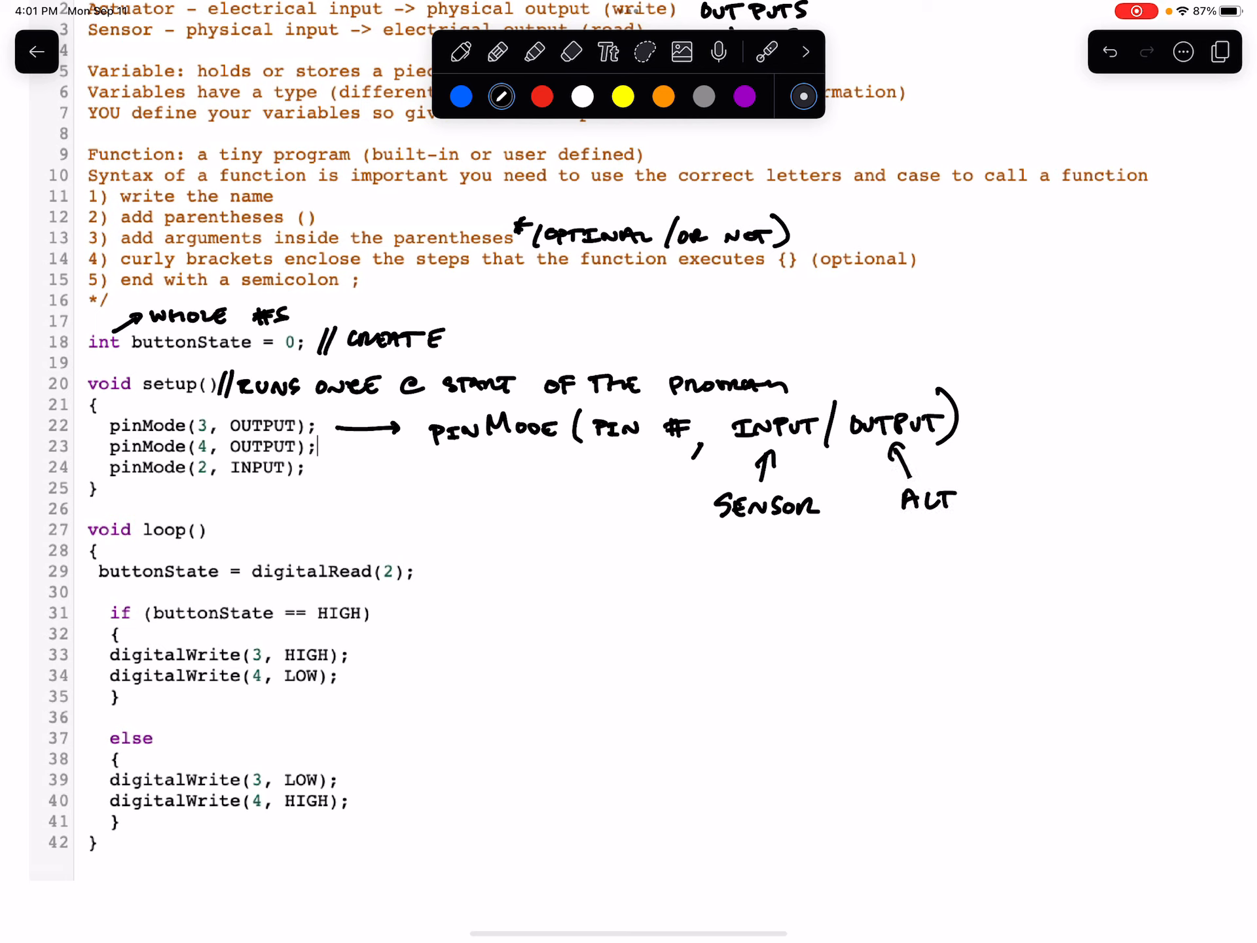
text(N)
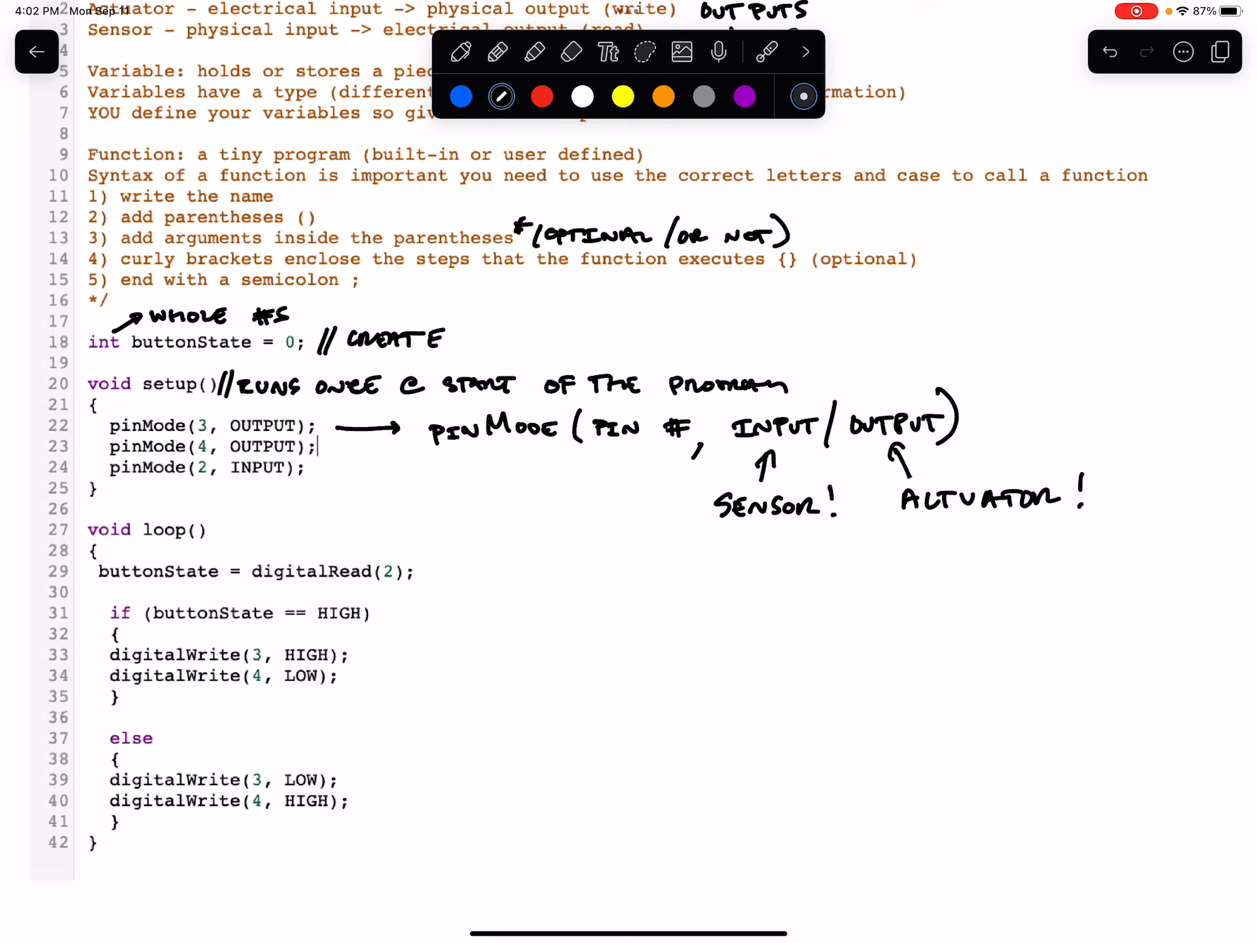
- Draw a bracket beside the setup() body, lines 21–25, labelled OPEN and CLOSES
scroll(down, 3)
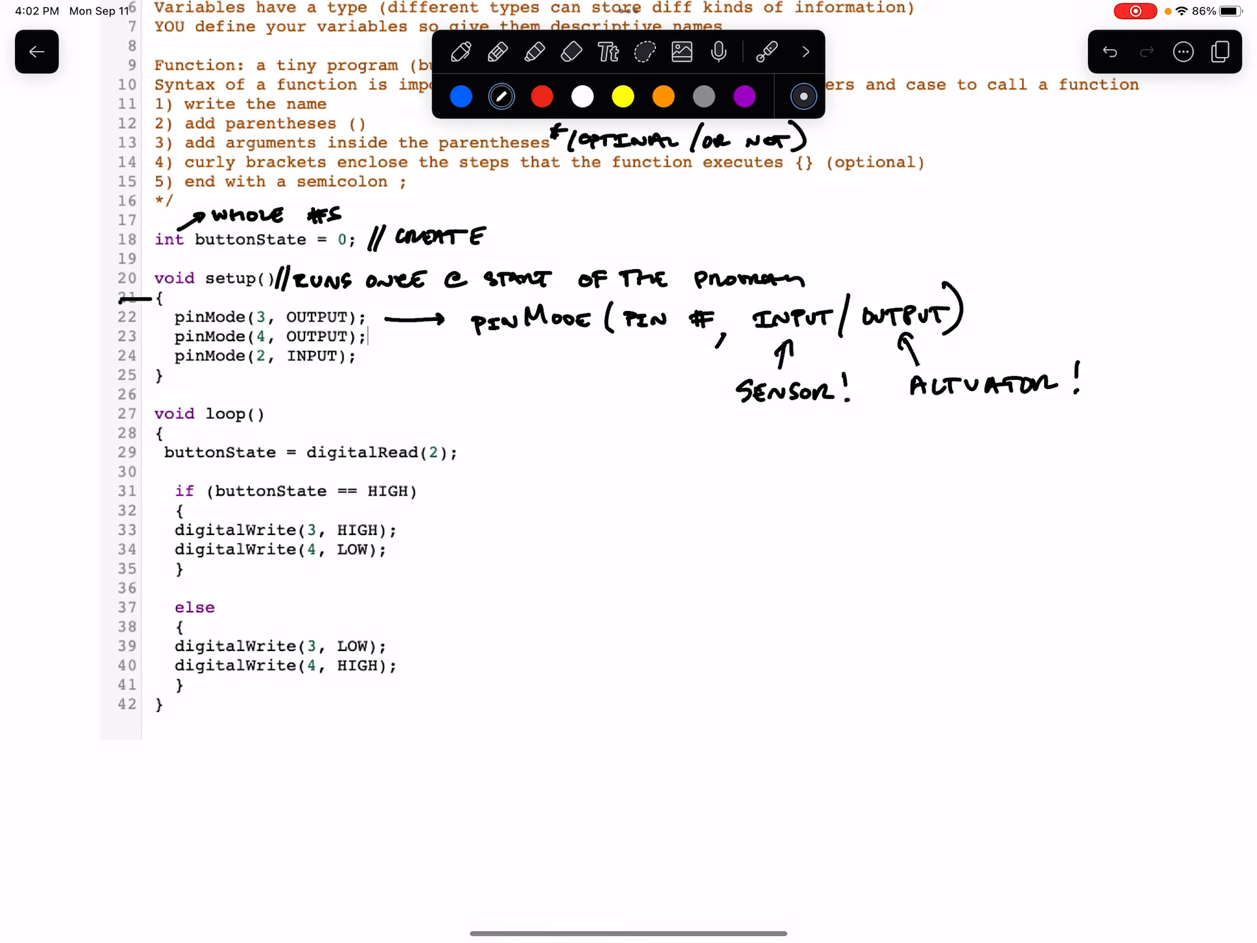
drag(120, 301, 140, 381)
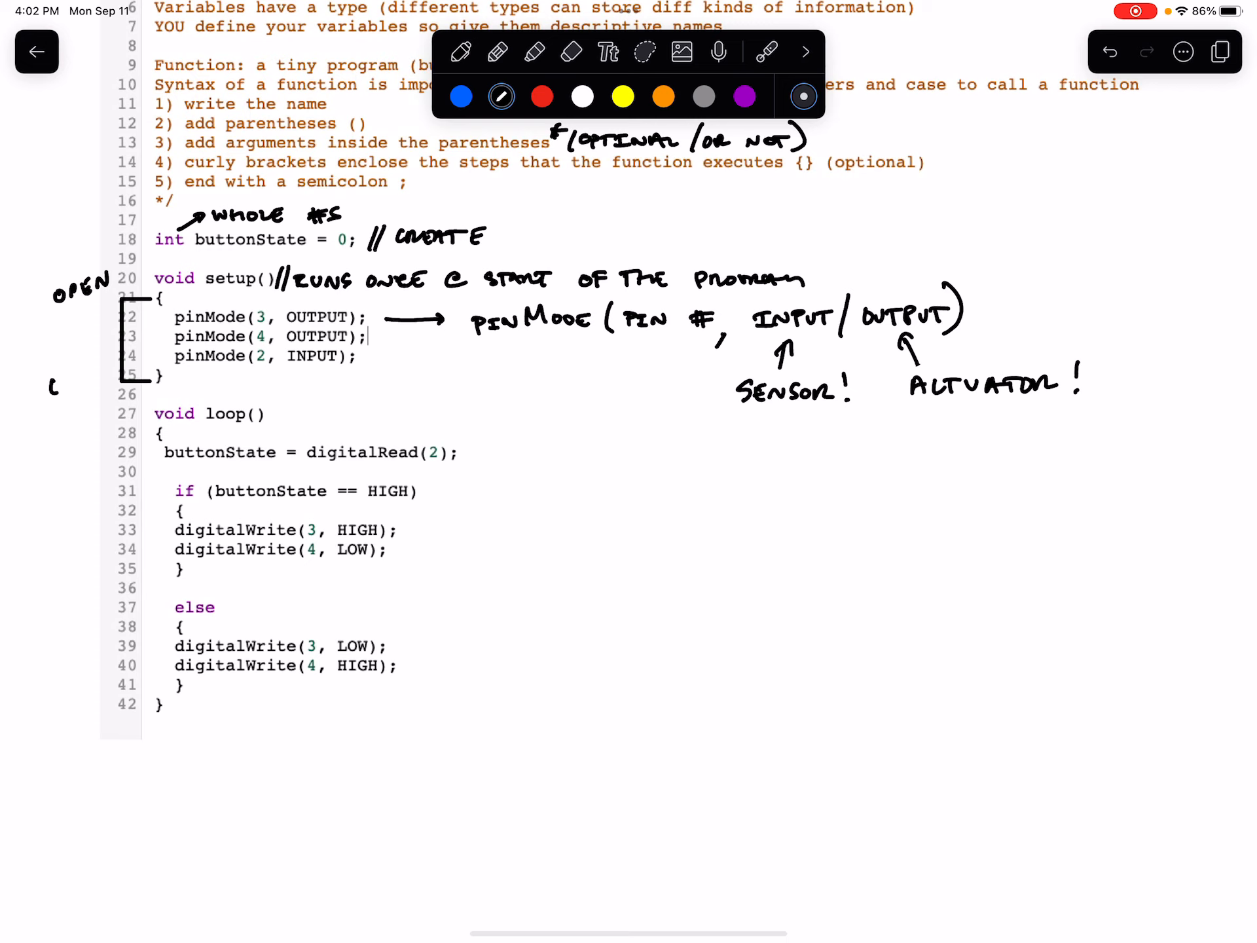
text(CLOSE)
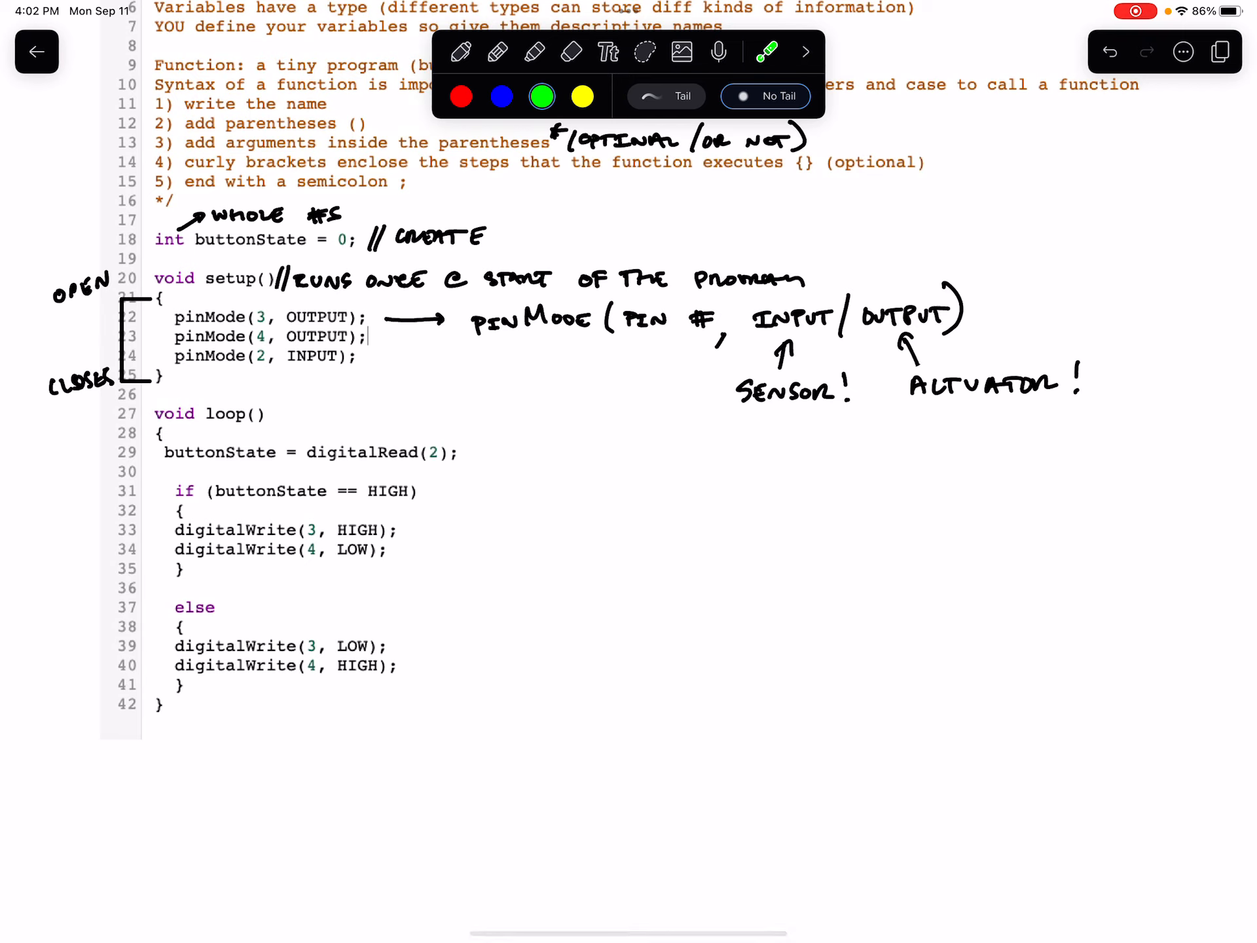
click(263, 290)
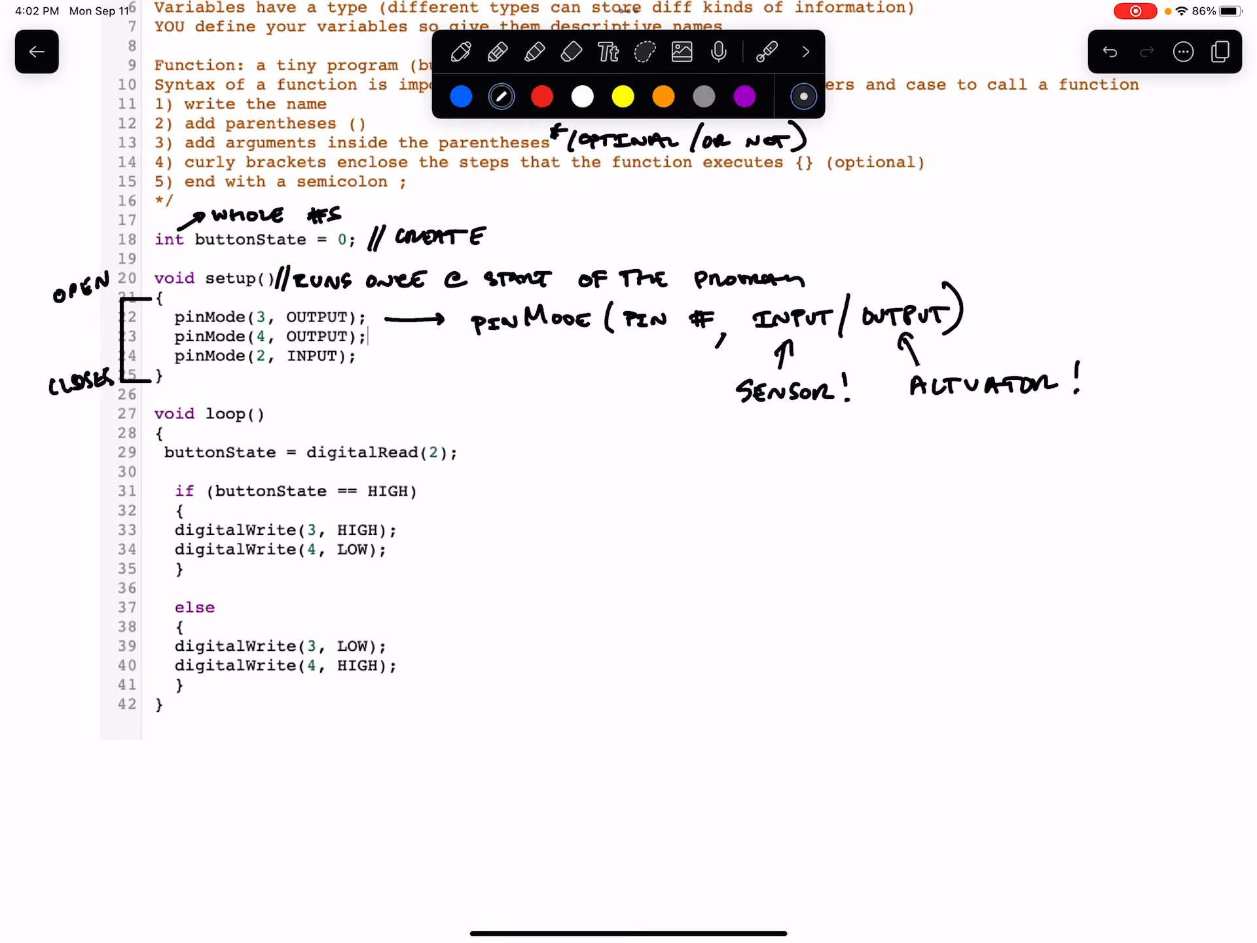
- Write // LOOPS! after void loop() and bracket lines 28–42 labelled OPENS and CLOSES
drag(277, 401, 288, 433)
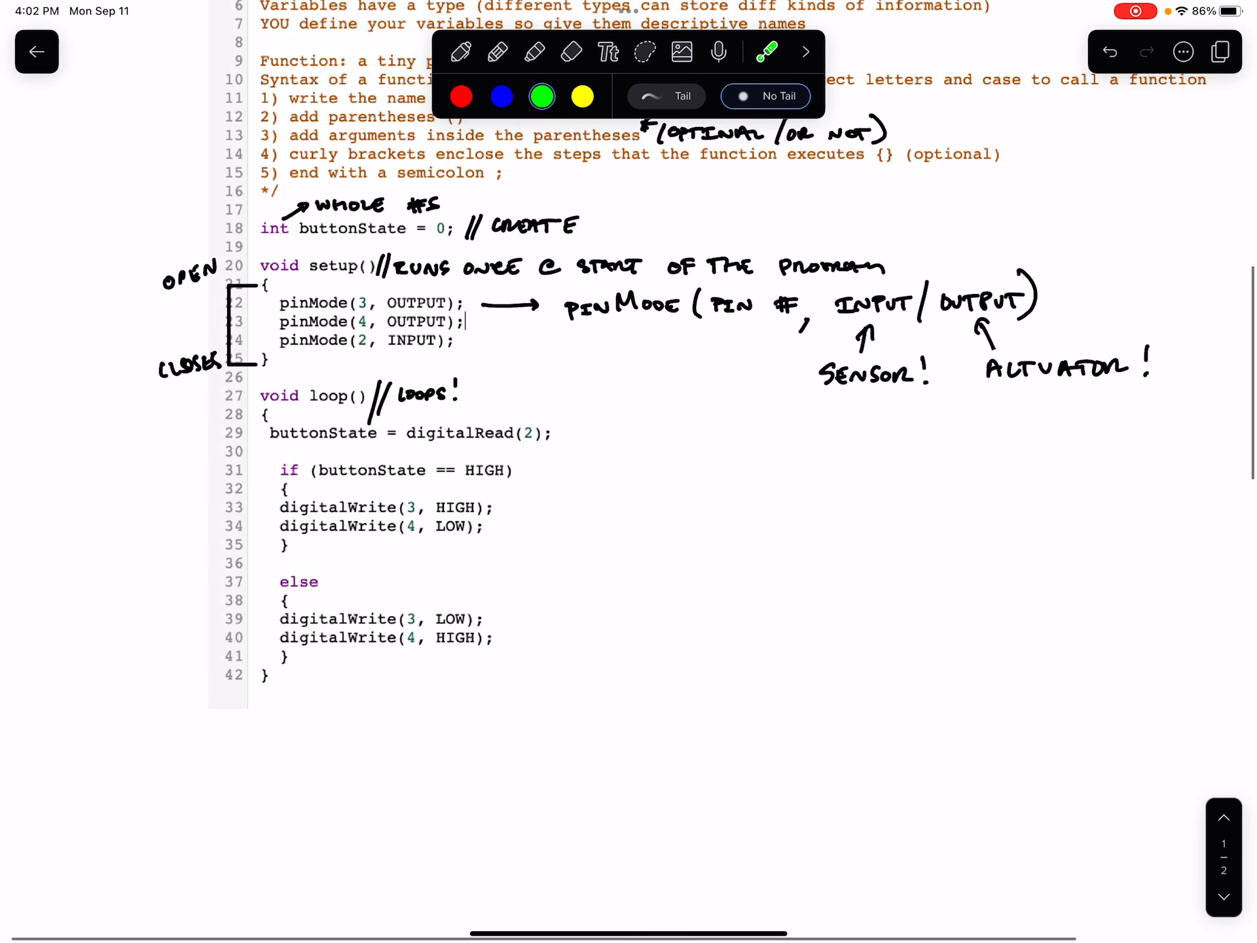
click(315, 663)
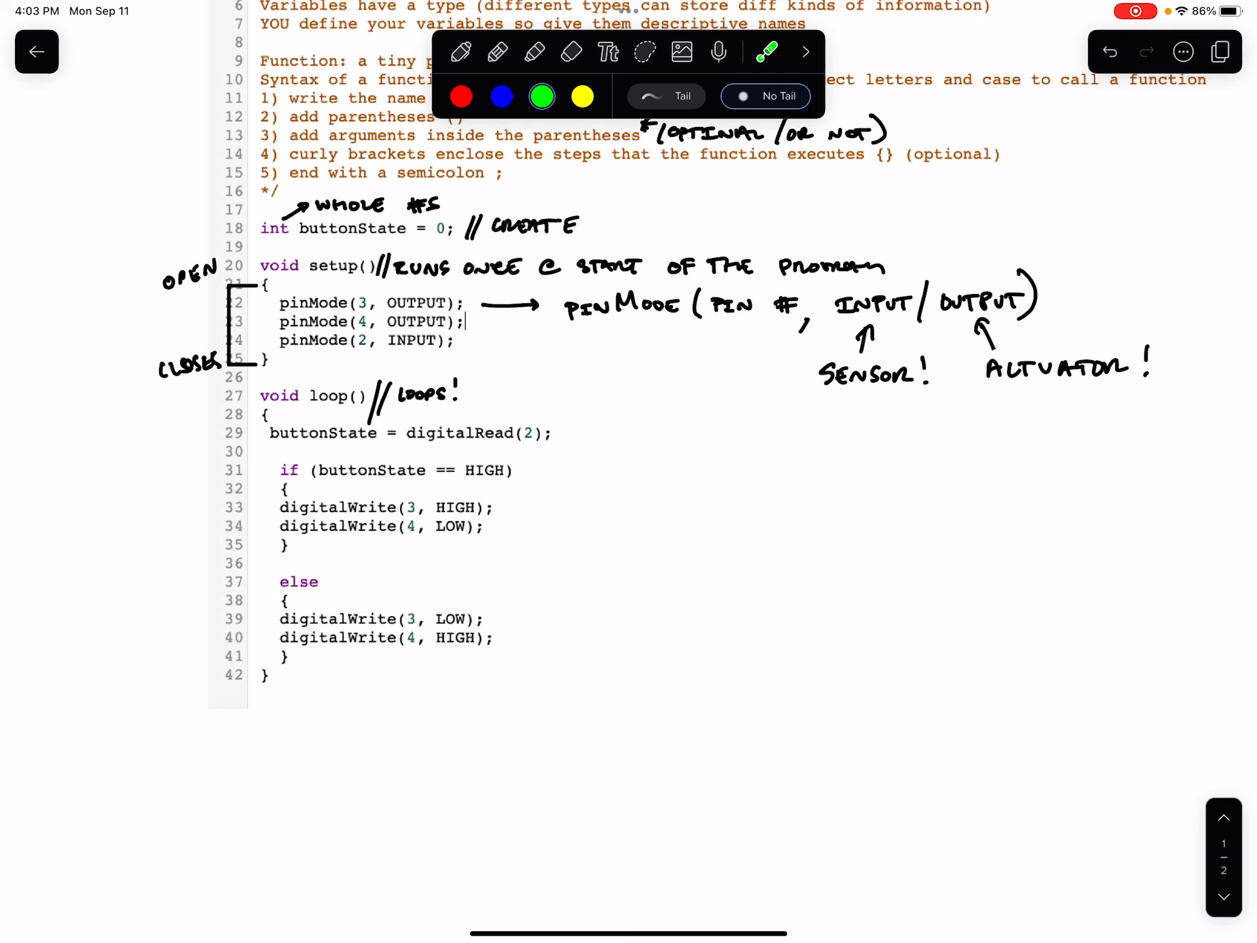
click(358, 405)
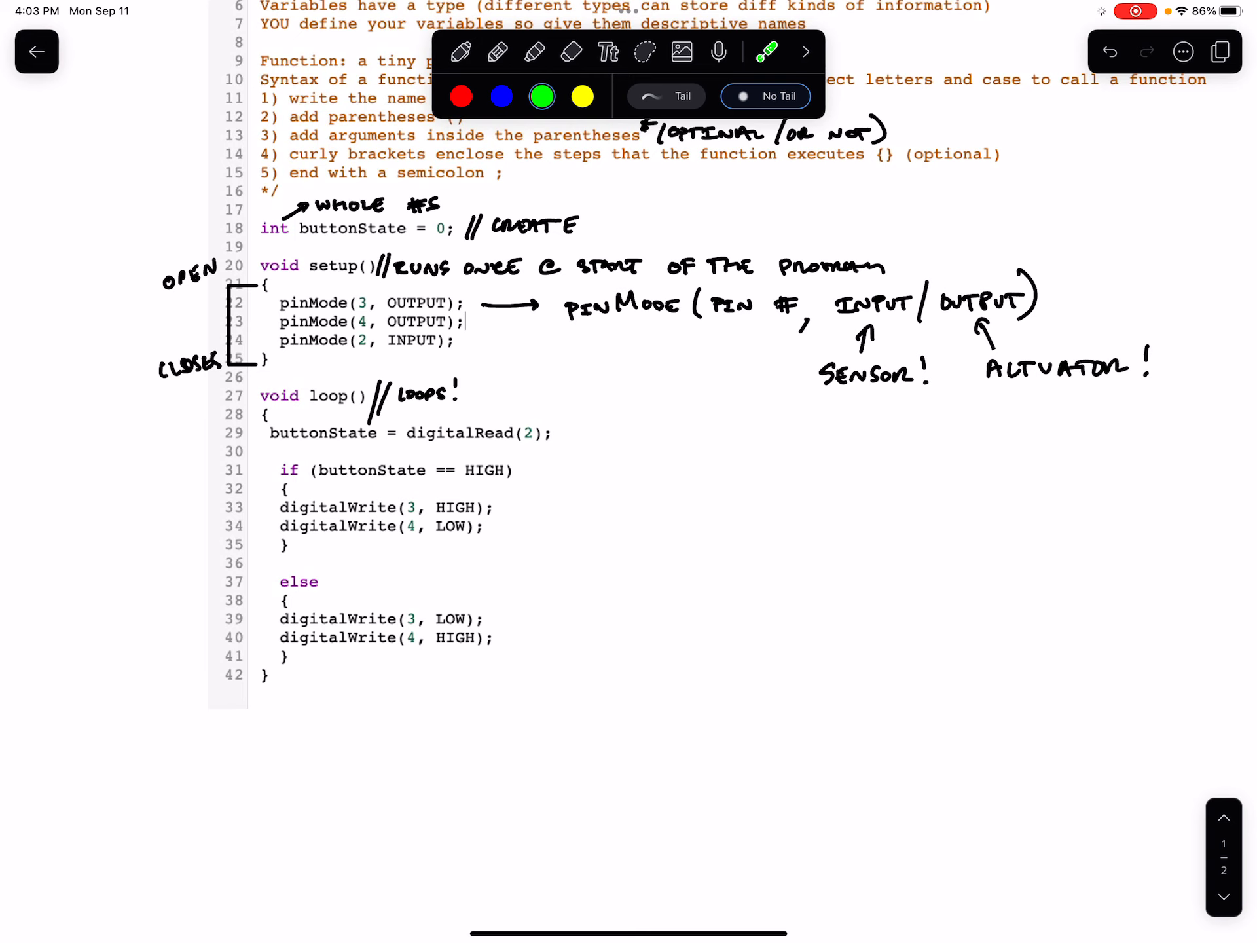
click(265, 679)
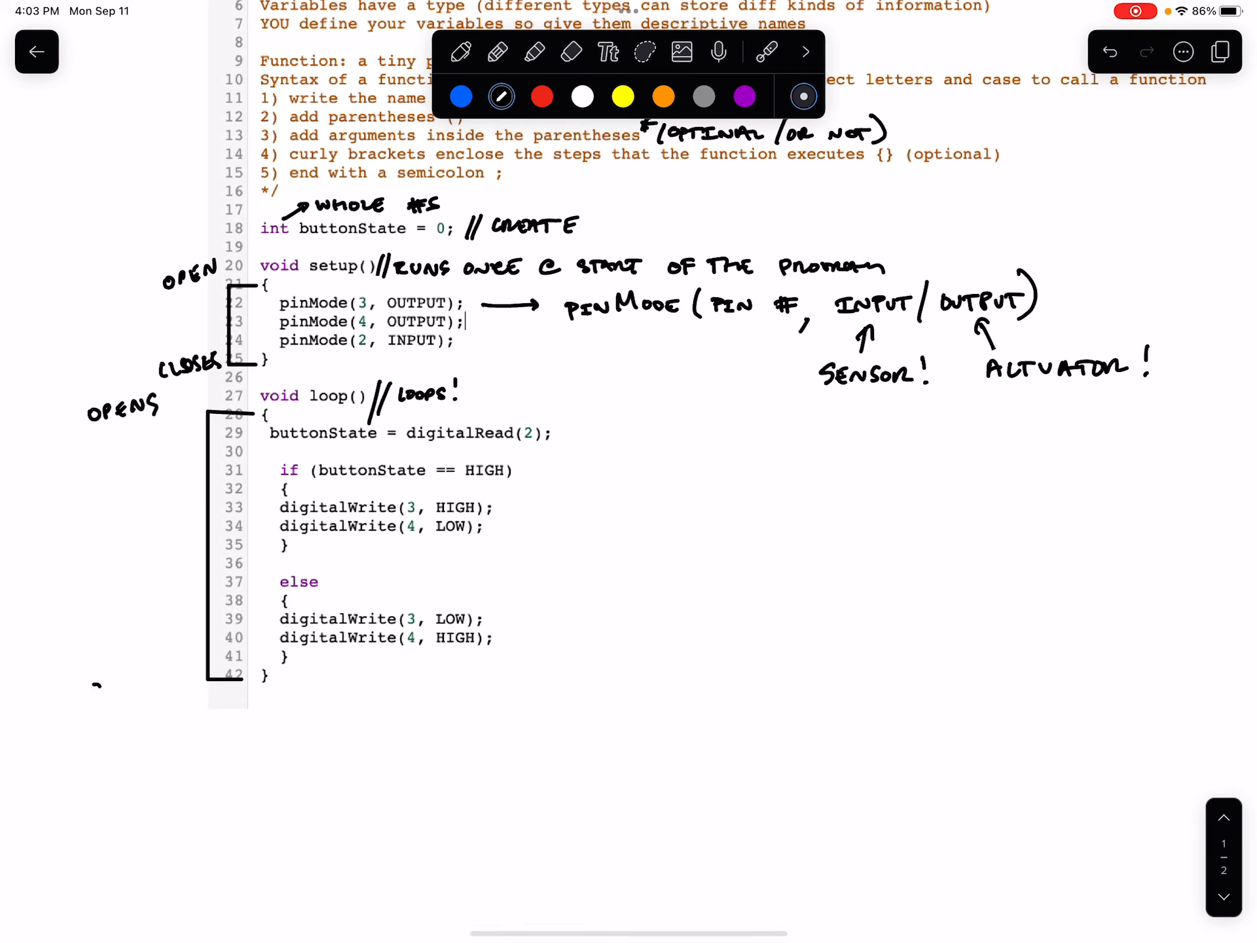
text(CLOSE)
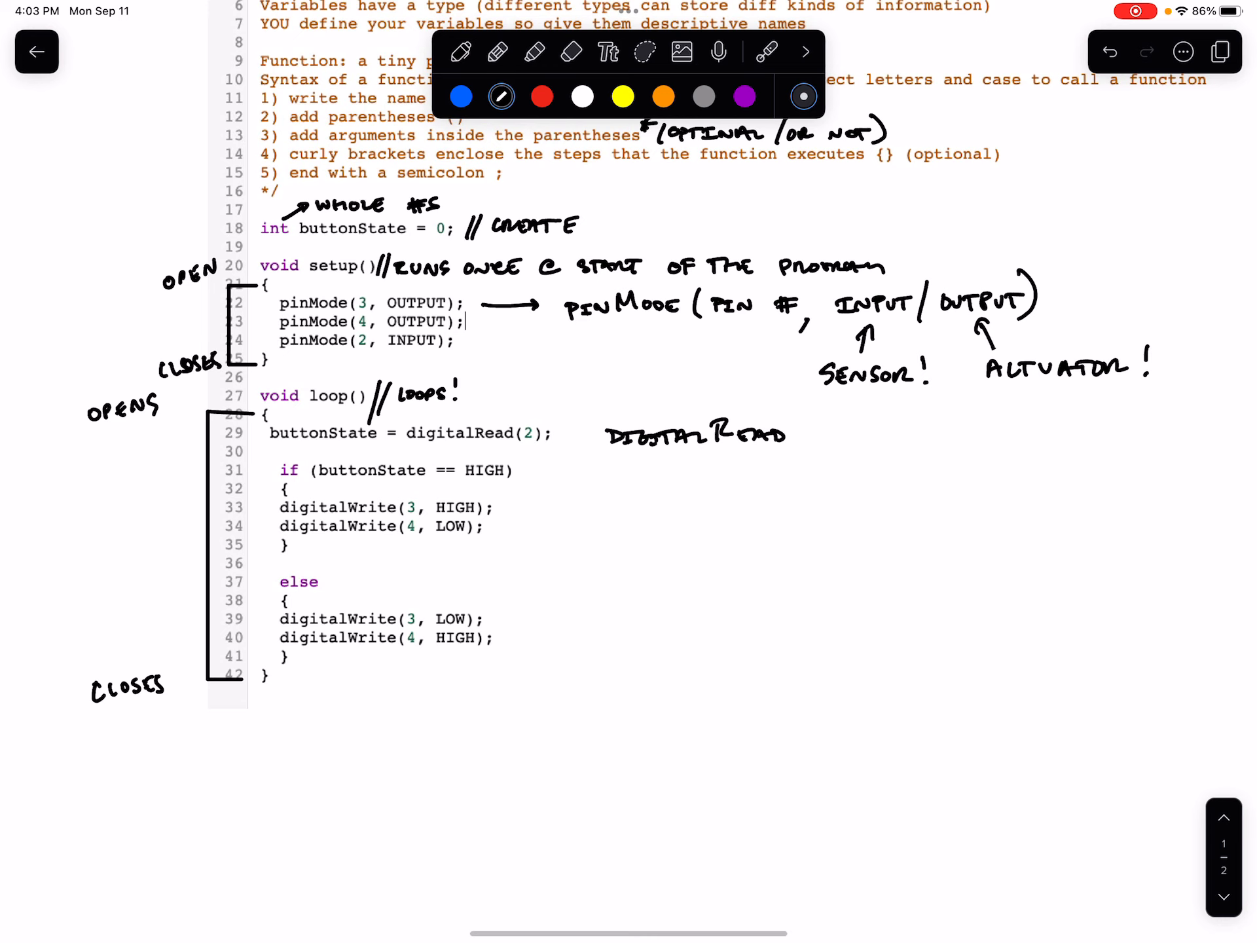
- Handwrite DIGITALREAD(PIN #) beside the digitalRead(2) line
drag(806, 412, 809, 461)
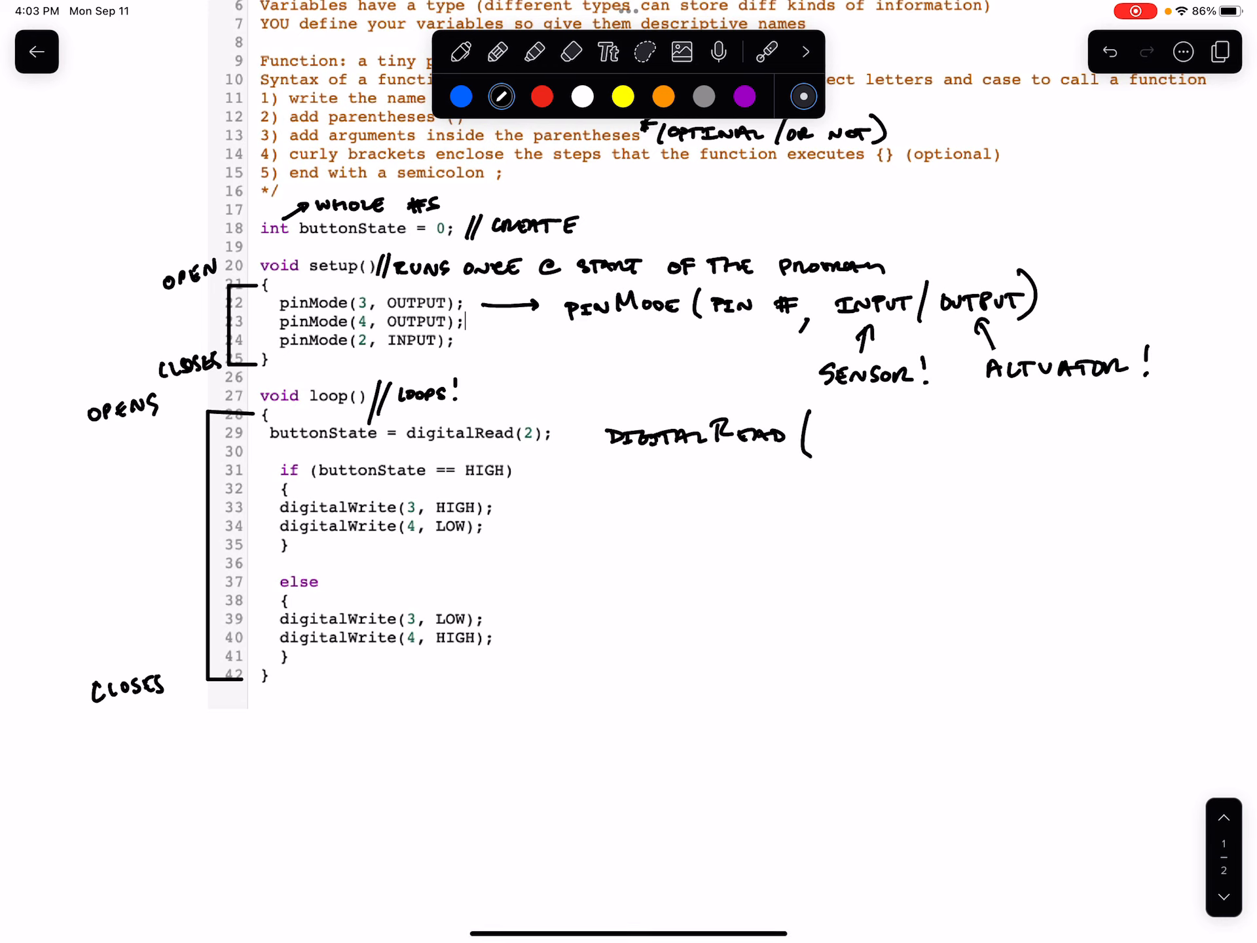
text(PIN)
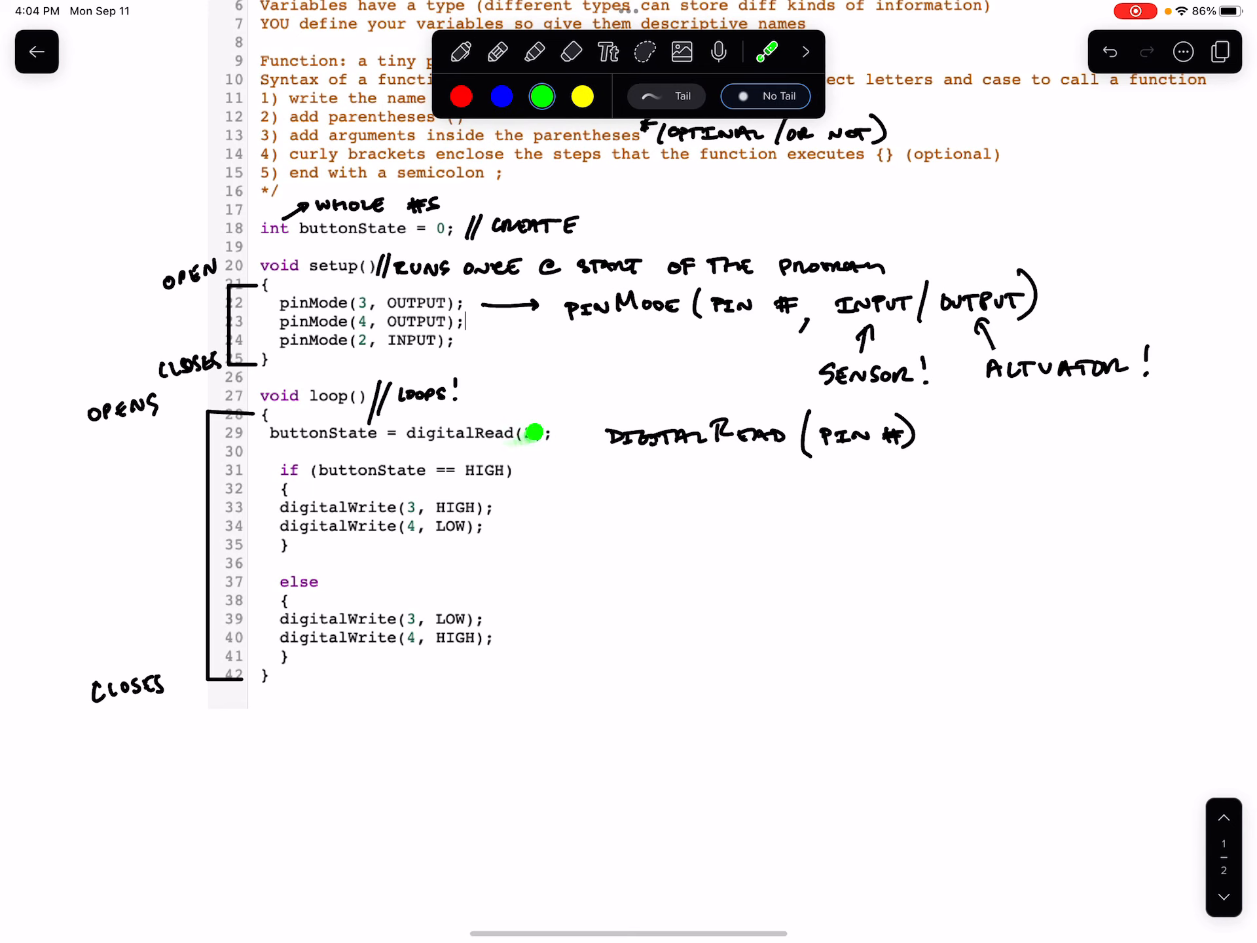
scroll(down, 3)
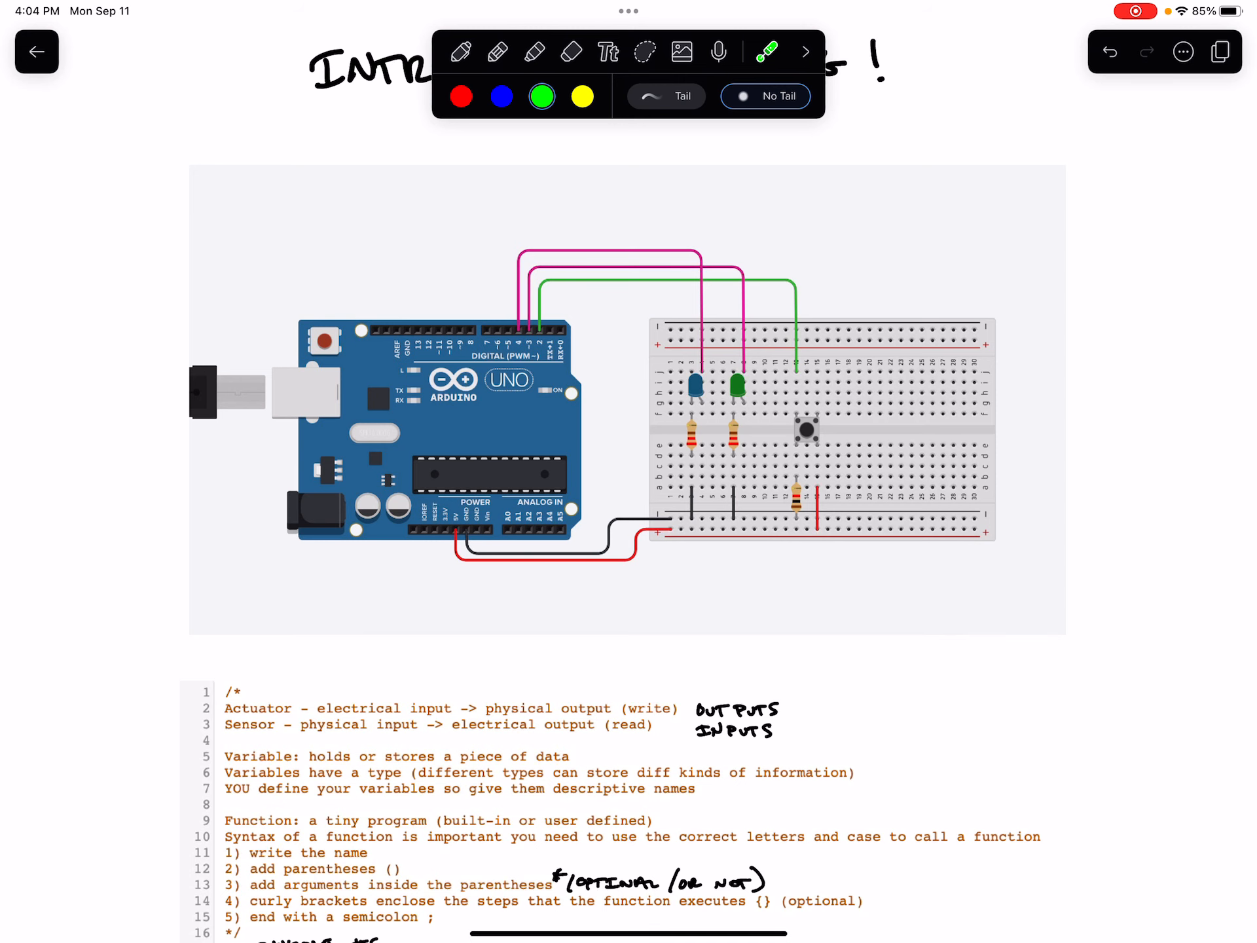
scroll(down, 3)
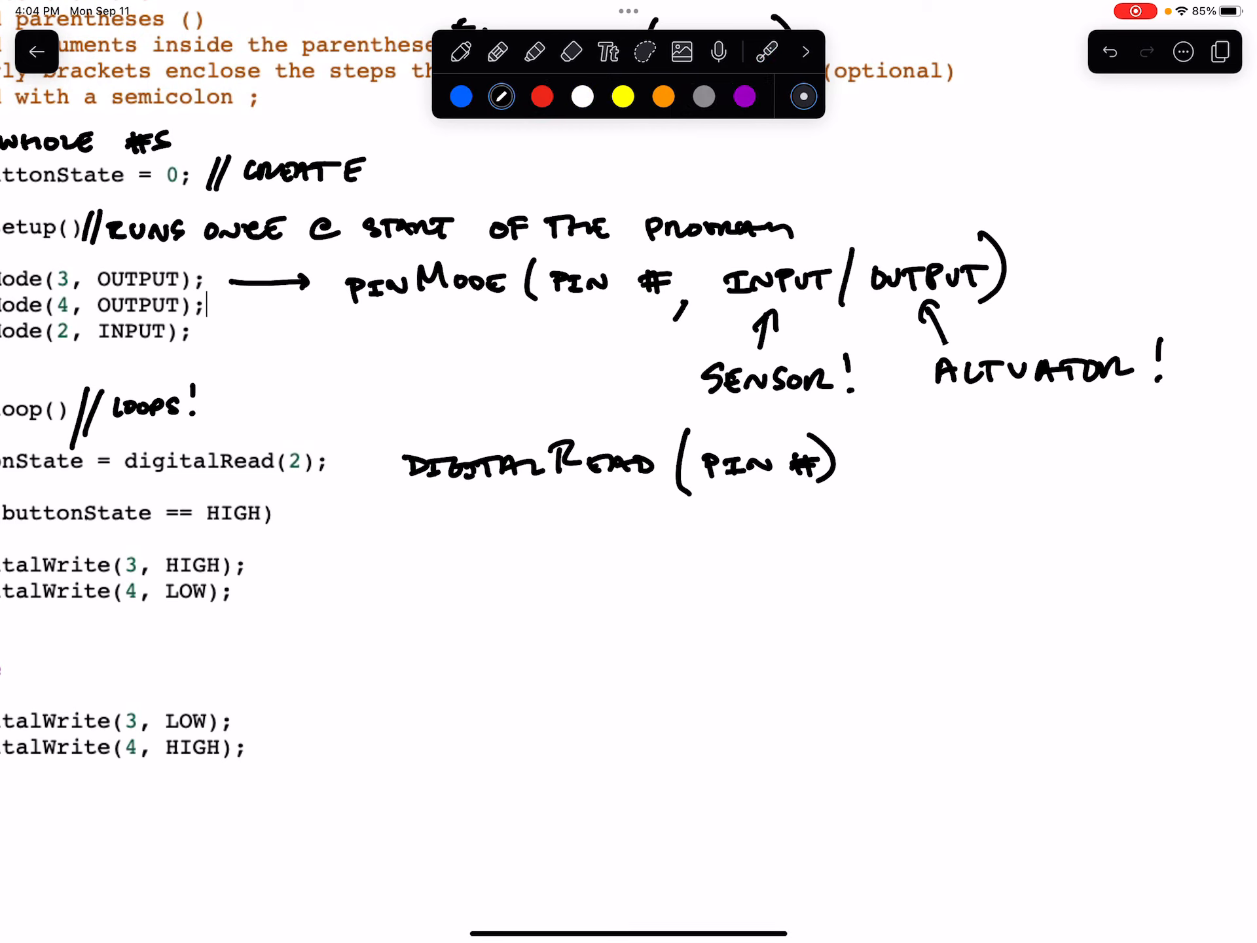
- Add an arrow from digitalRead to LOW / HIGH with 0 / 1 written beneath
click(571, 51)
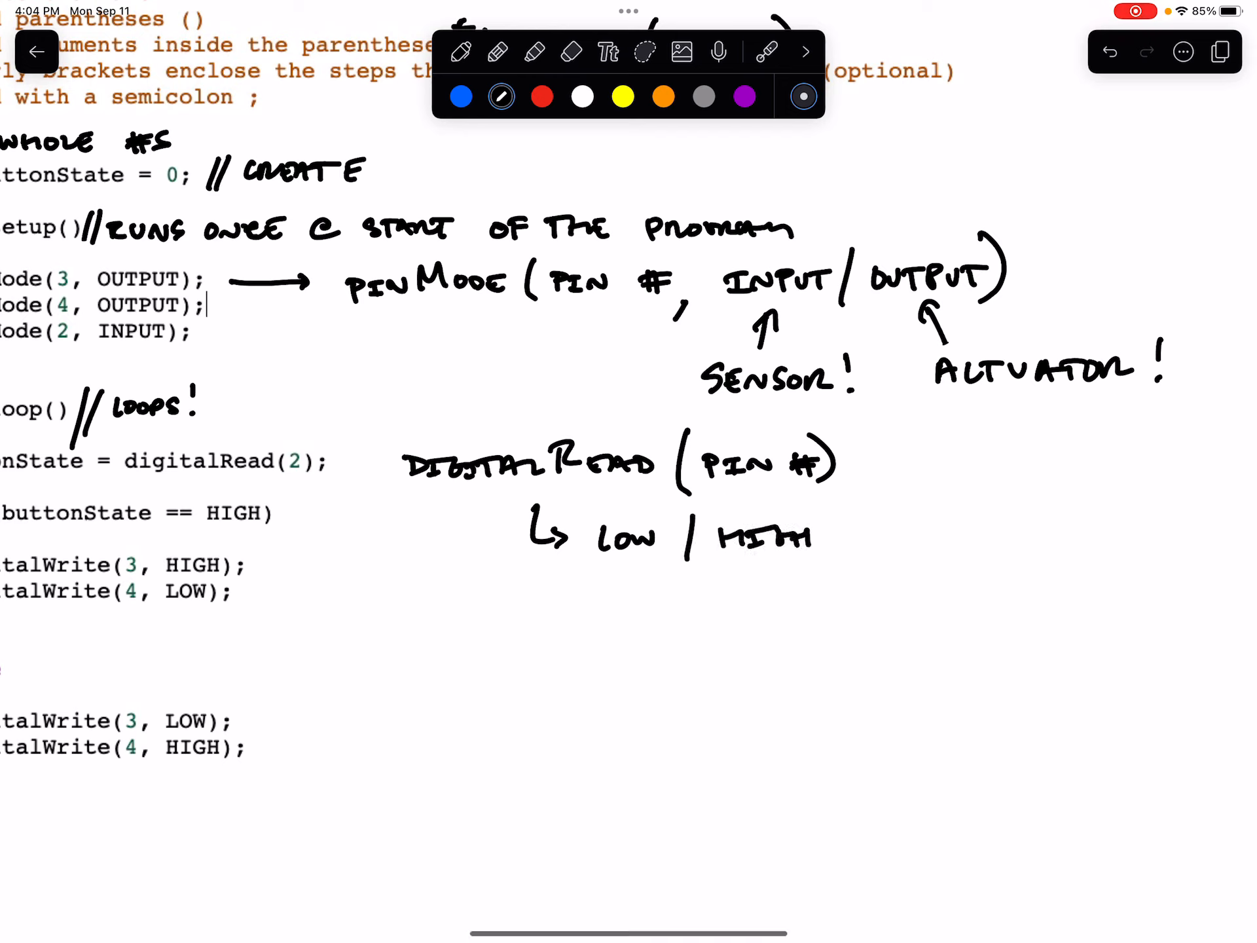
drag(626, 594, 649, 597)
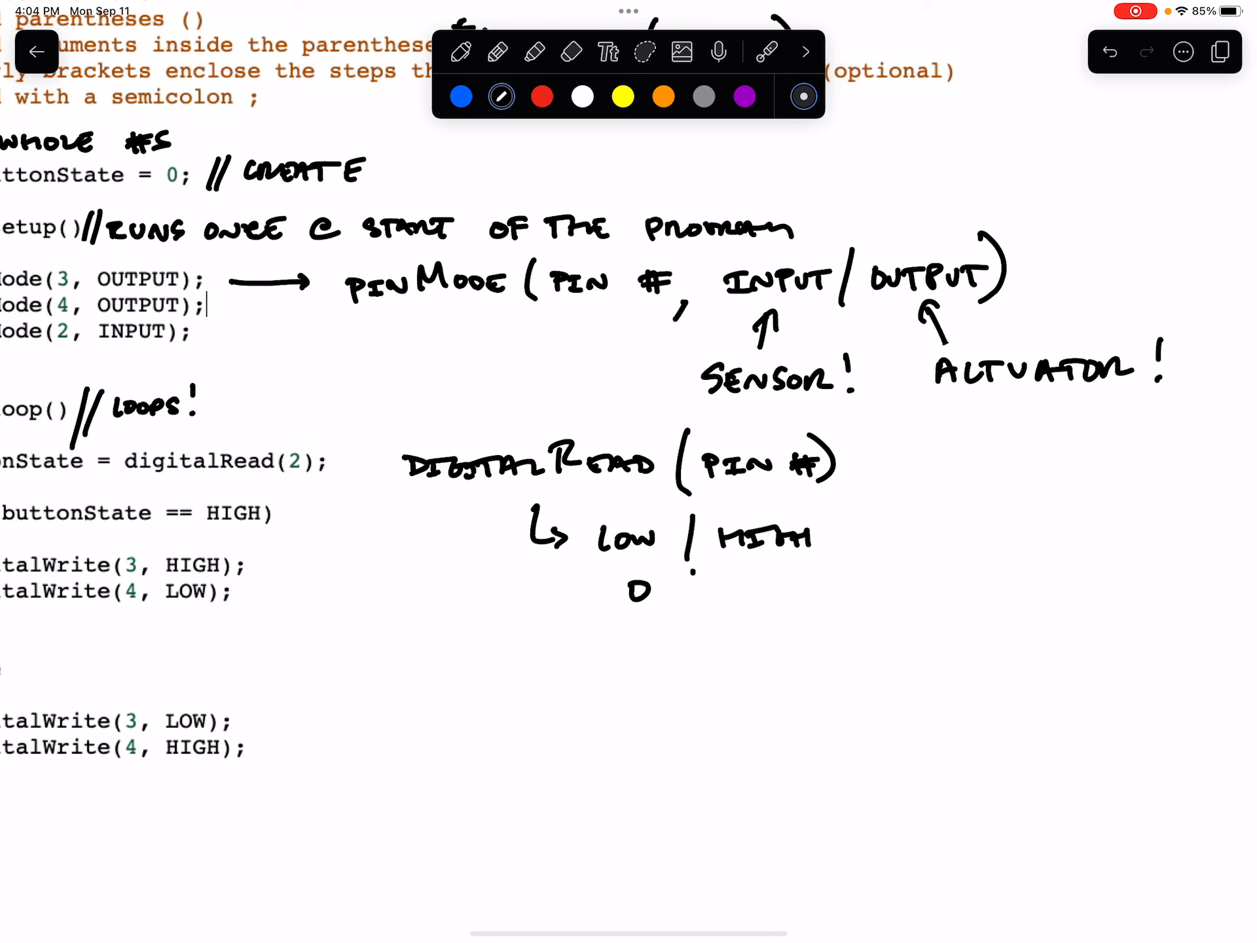
scroll(down, 3)
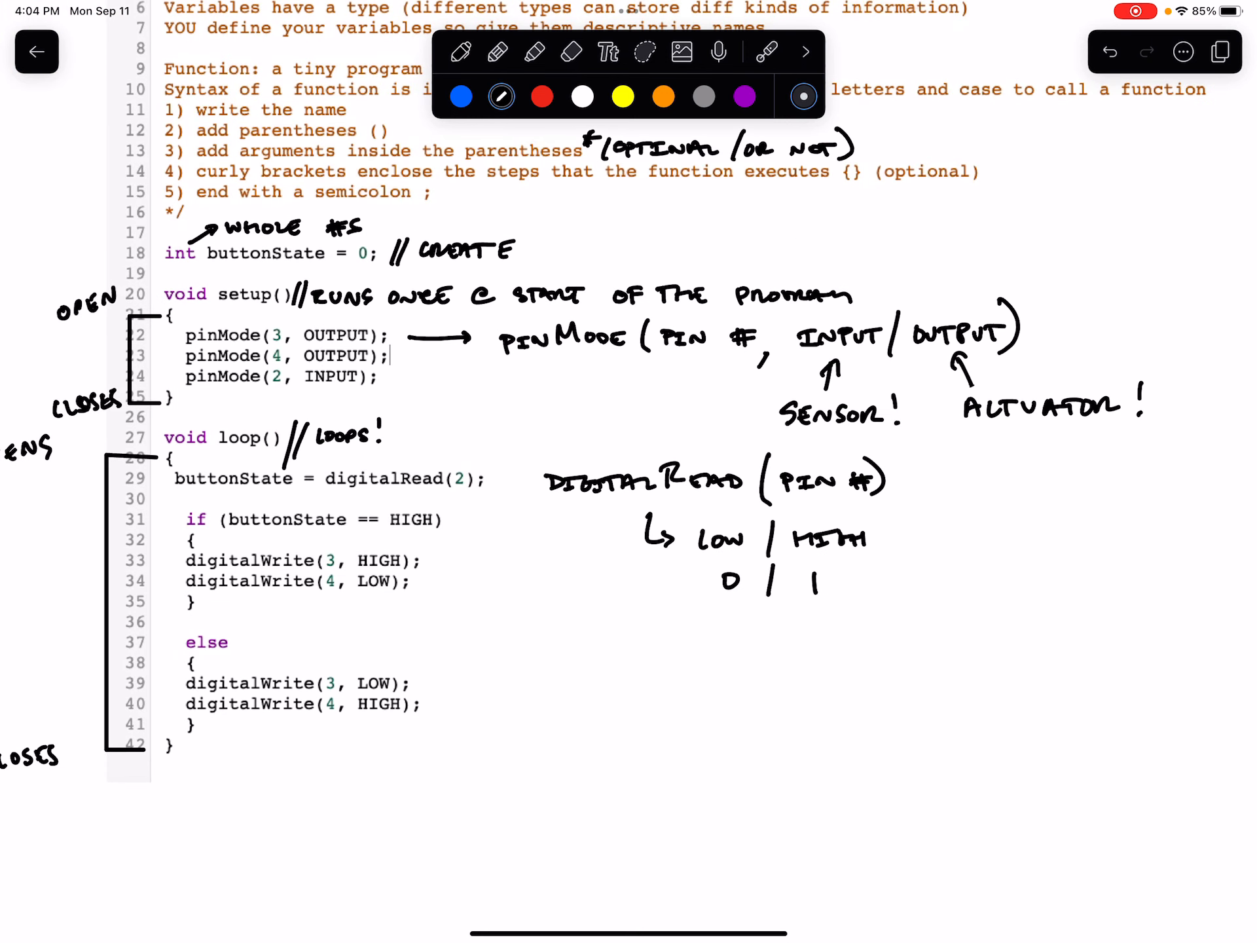
click(766, 51)
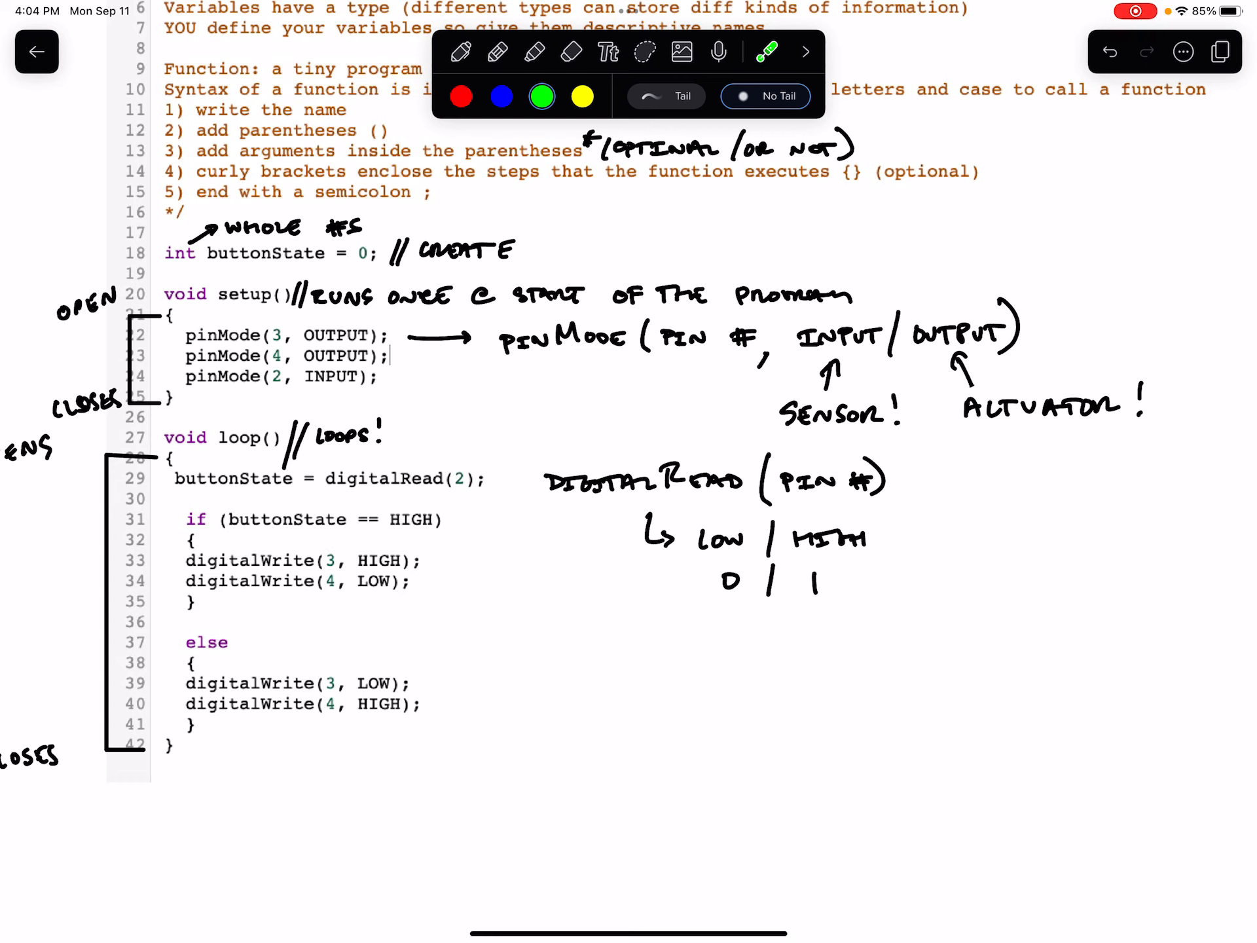
click(254, 479)
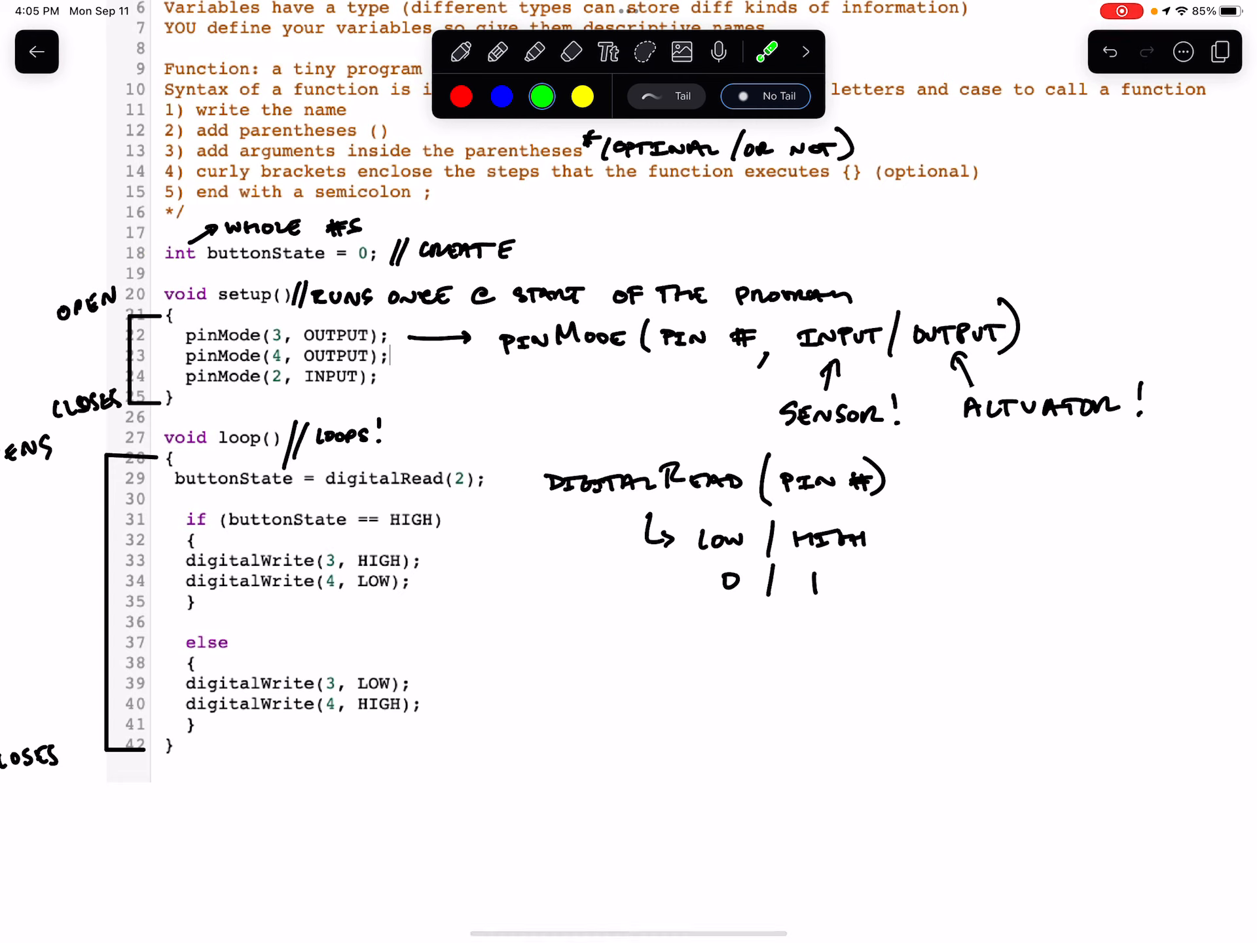
click(287, 237)
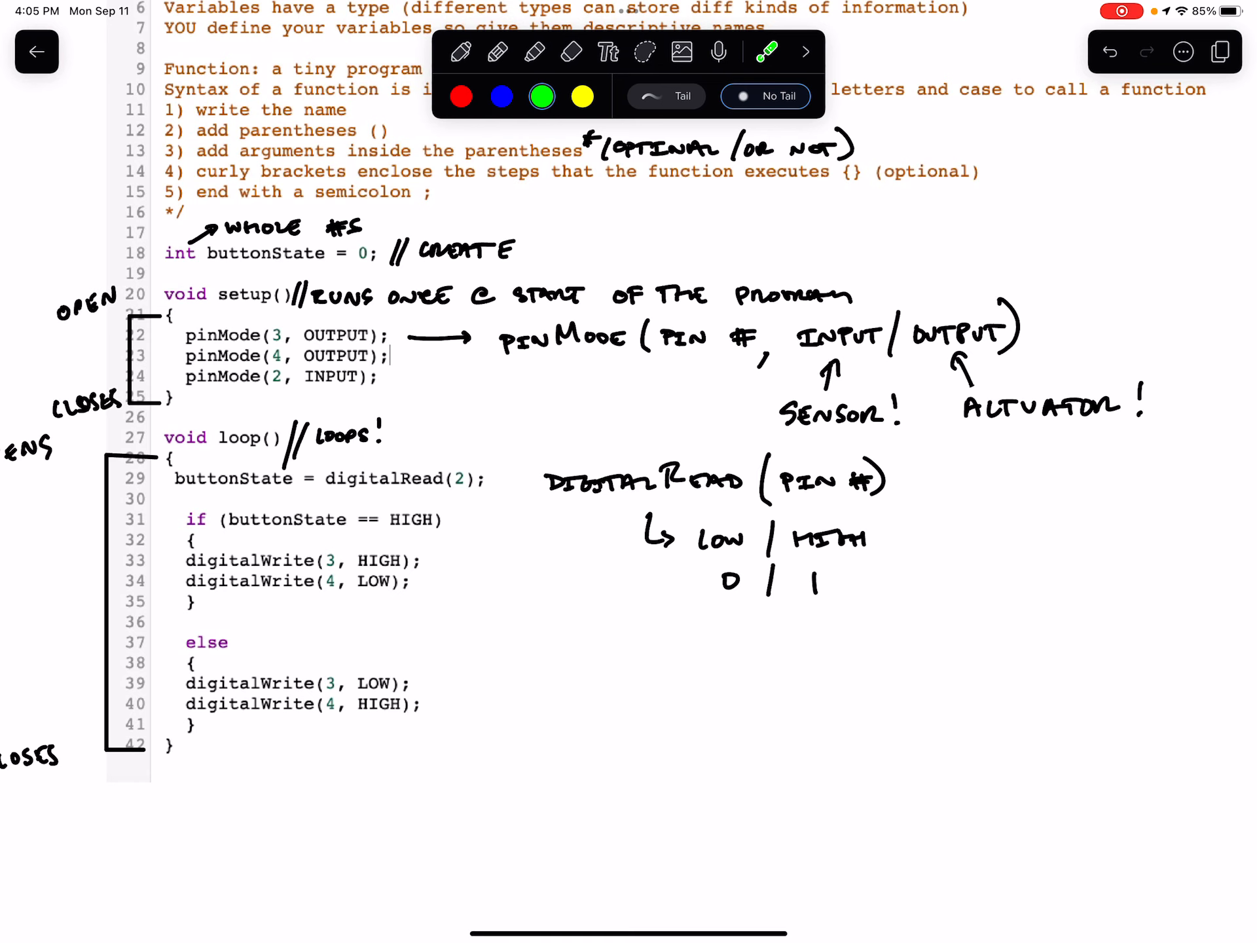
scroll(up, 3)
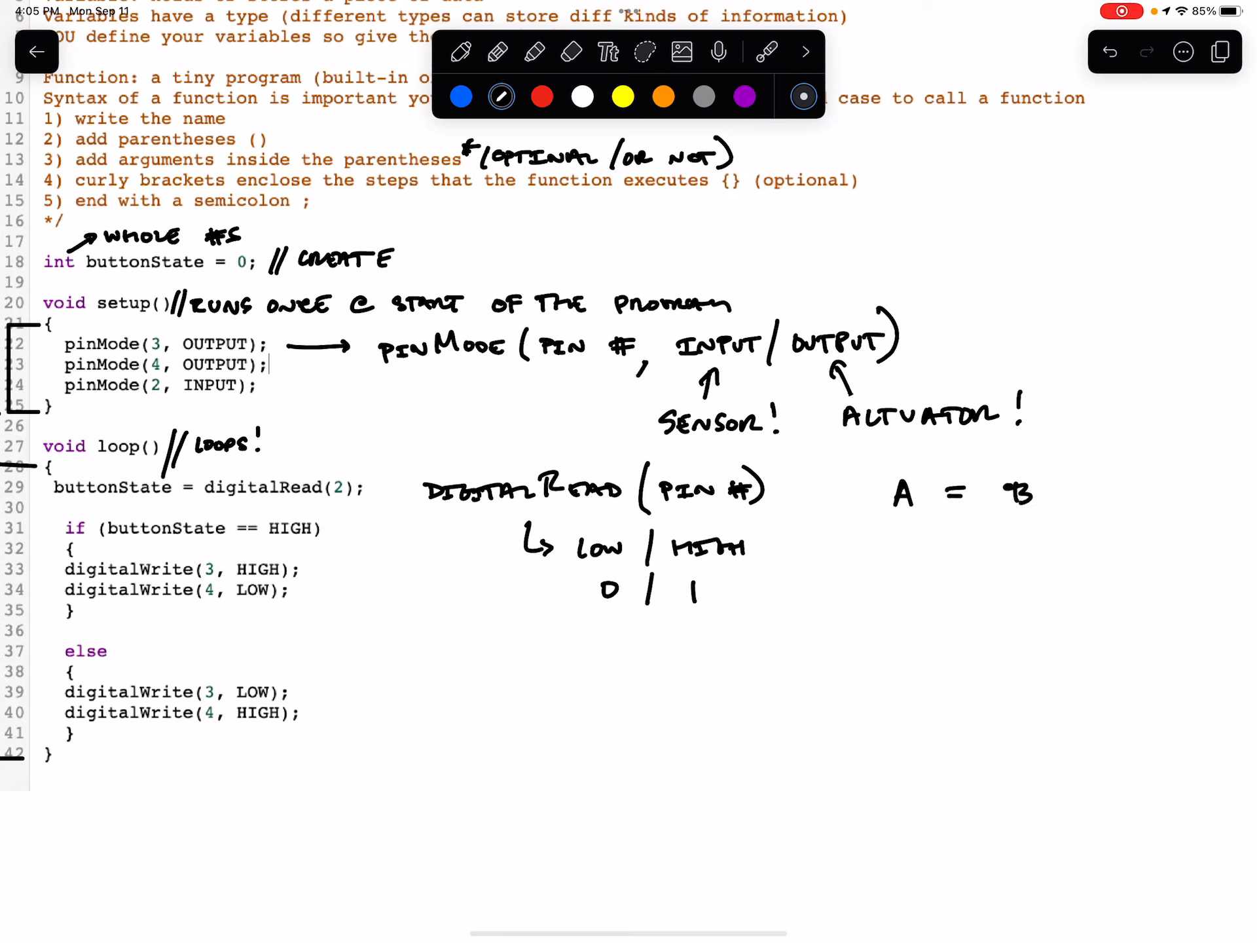
- Draw an arrow under A = B, erasing a stray stroke and returning to black pen
drag(850, 545, 873, 513)
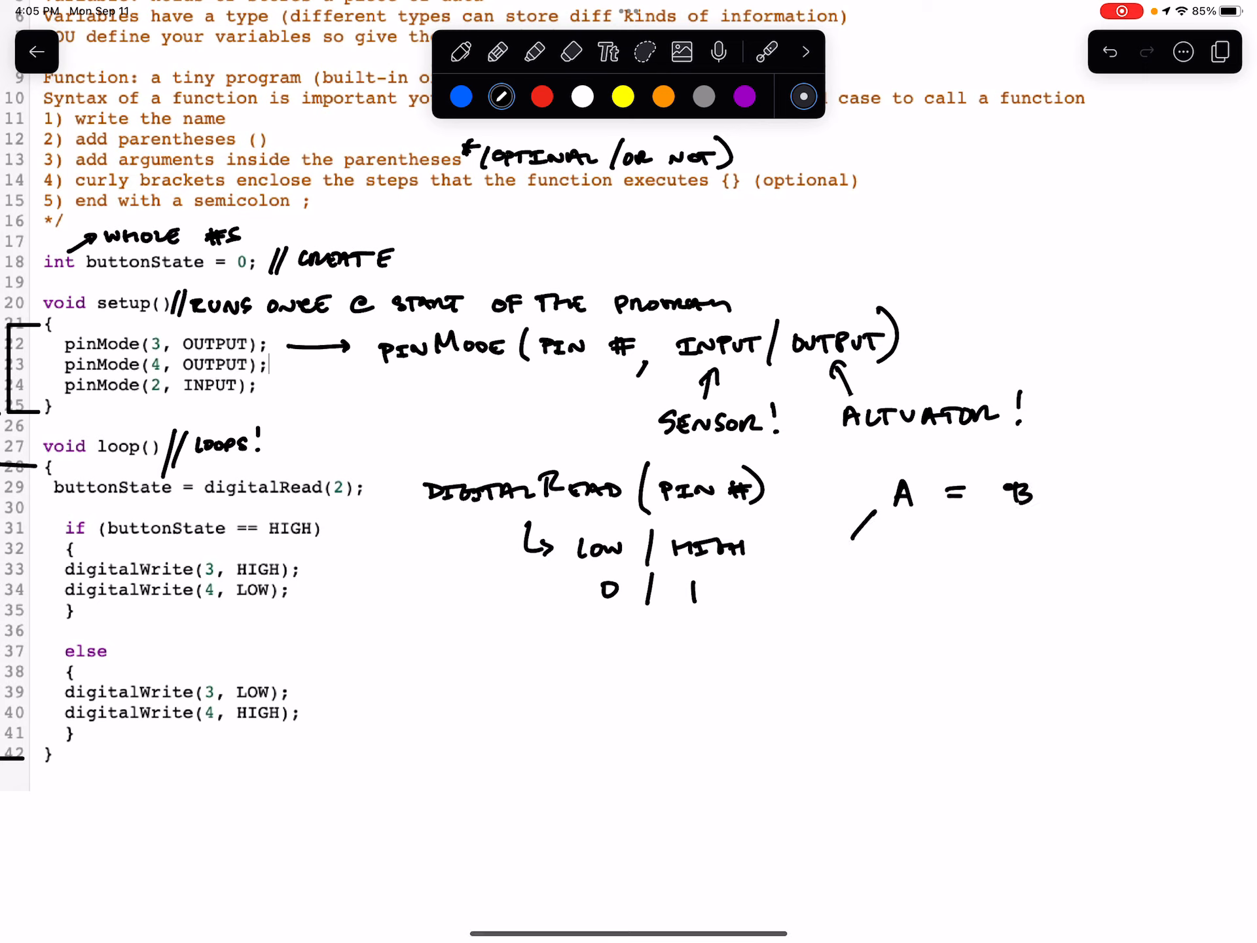
text(SEN)
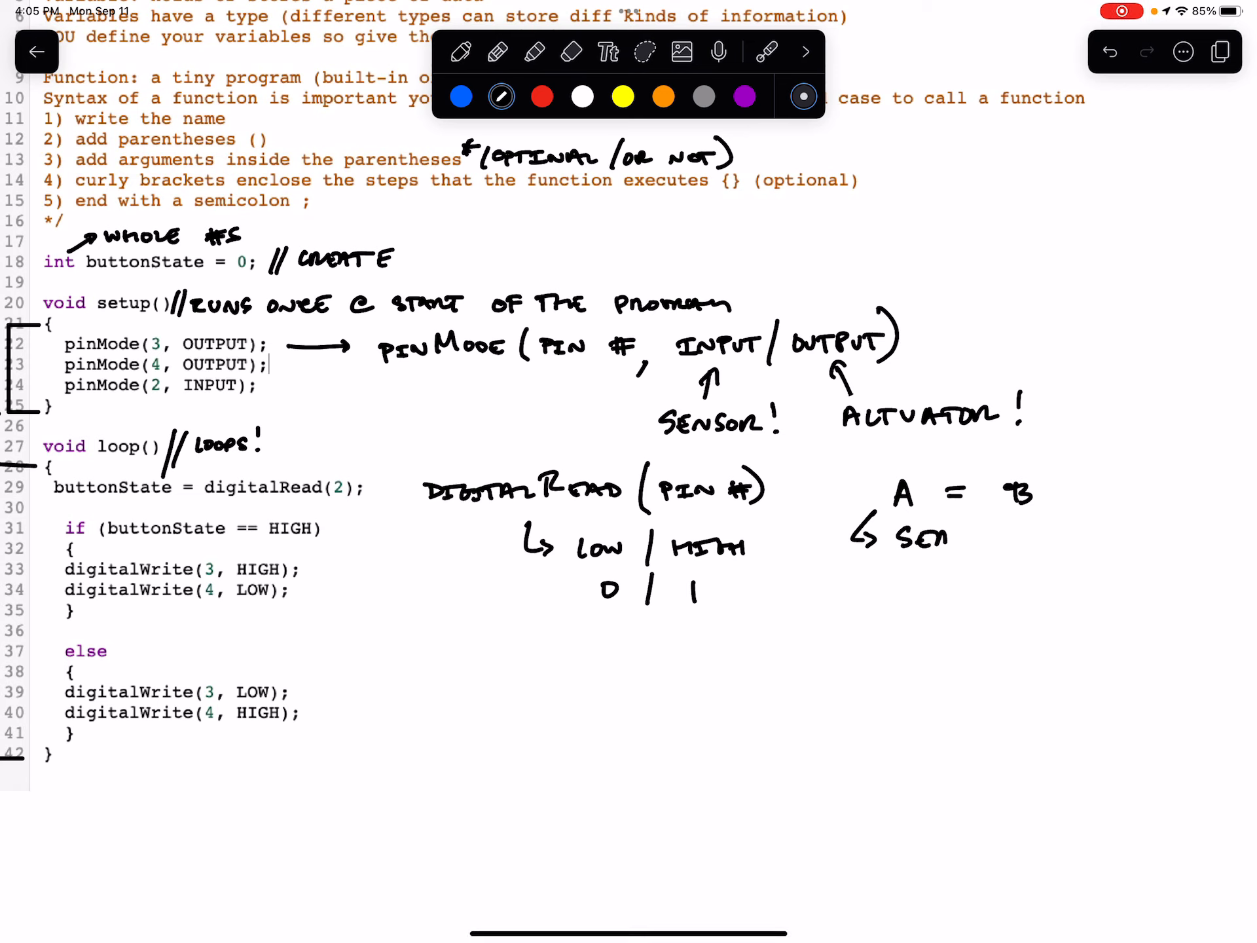
click(571, 51)
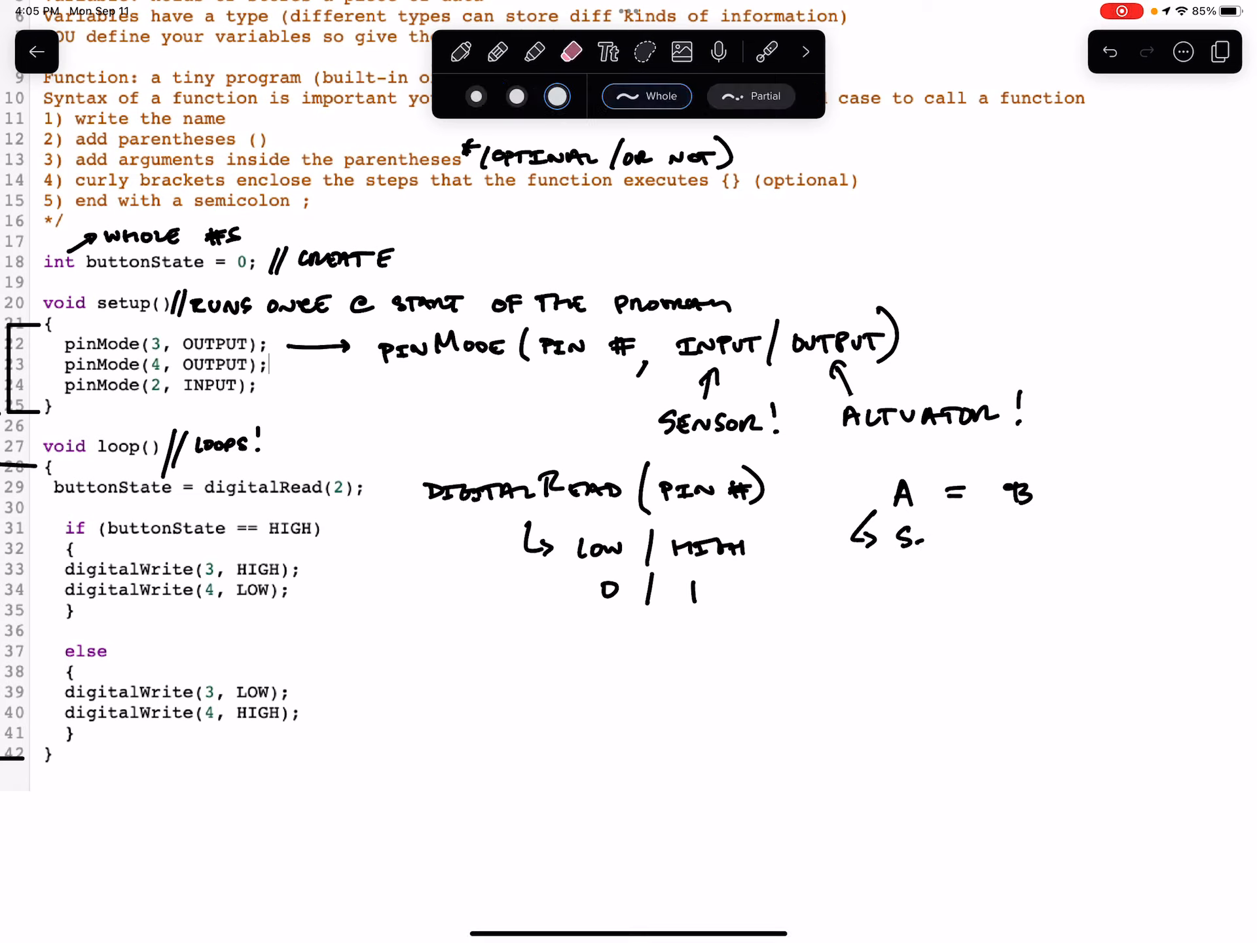
click(501, 96)
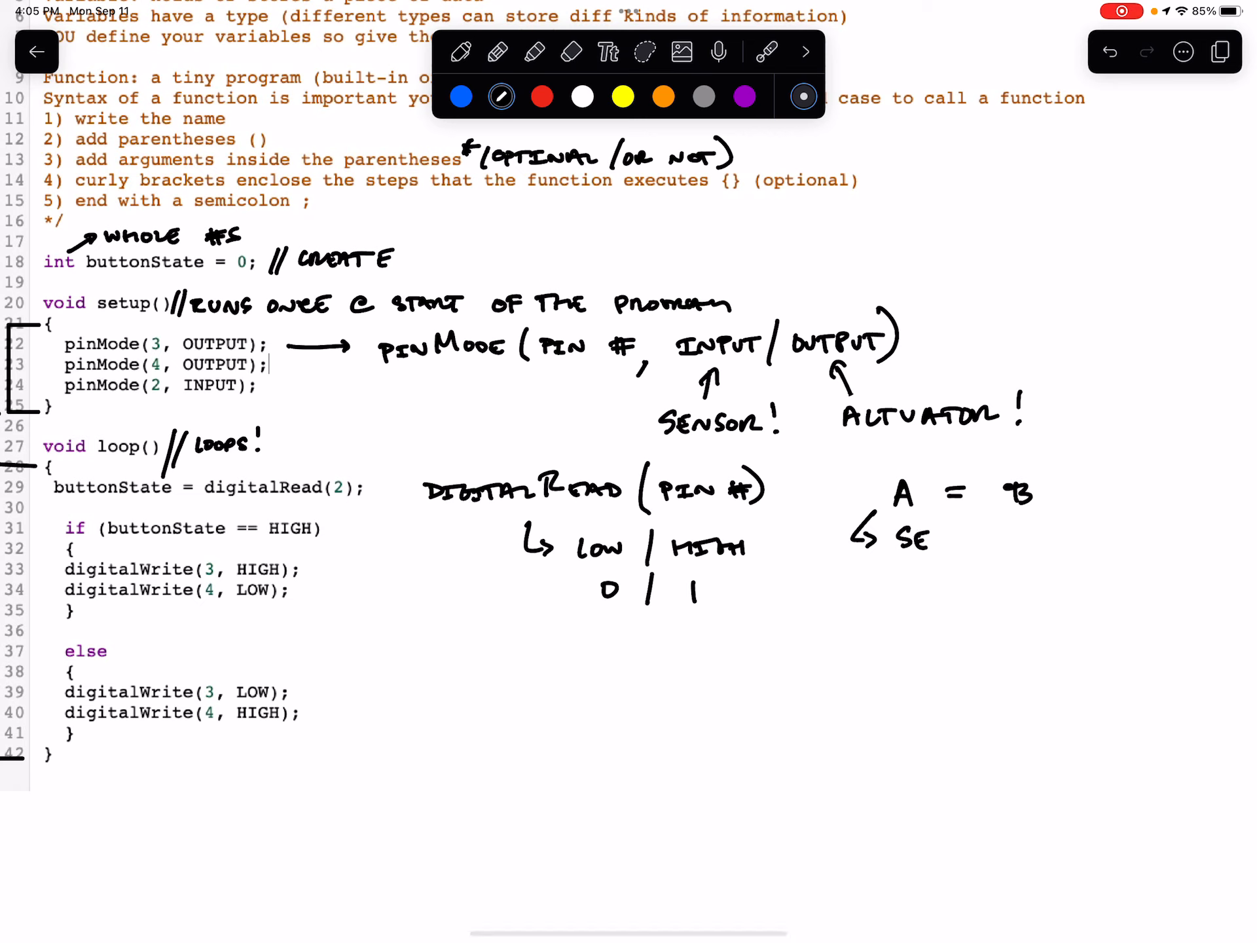
- Handwrite SET A EQUAL TO THE VALUE OF B! beneath the arrow
text(SET A L)
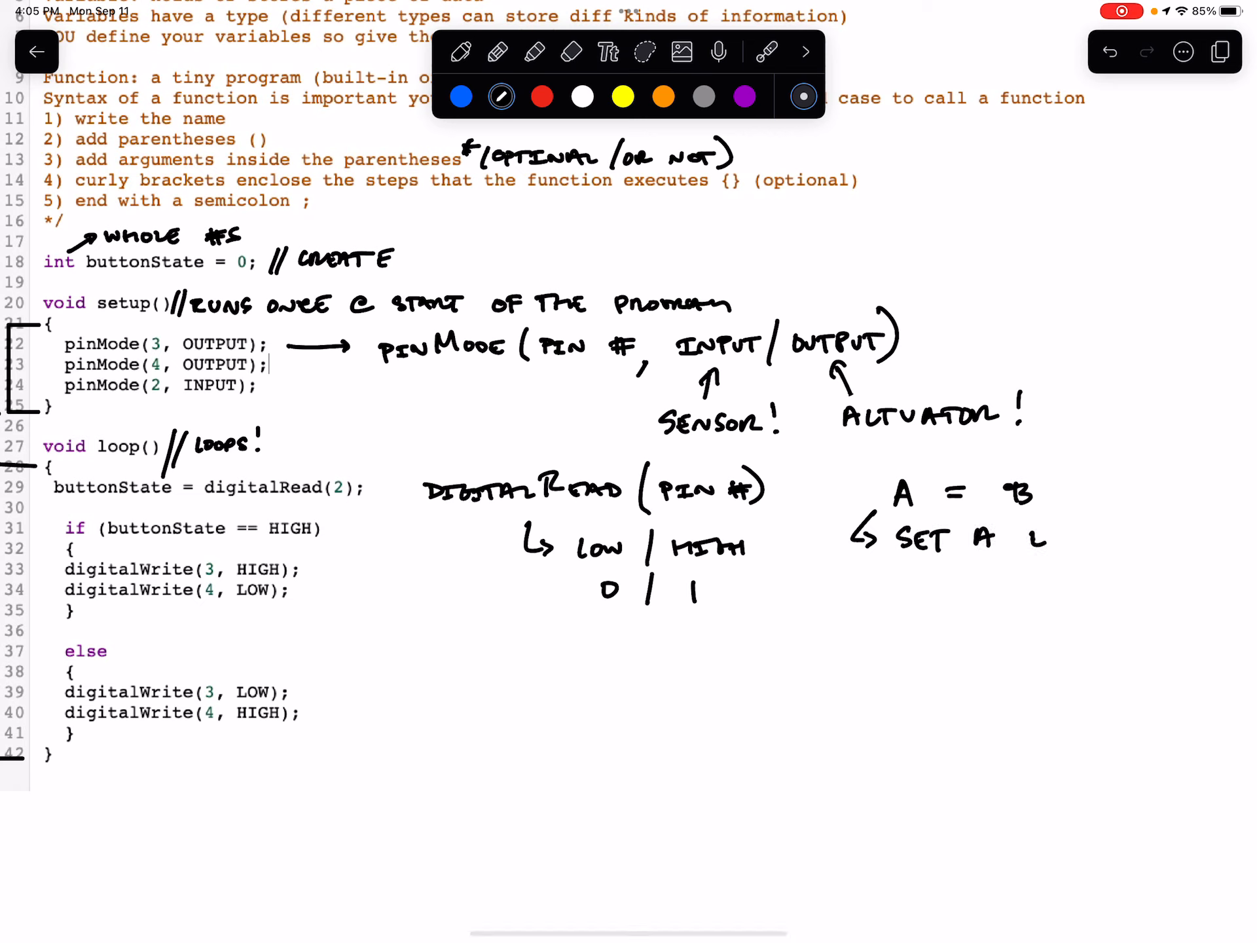
text(EQUAL TO)
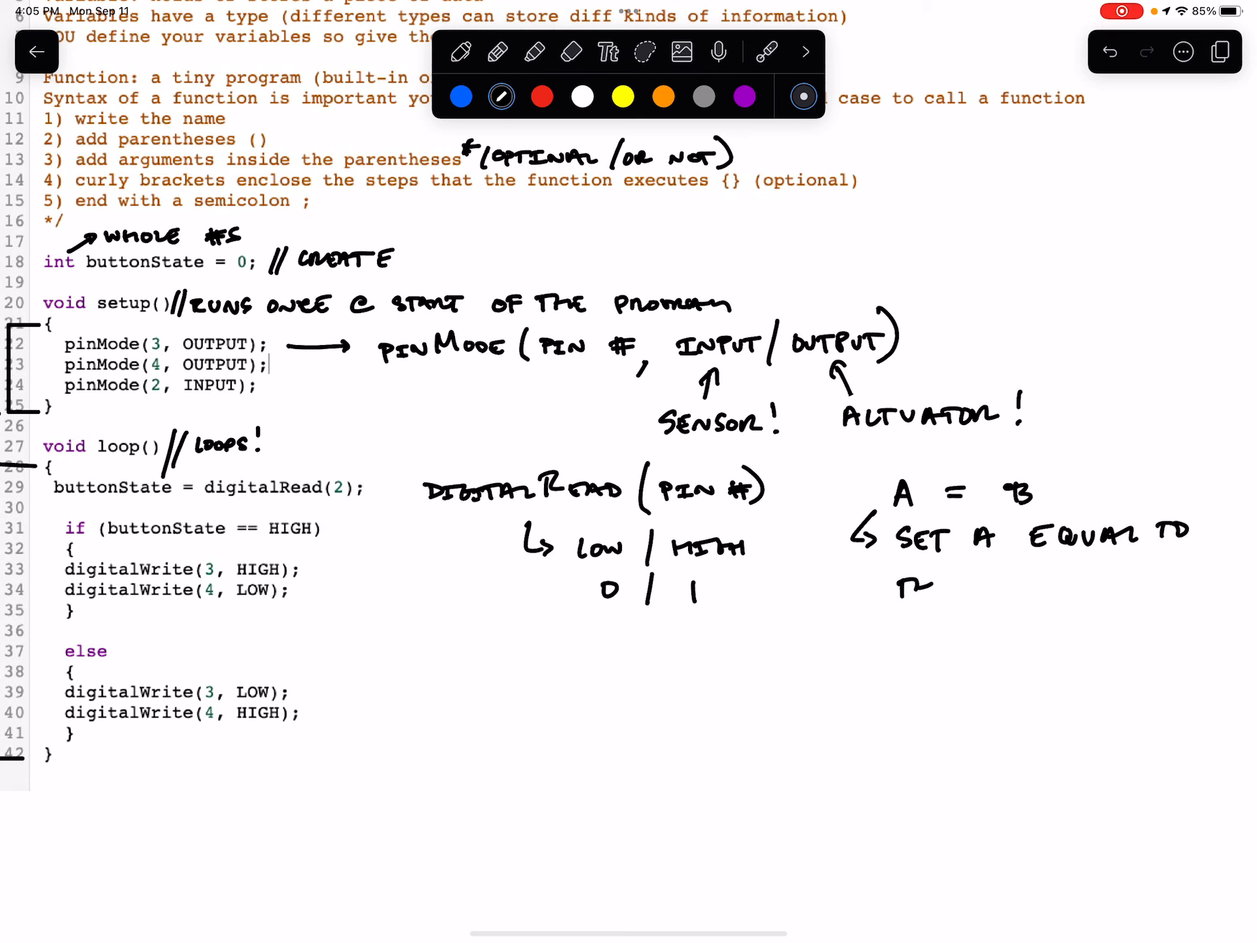
text(THE VALUE OF B!)
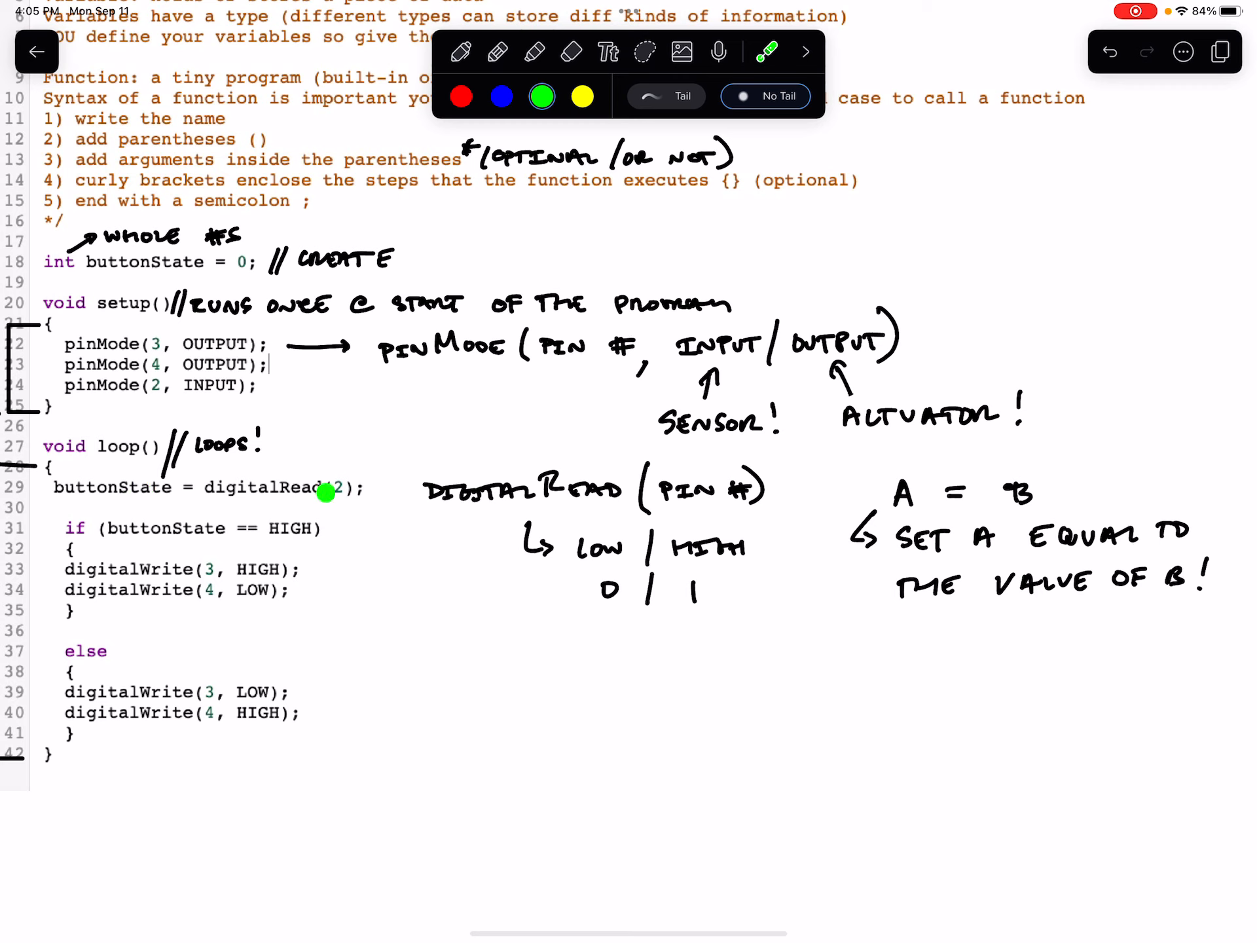
mouse_move(325, 492)
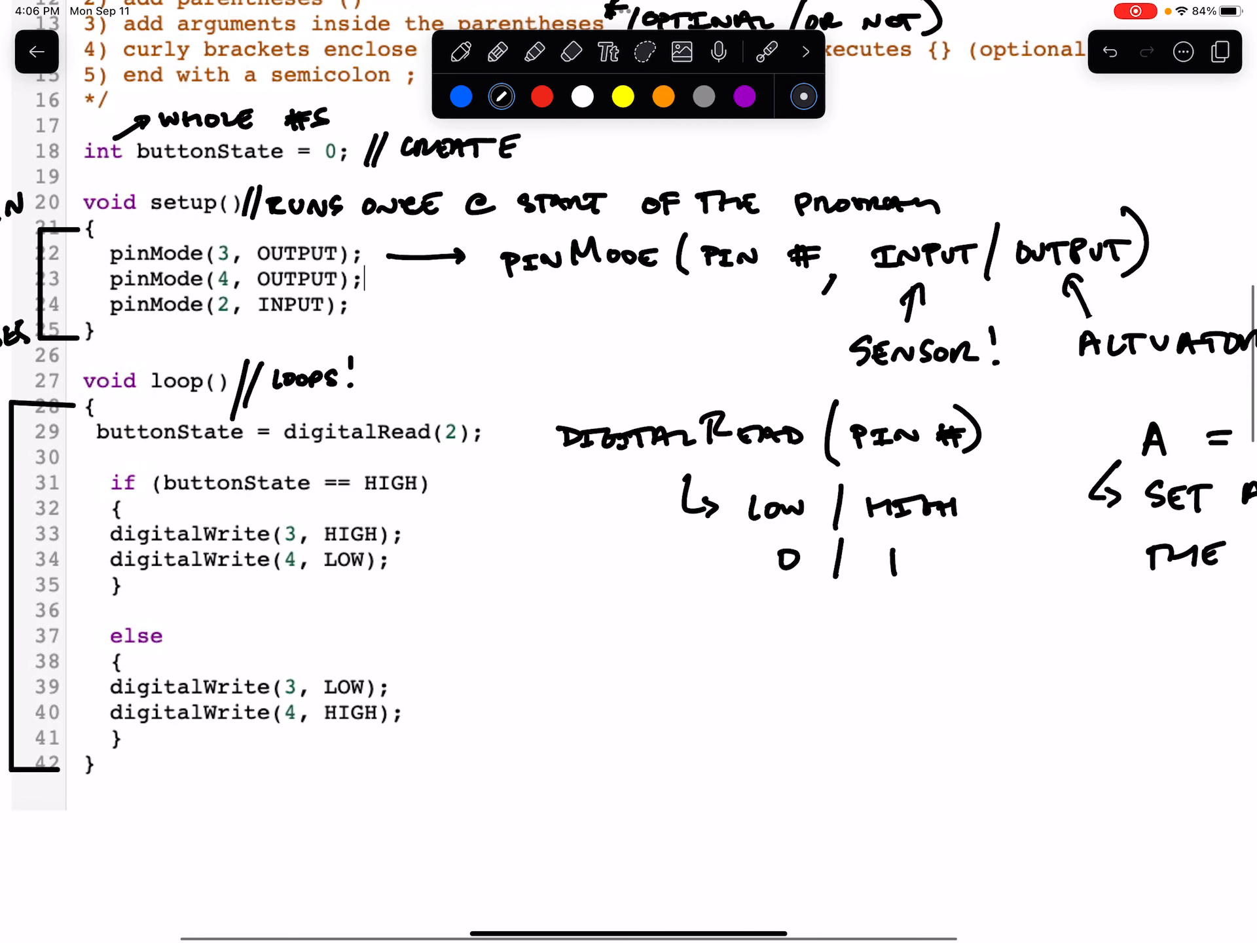
- Handwrite 'A == B' below the earlier A = B note
scroll(down, 3)
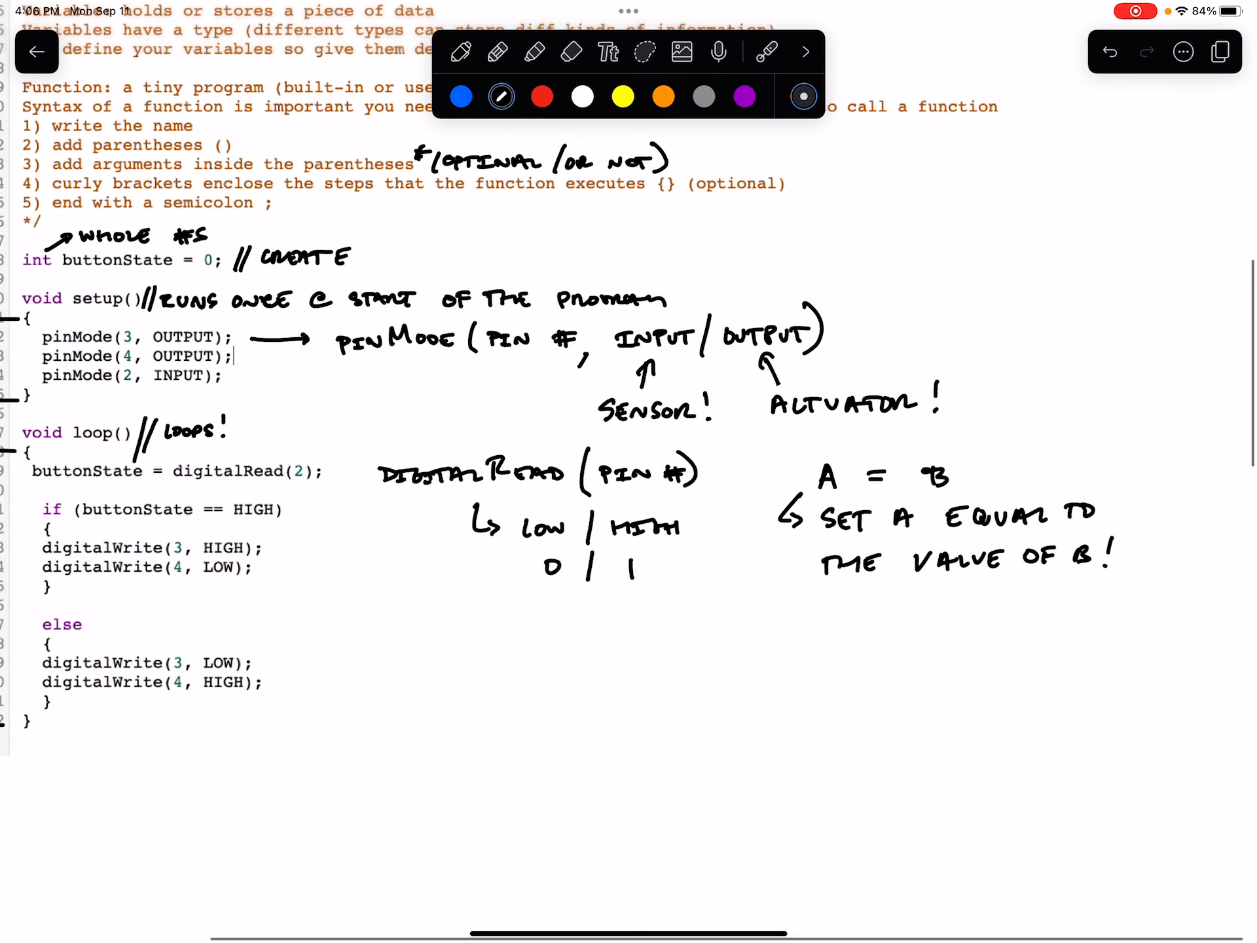
click(766, 51)
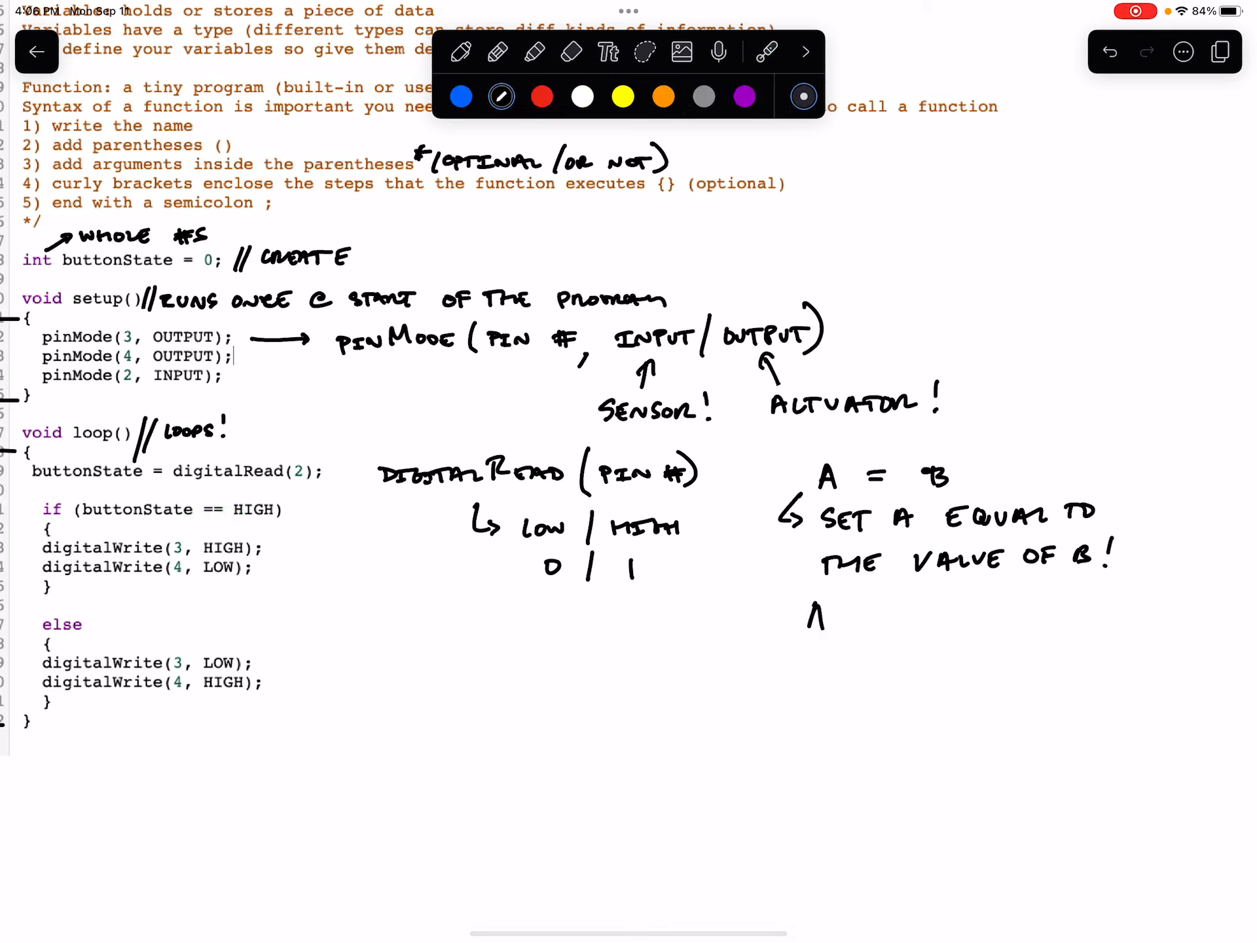
drag(809, 620, 910, 620)
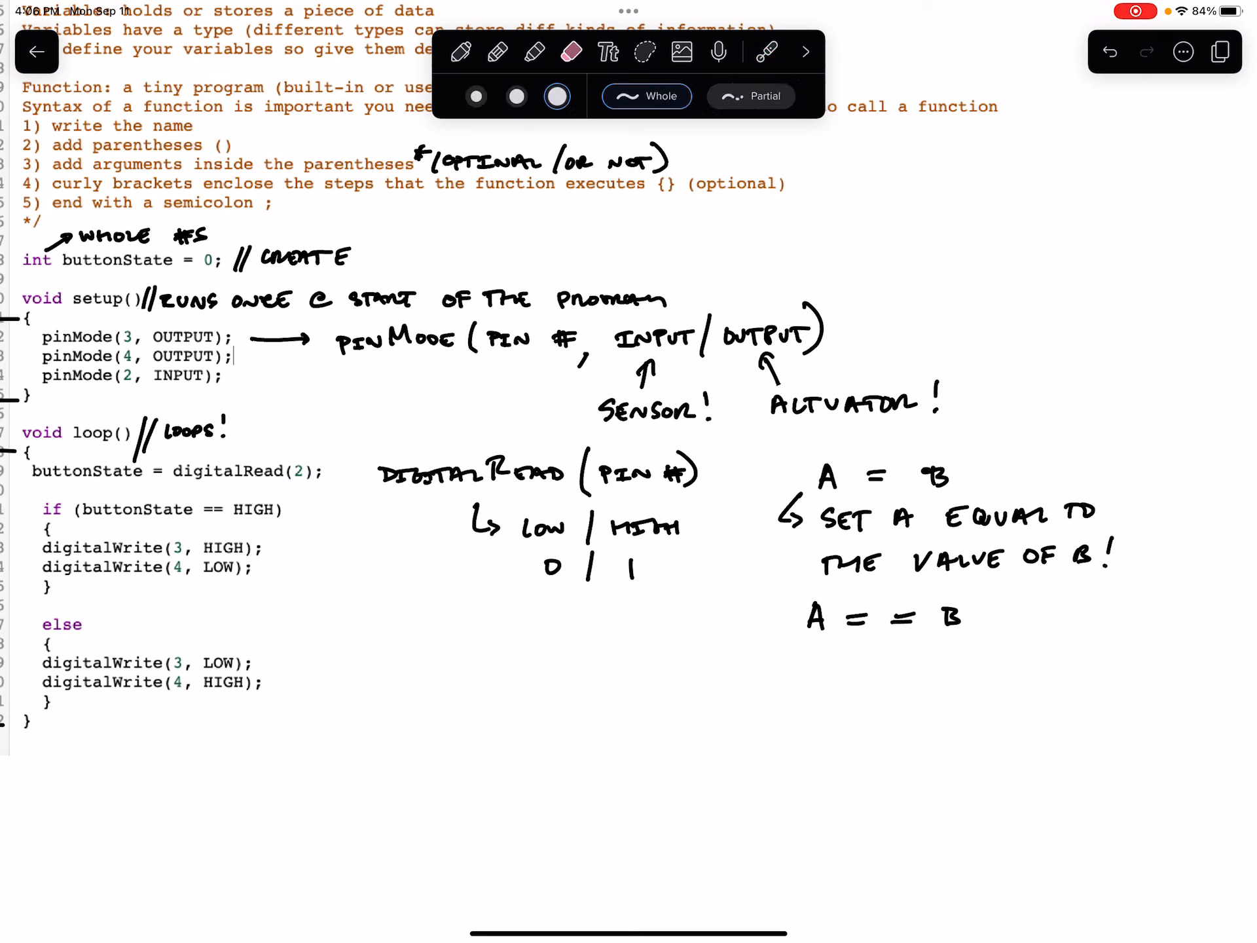
- Add 'DOES A EQUAL THE VALUE OF B?' with an arrow from A == B pointing to it
click(460, 51)
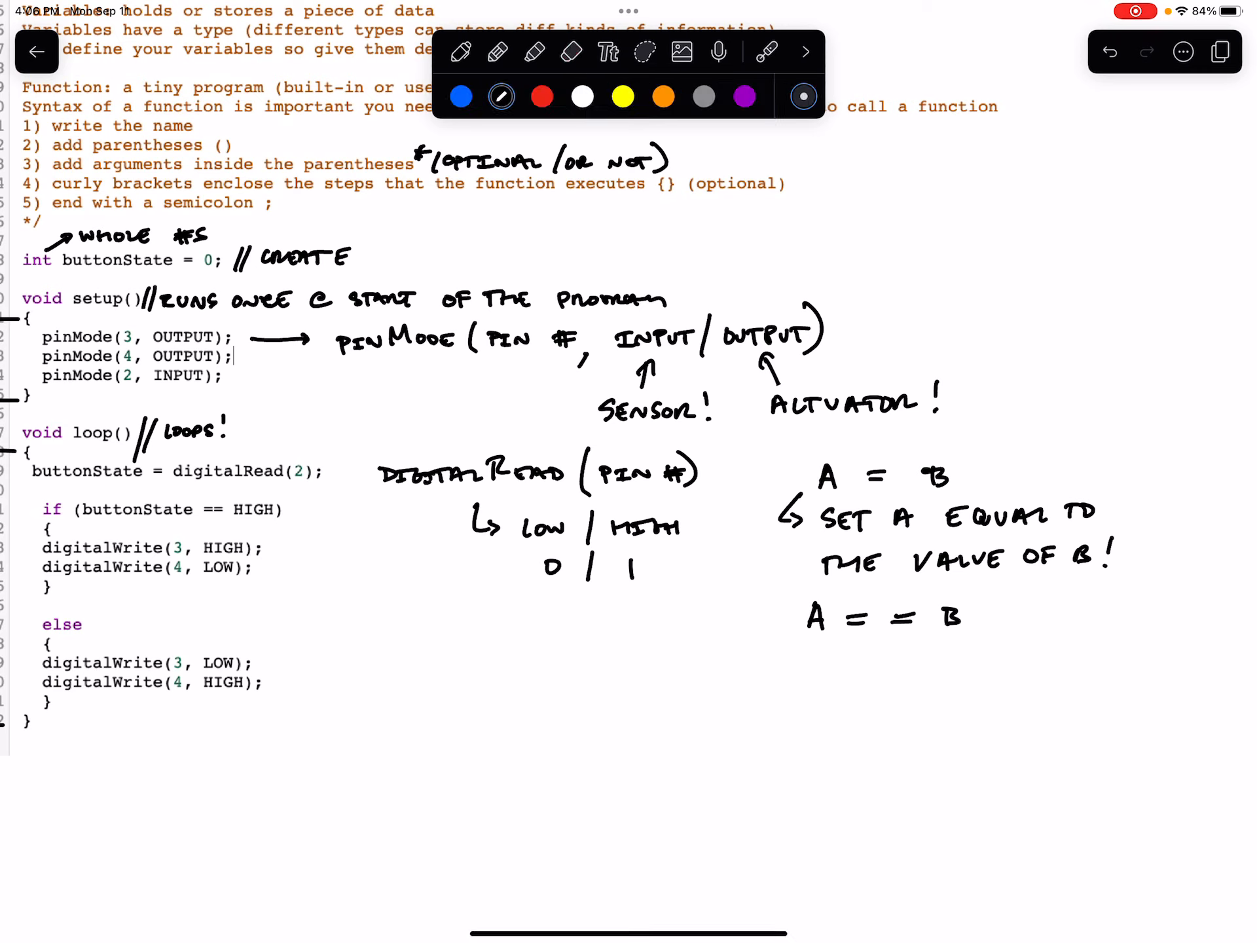
text(DOES A EQUAL THE VALUE)
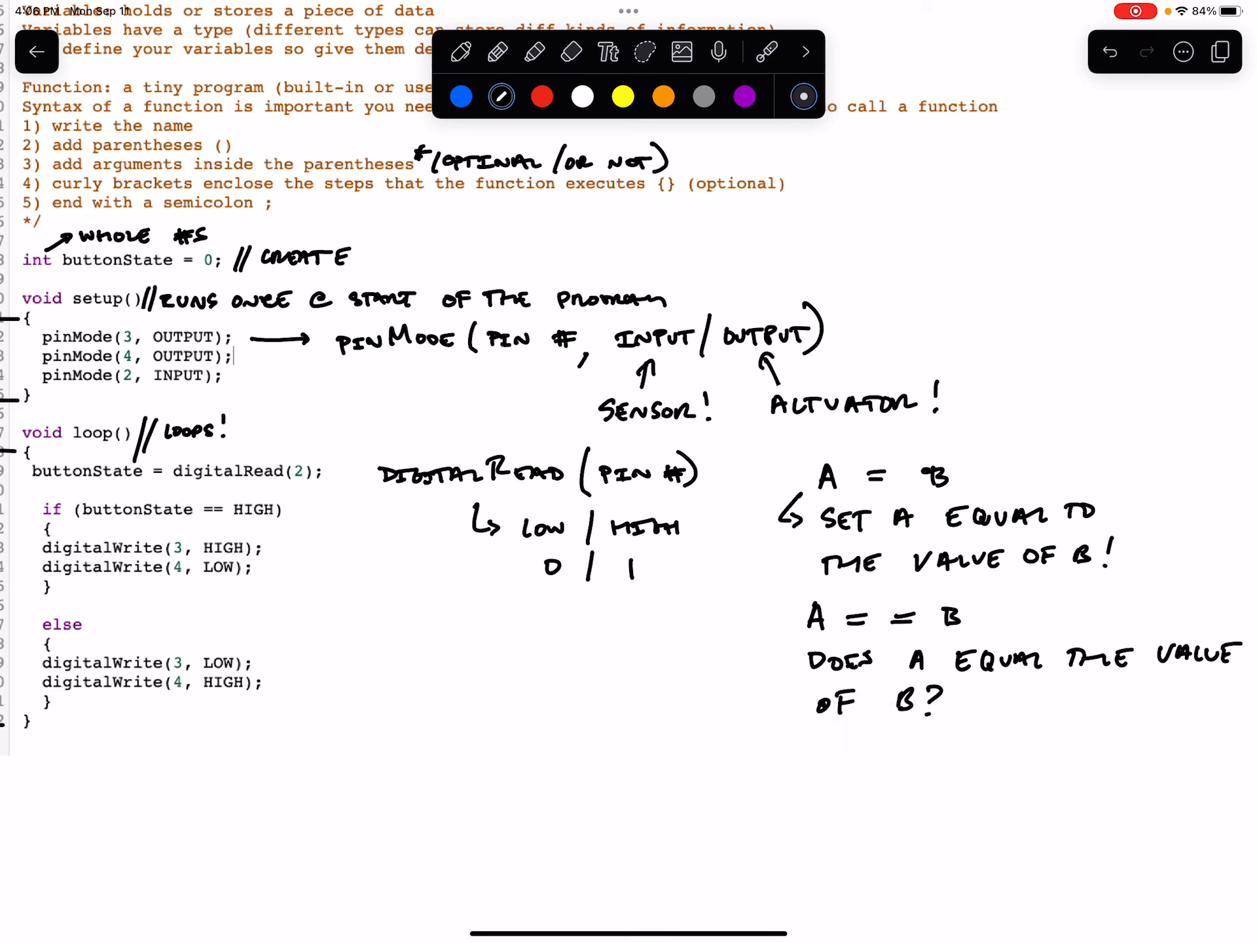
drag(774, 633, 793, 665)
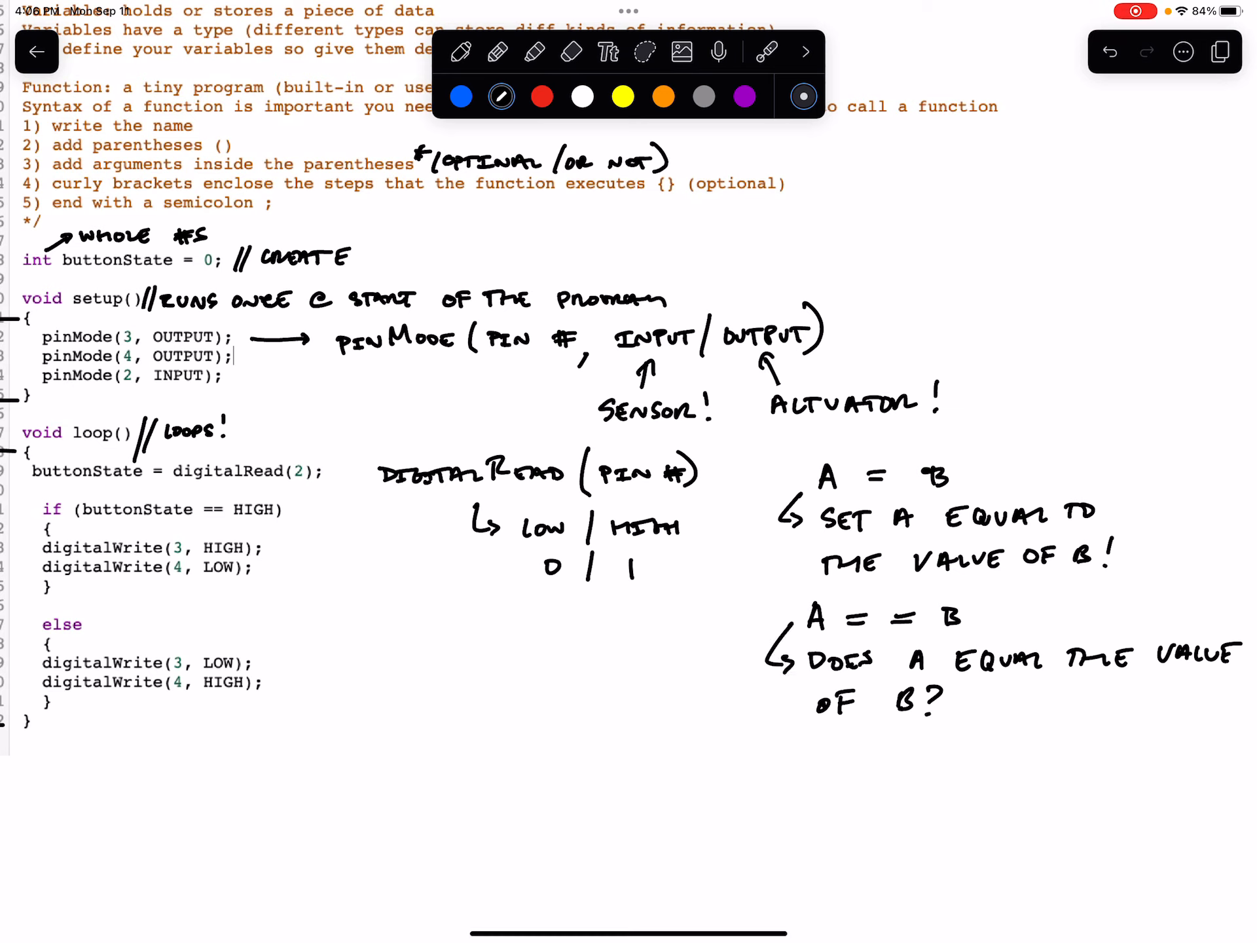
click(766, 51)
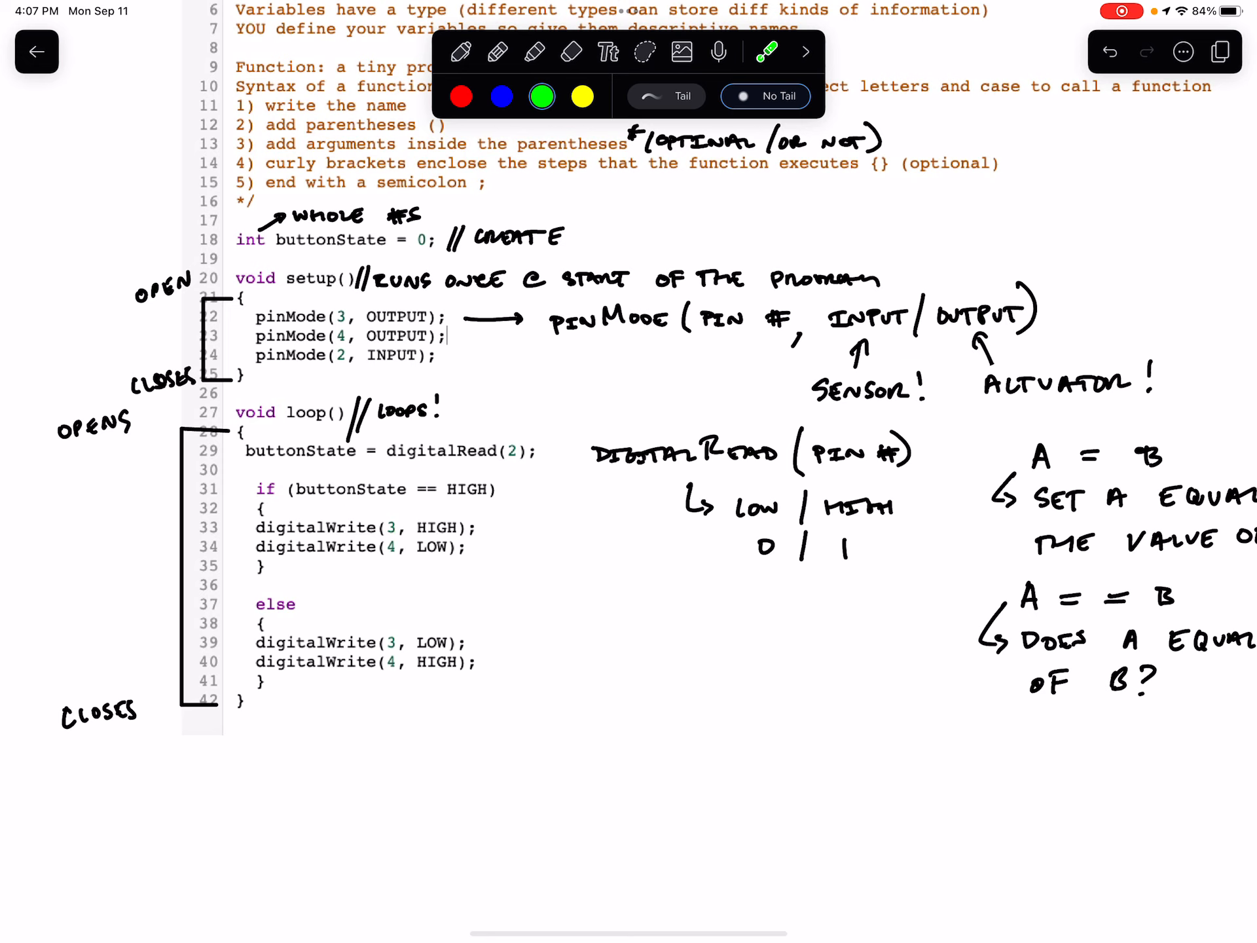
- Handwrite 'DIGITALWRITE(' in black ink beside the else block
click(499, 51)
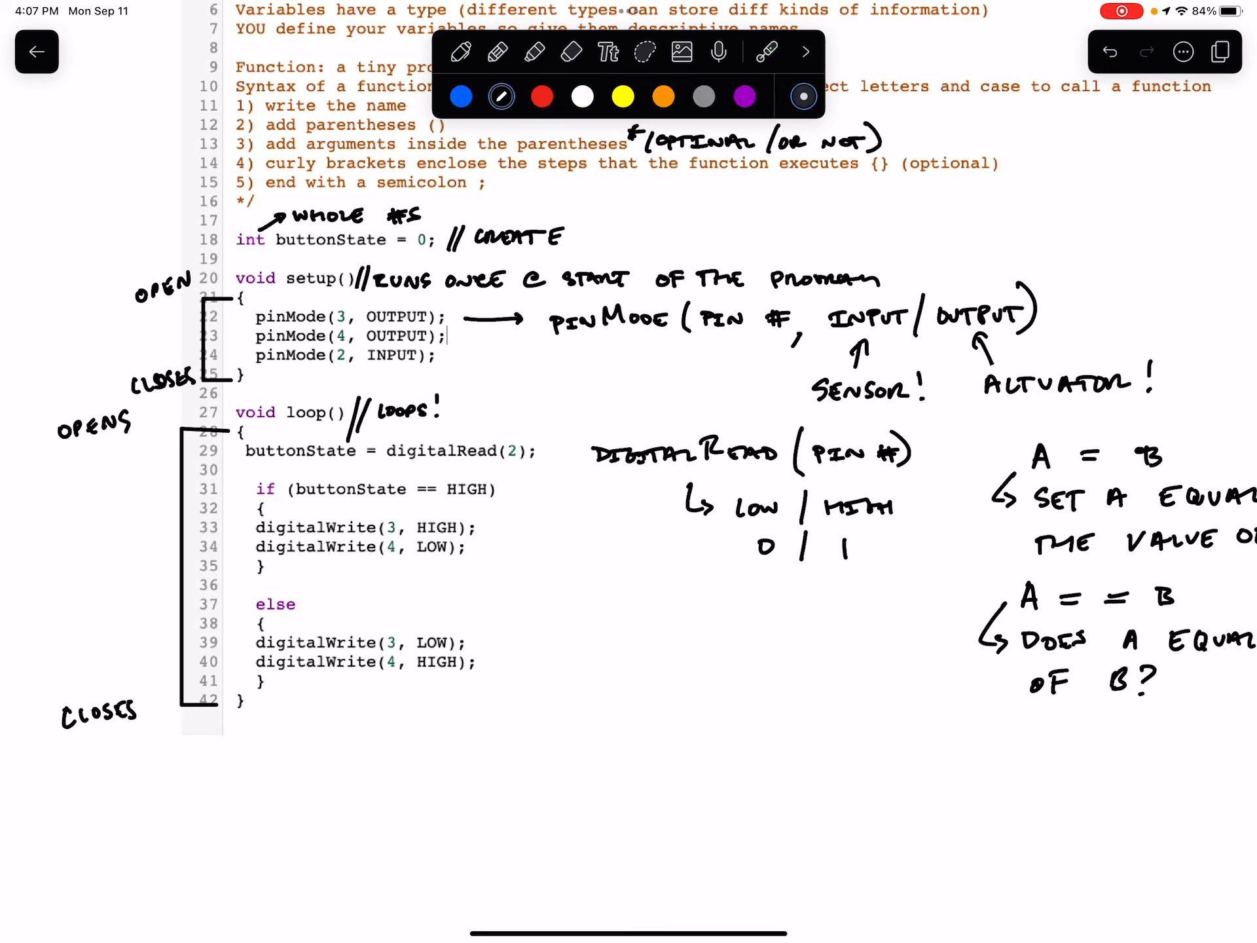
text(Ds)
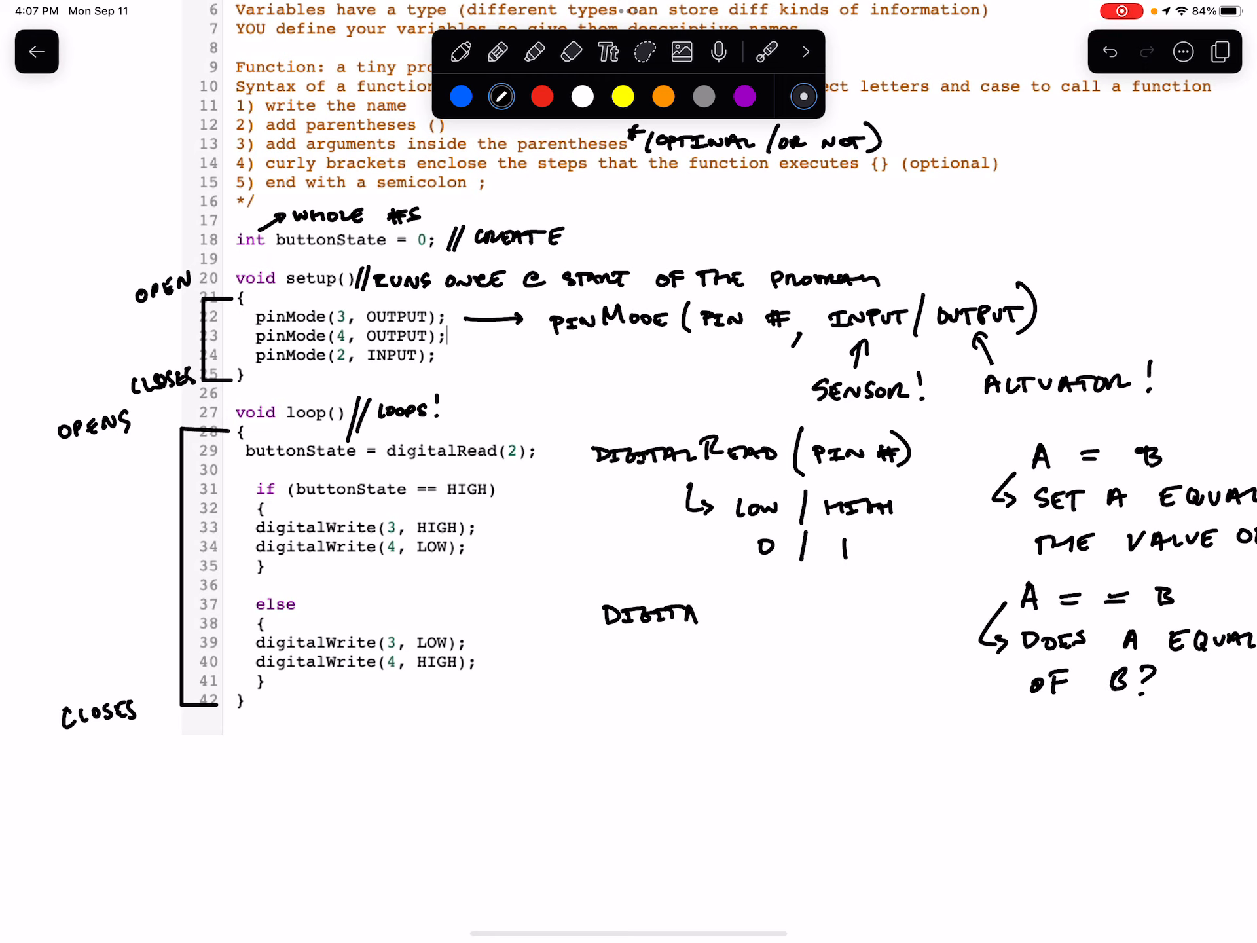
text(WRIT)
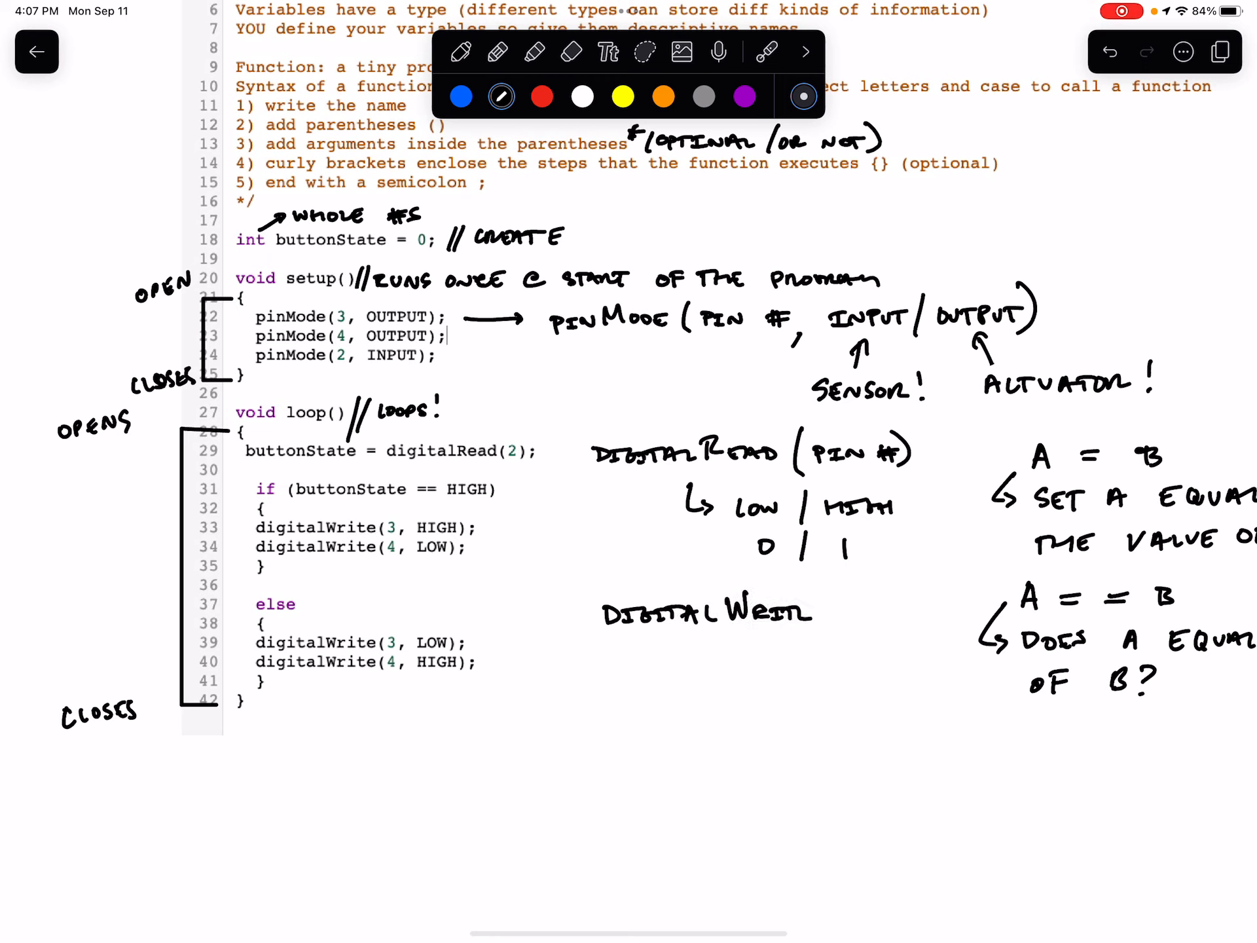
drag(802, 609, 826, 634)
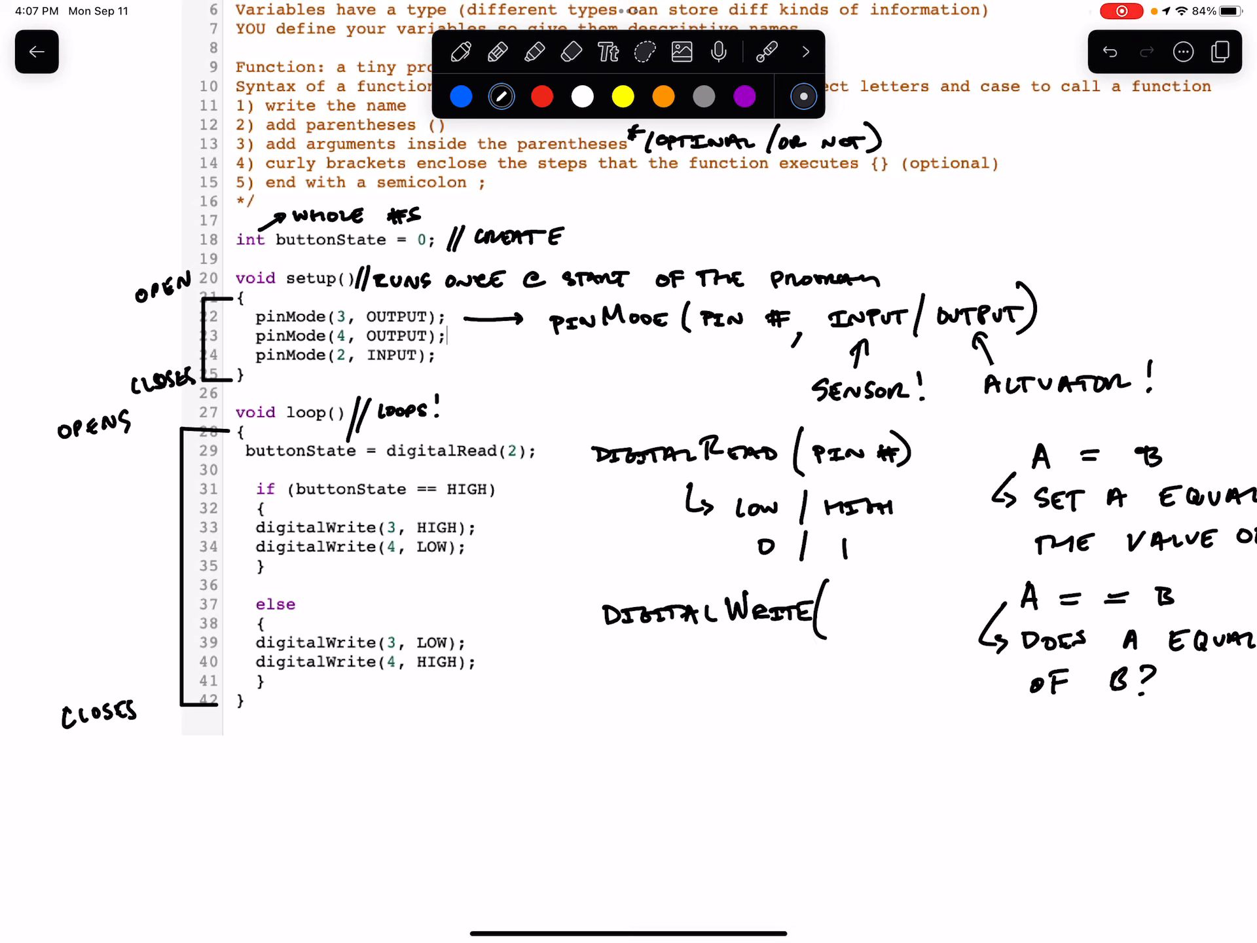
click(644, 51)
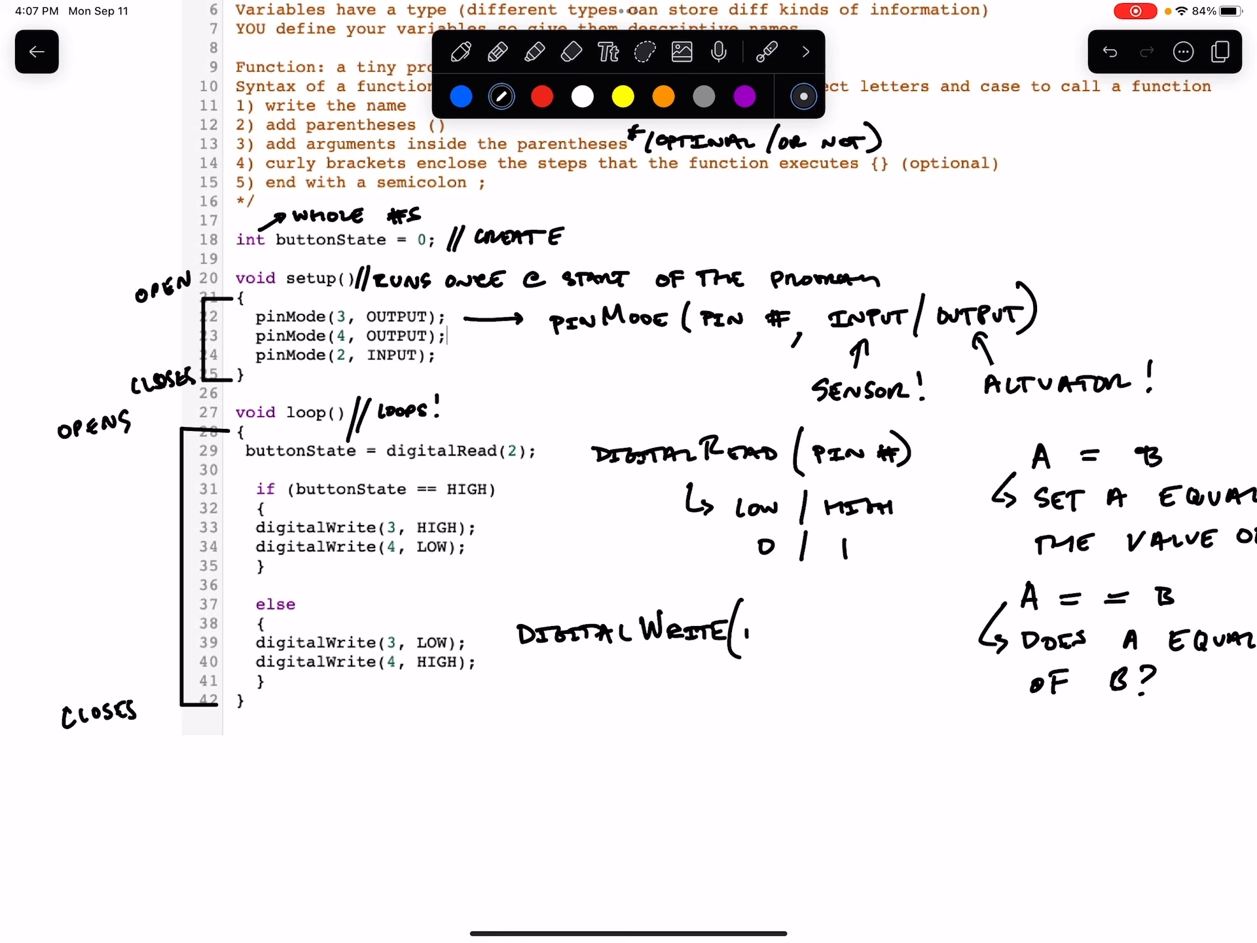
- Complete the syntax with 'PIN #, HIGH/LOW, 1/0)' as digitalWrite's arguments
text(PIN #)
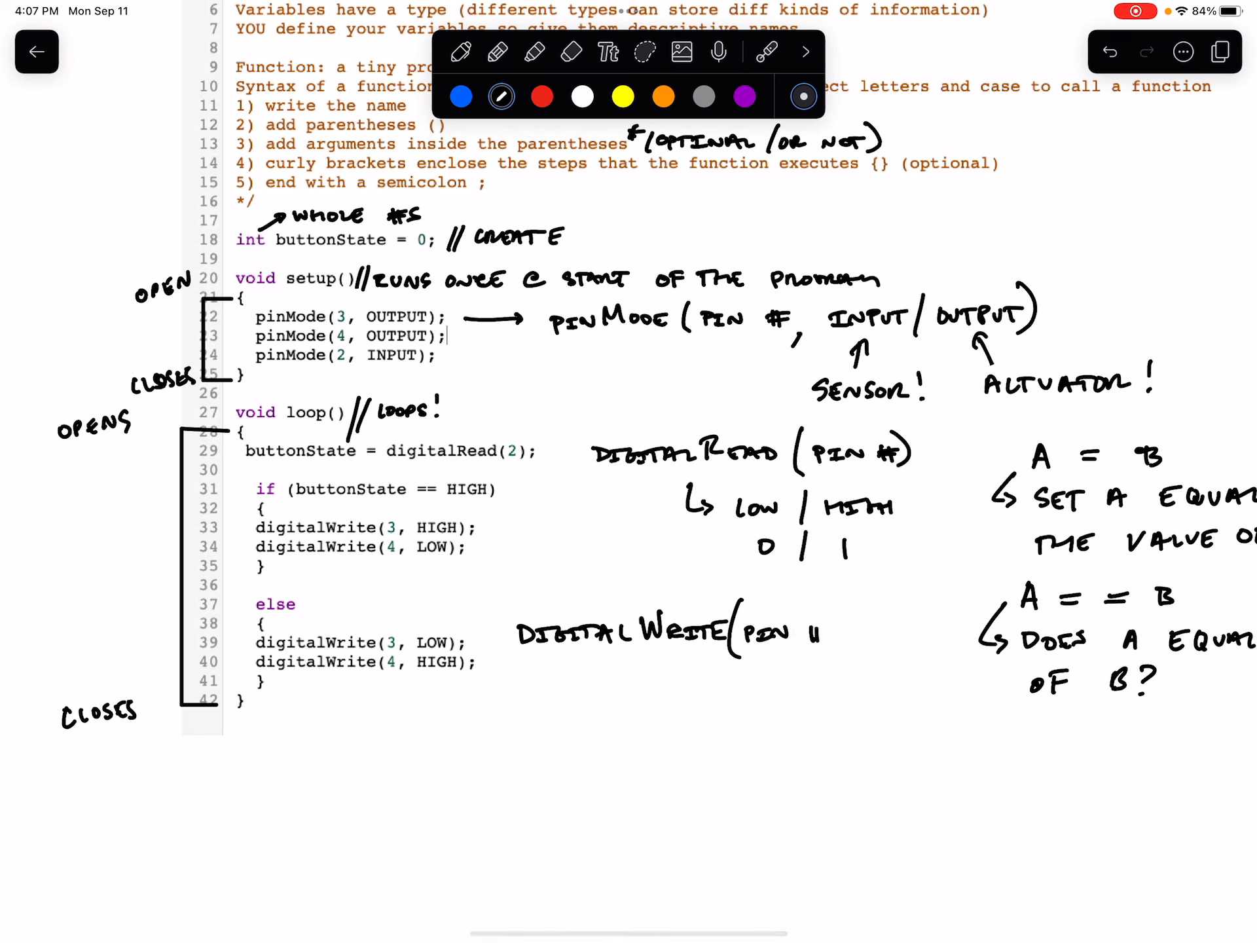
text(#, 1)
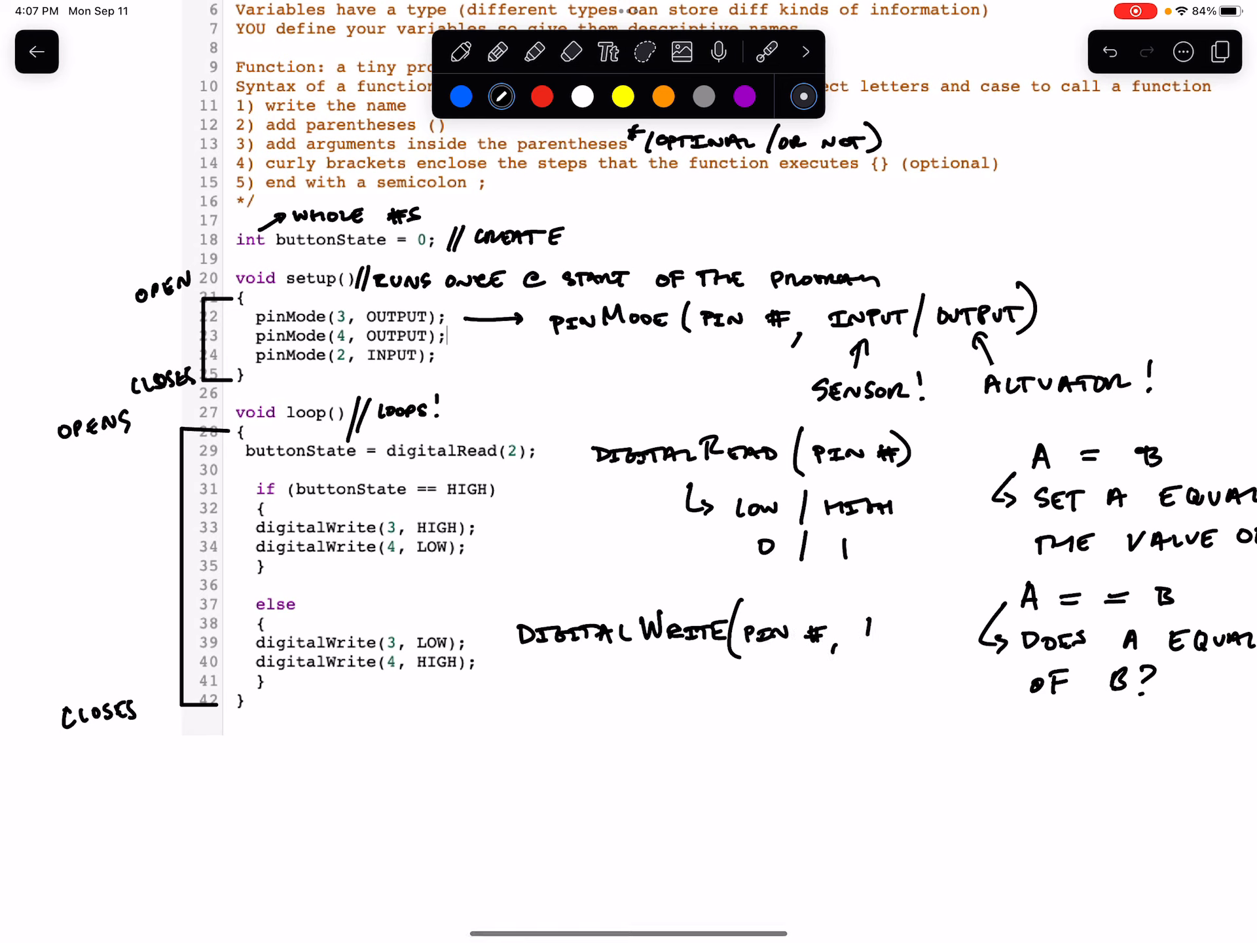
text(HIGH/)
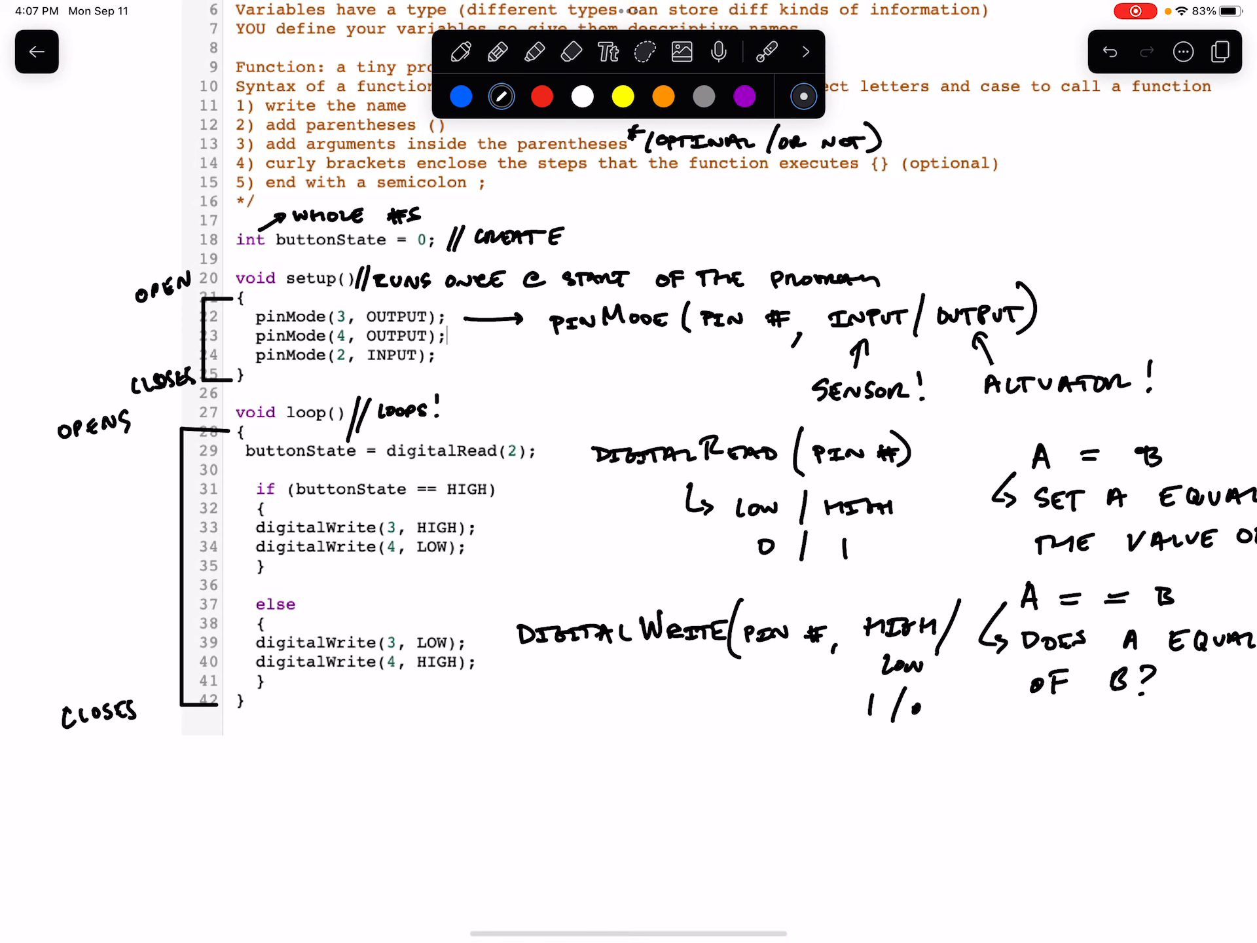
click(767, 52)
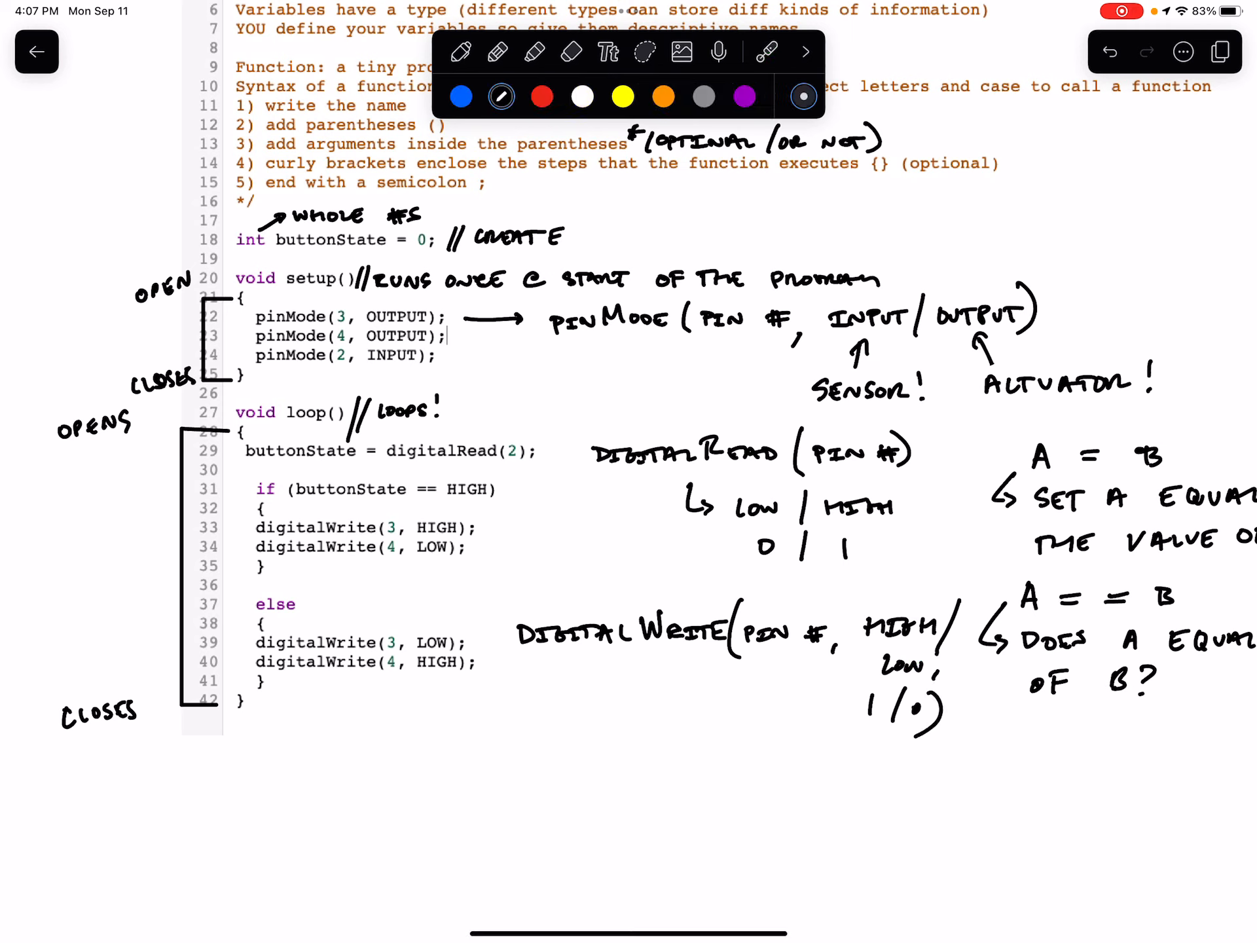
click(767, 51)
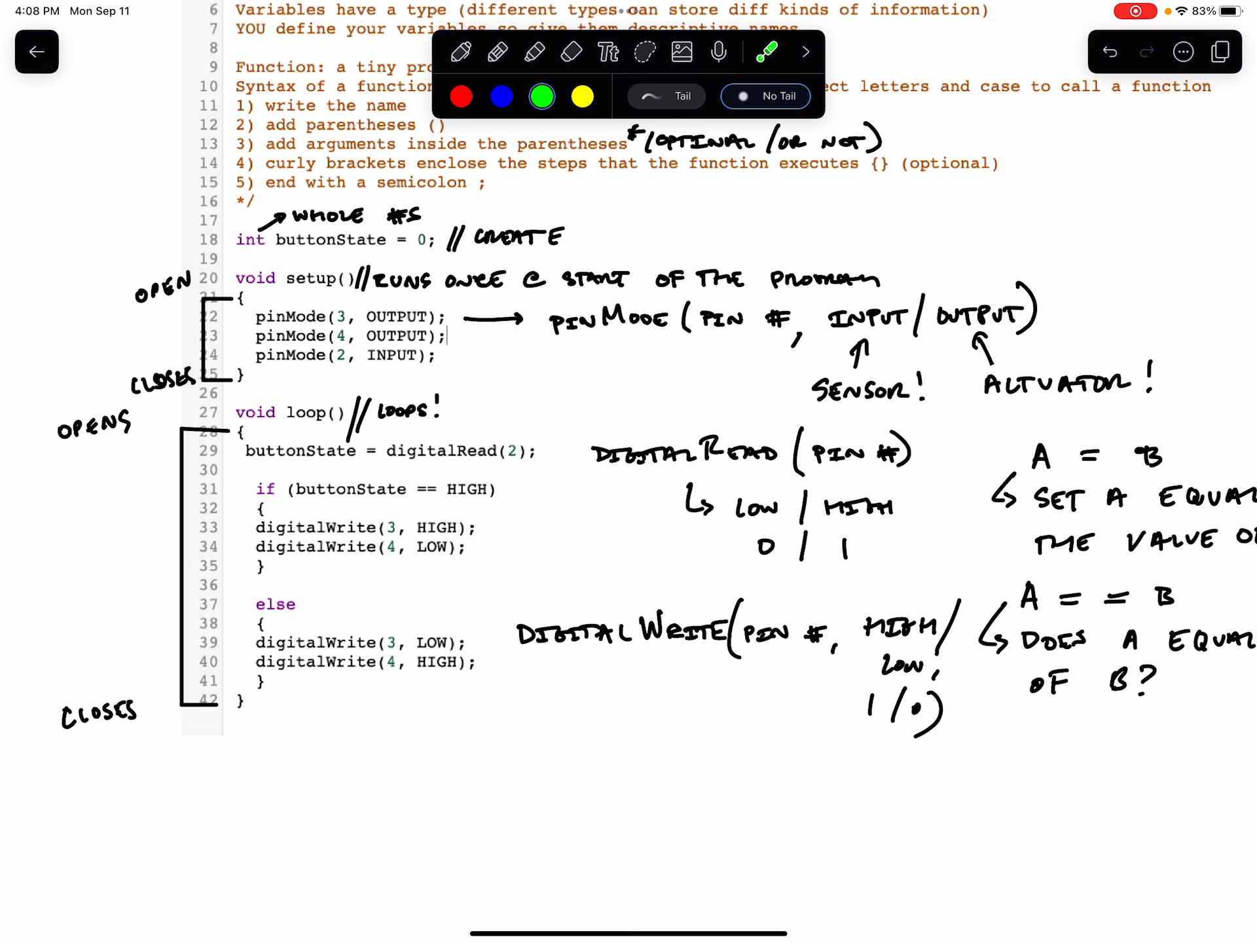
click(285, 685)
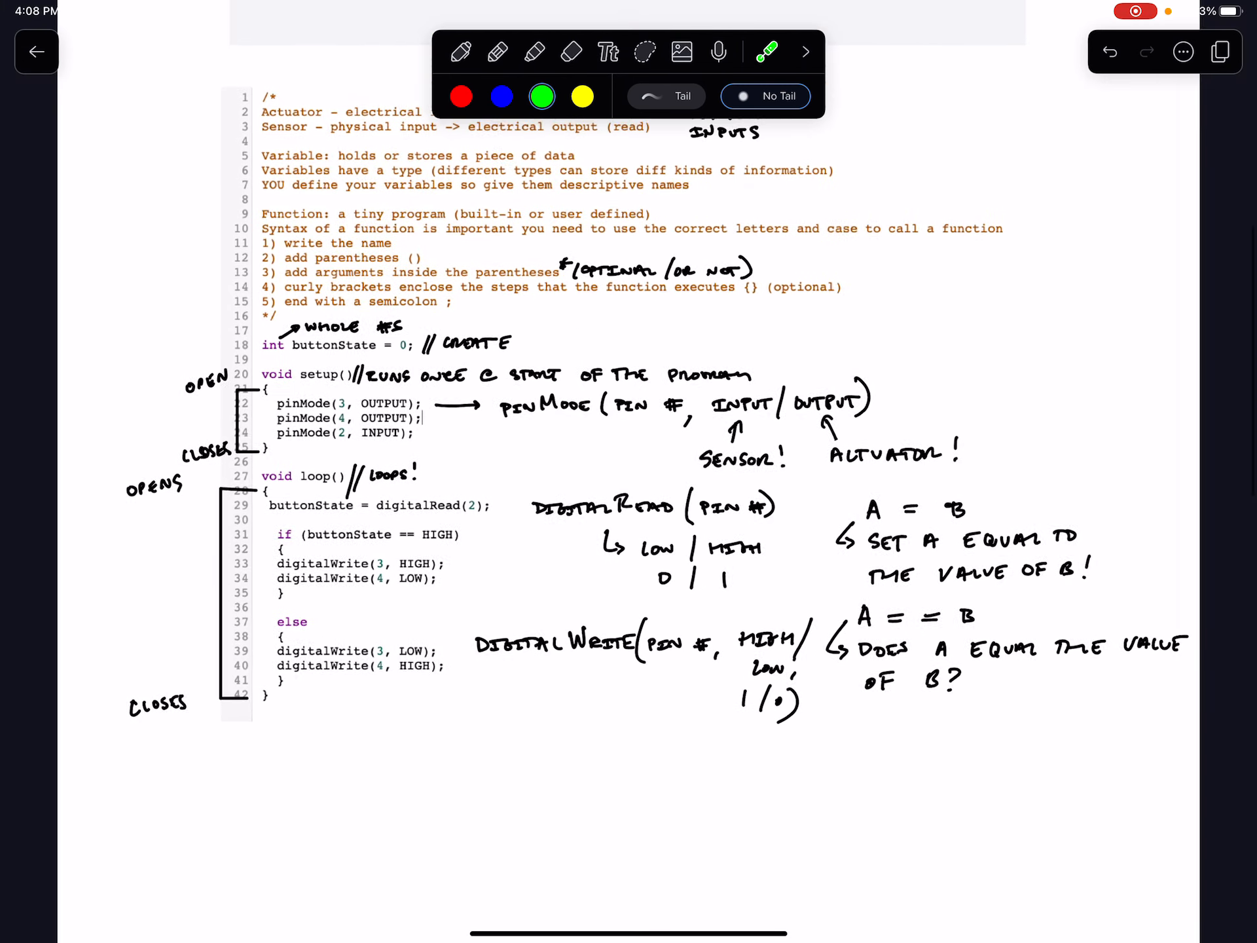
scroll(down, 3)
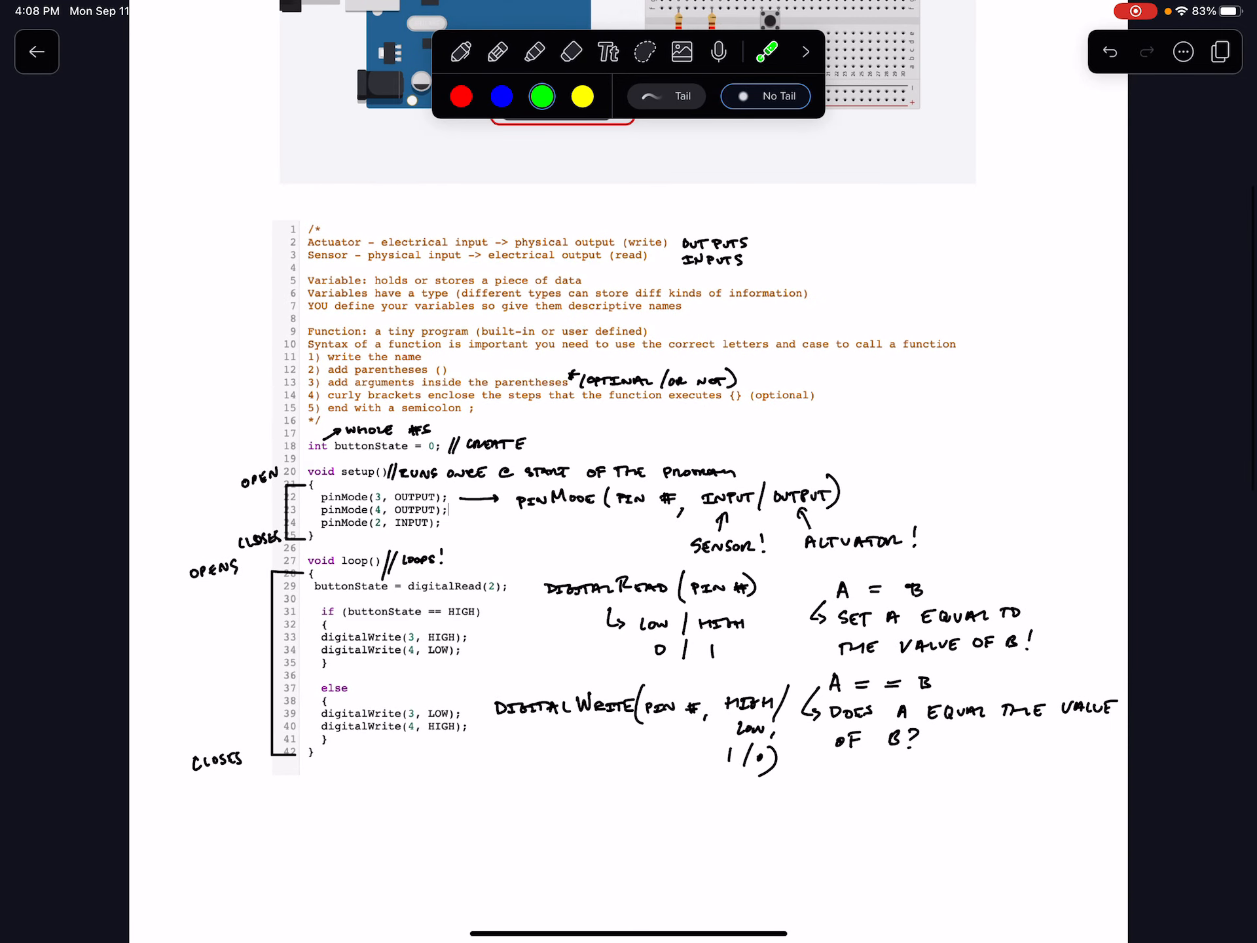
scroll(down, 3)
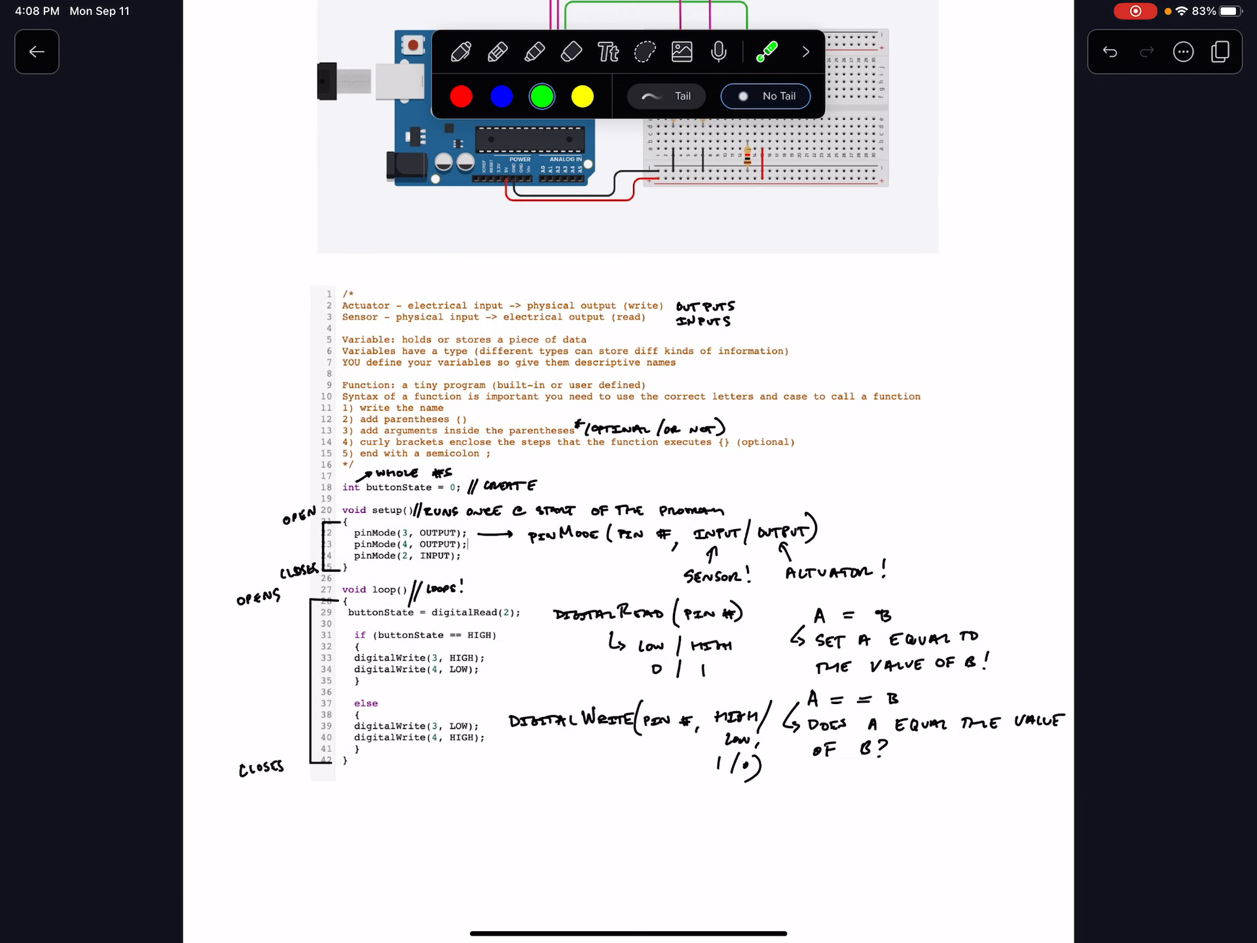
scroll(down, 3)
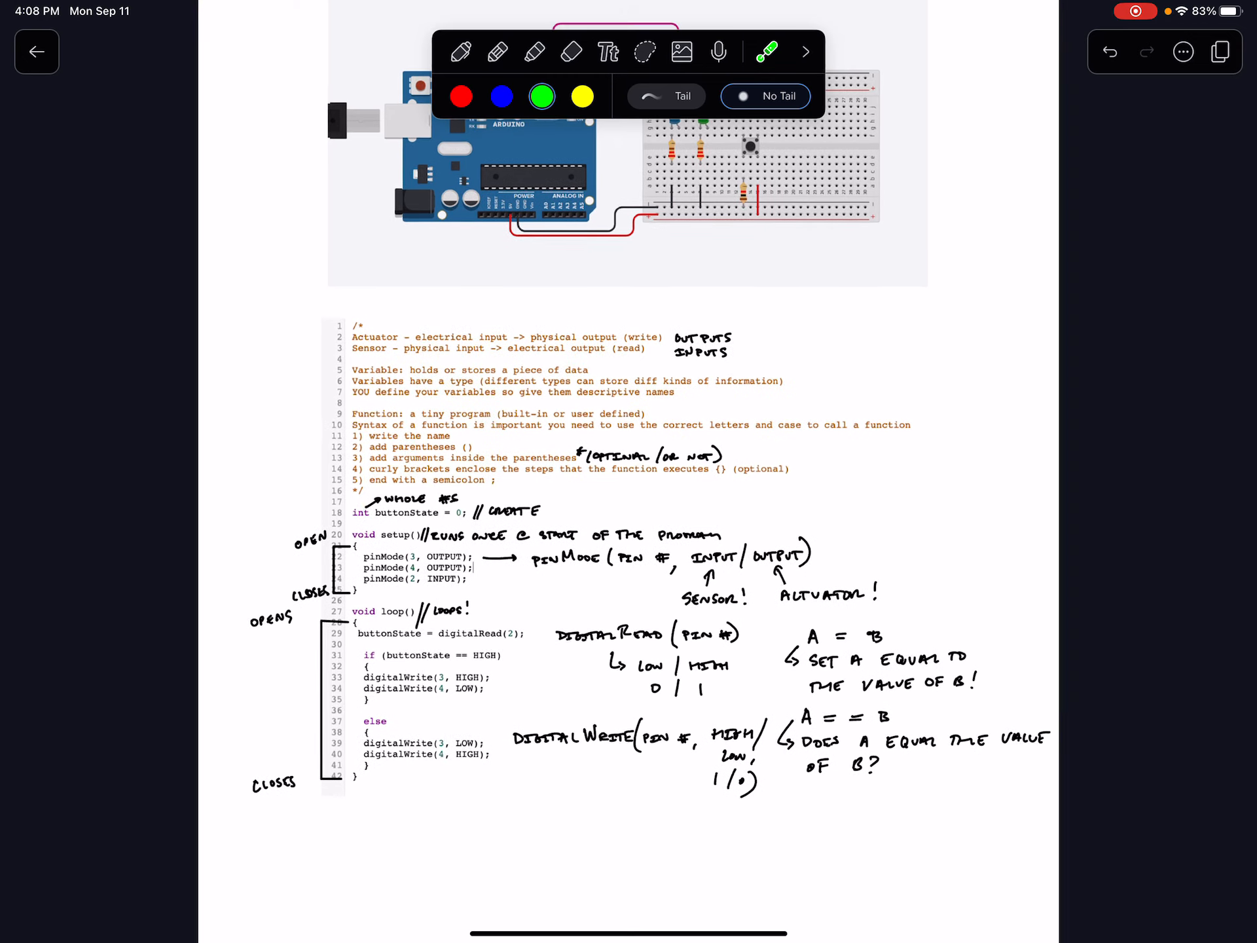